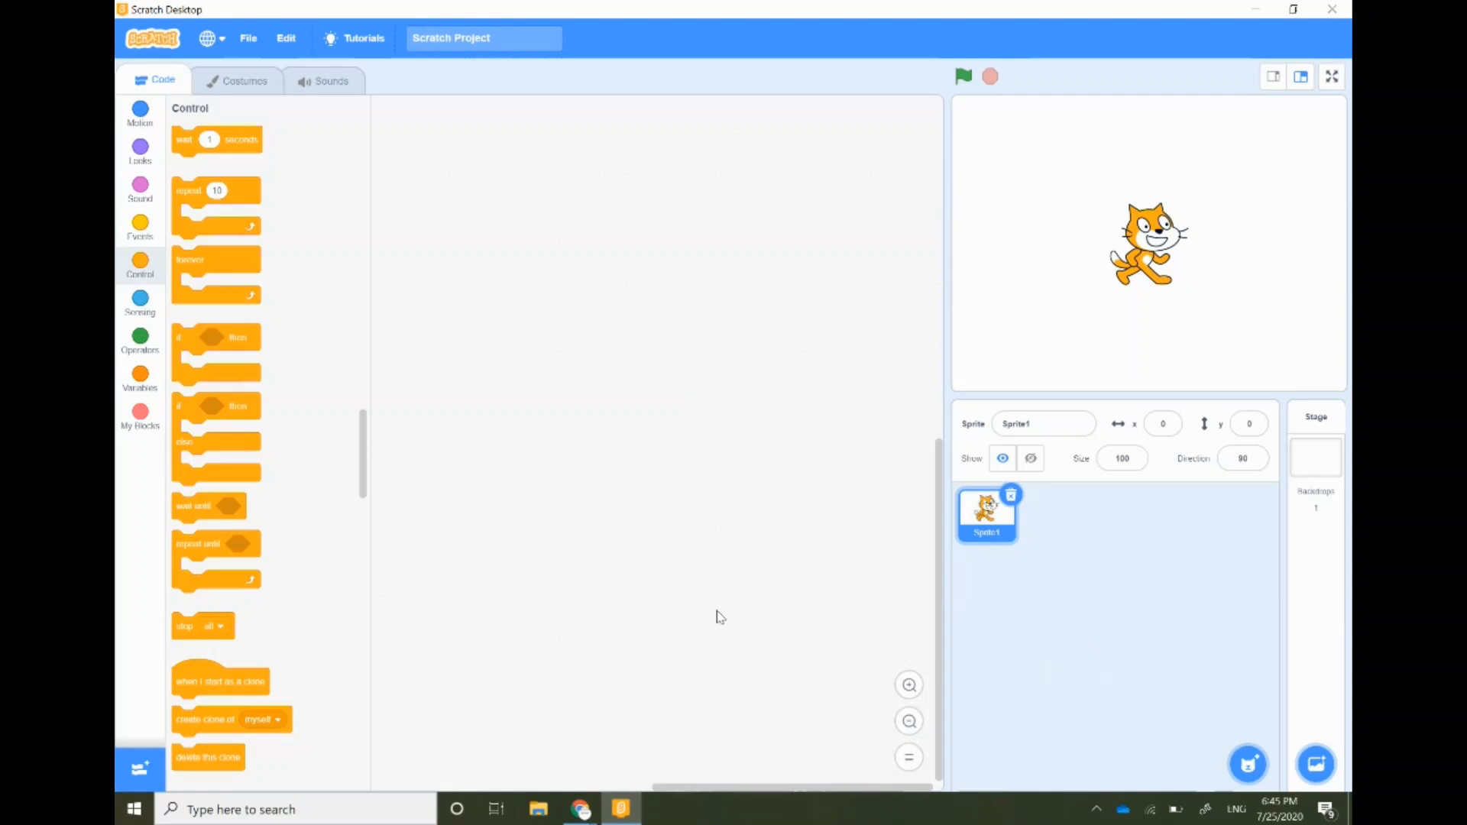
Delete the default cat sprite, Sprite1, from the project.
left_click(986, 514)
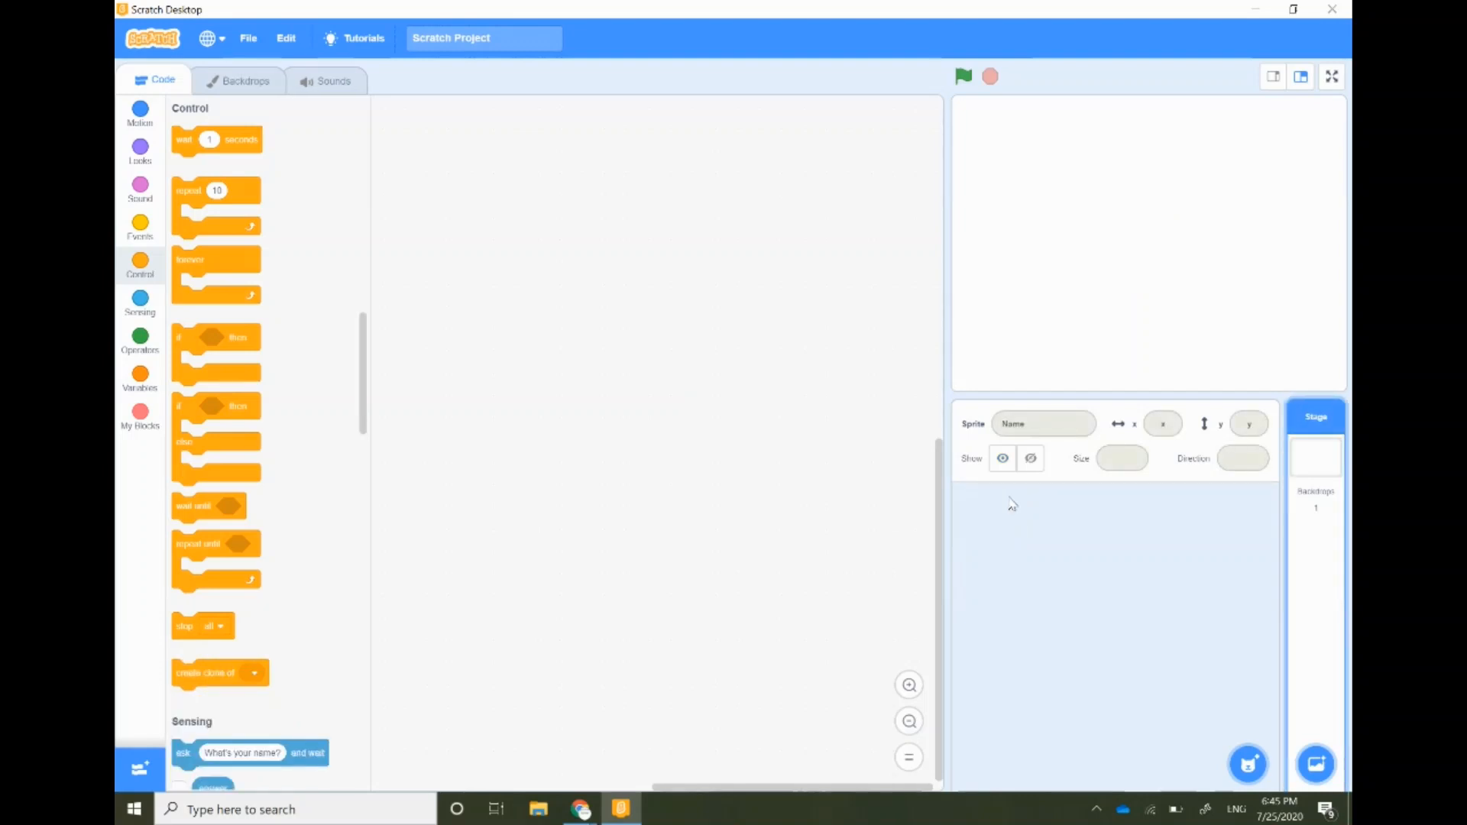
mouse_move(1317, 737)
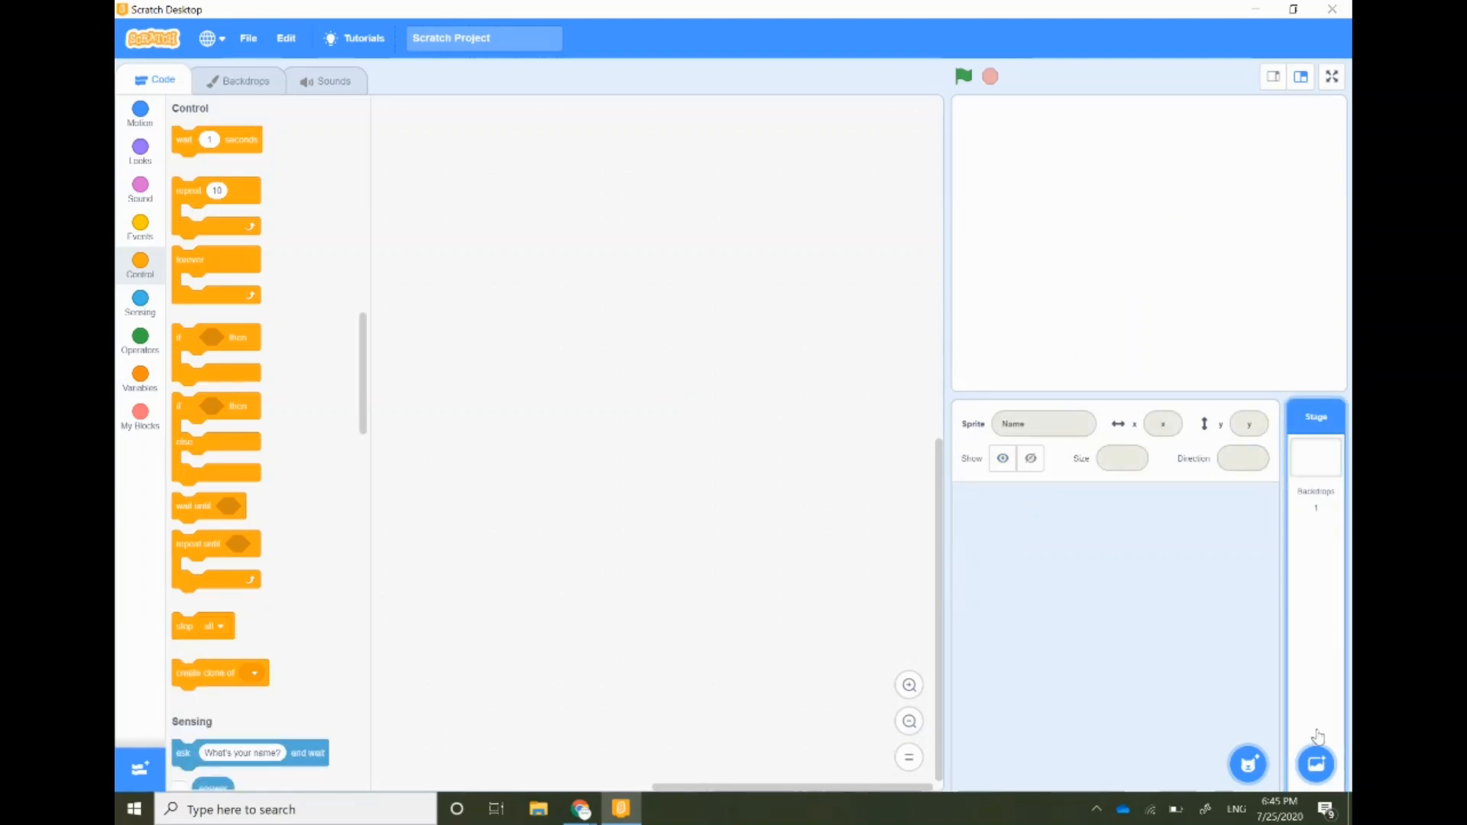
Search the backdrop library for 'un' and choose Underwater 1 as the backdrop.
left_click(1314, 764)
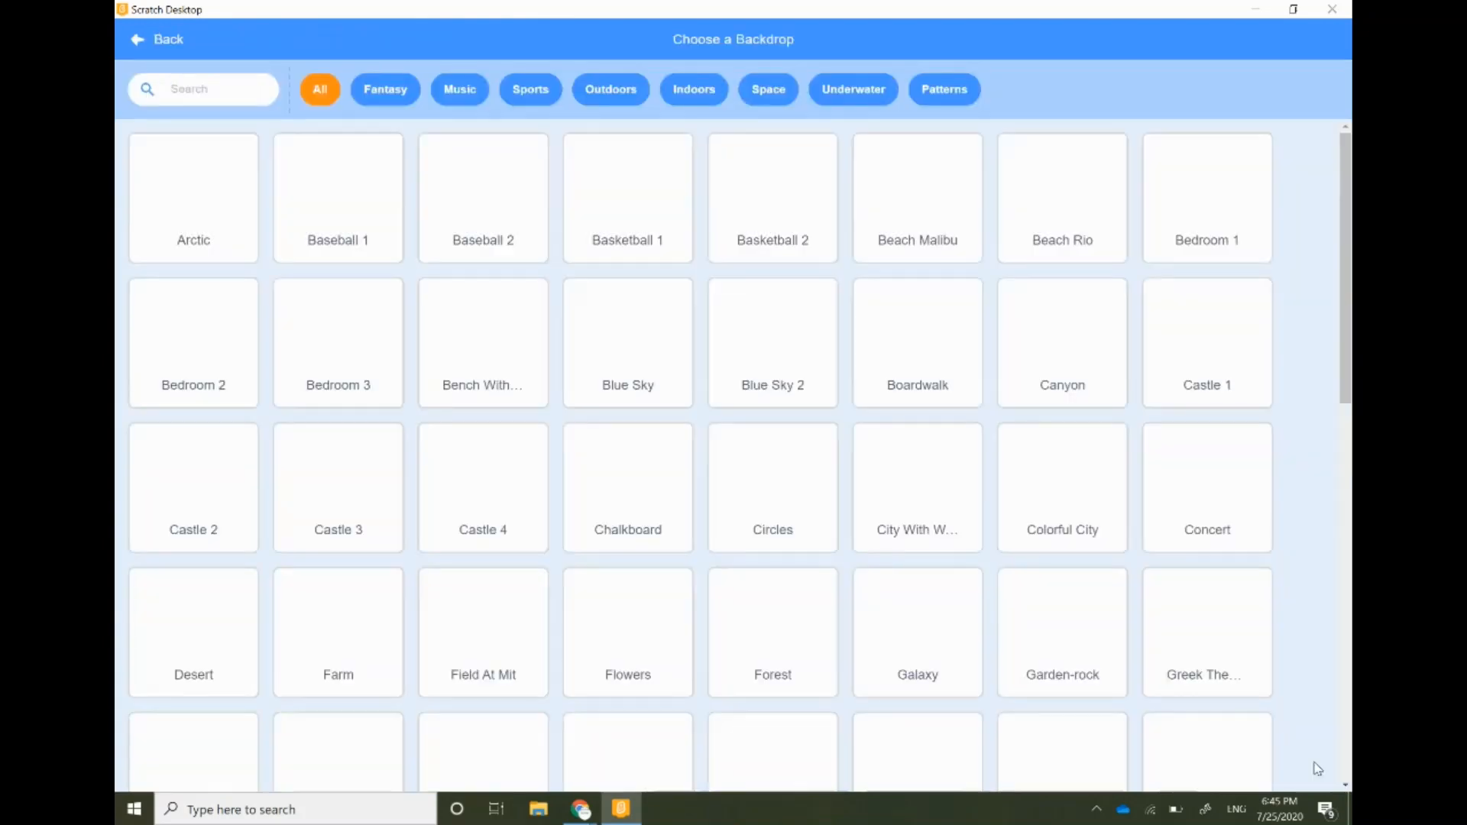
type("un")
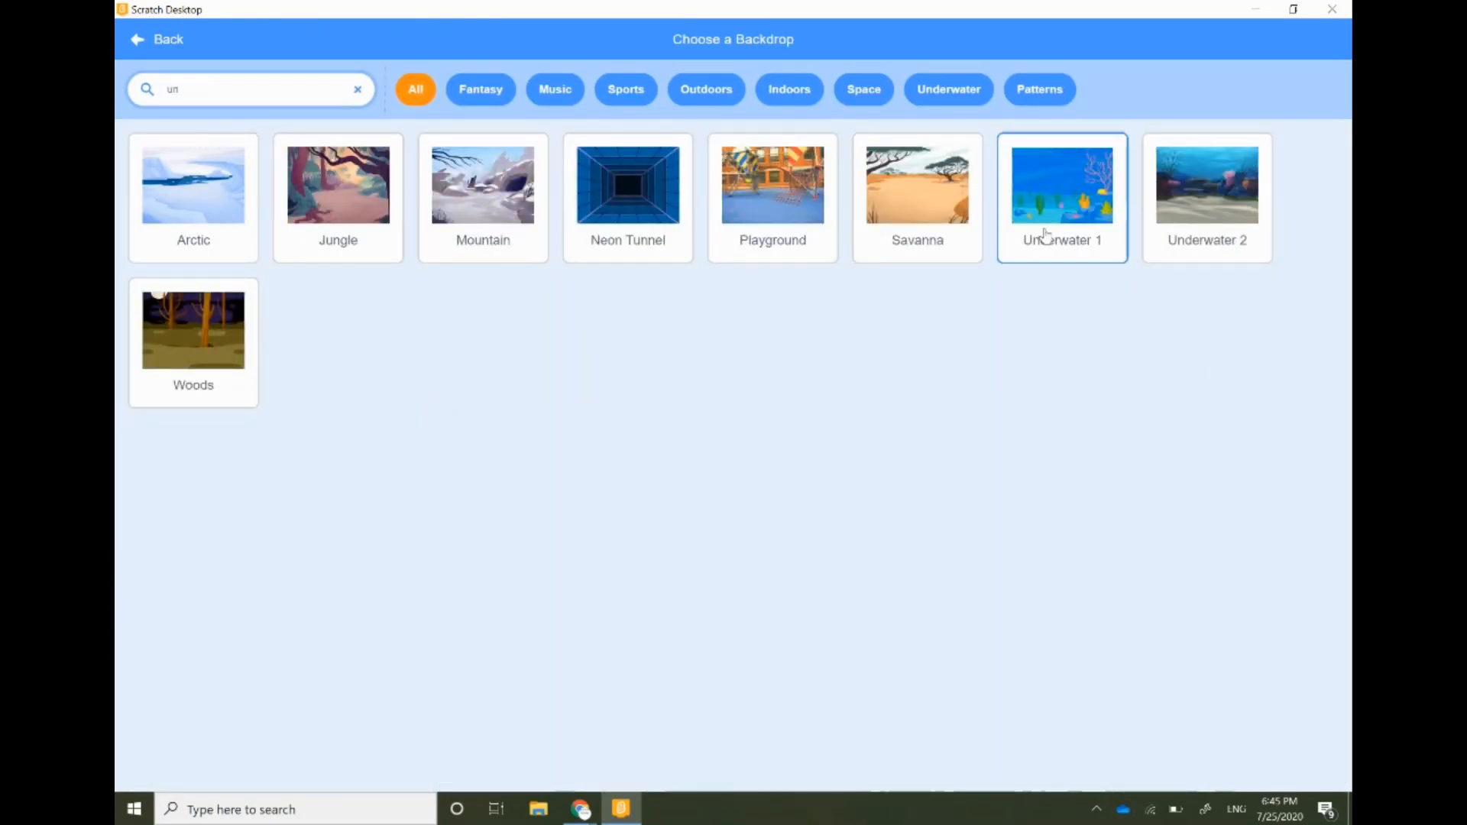
left_click(1062, 184)
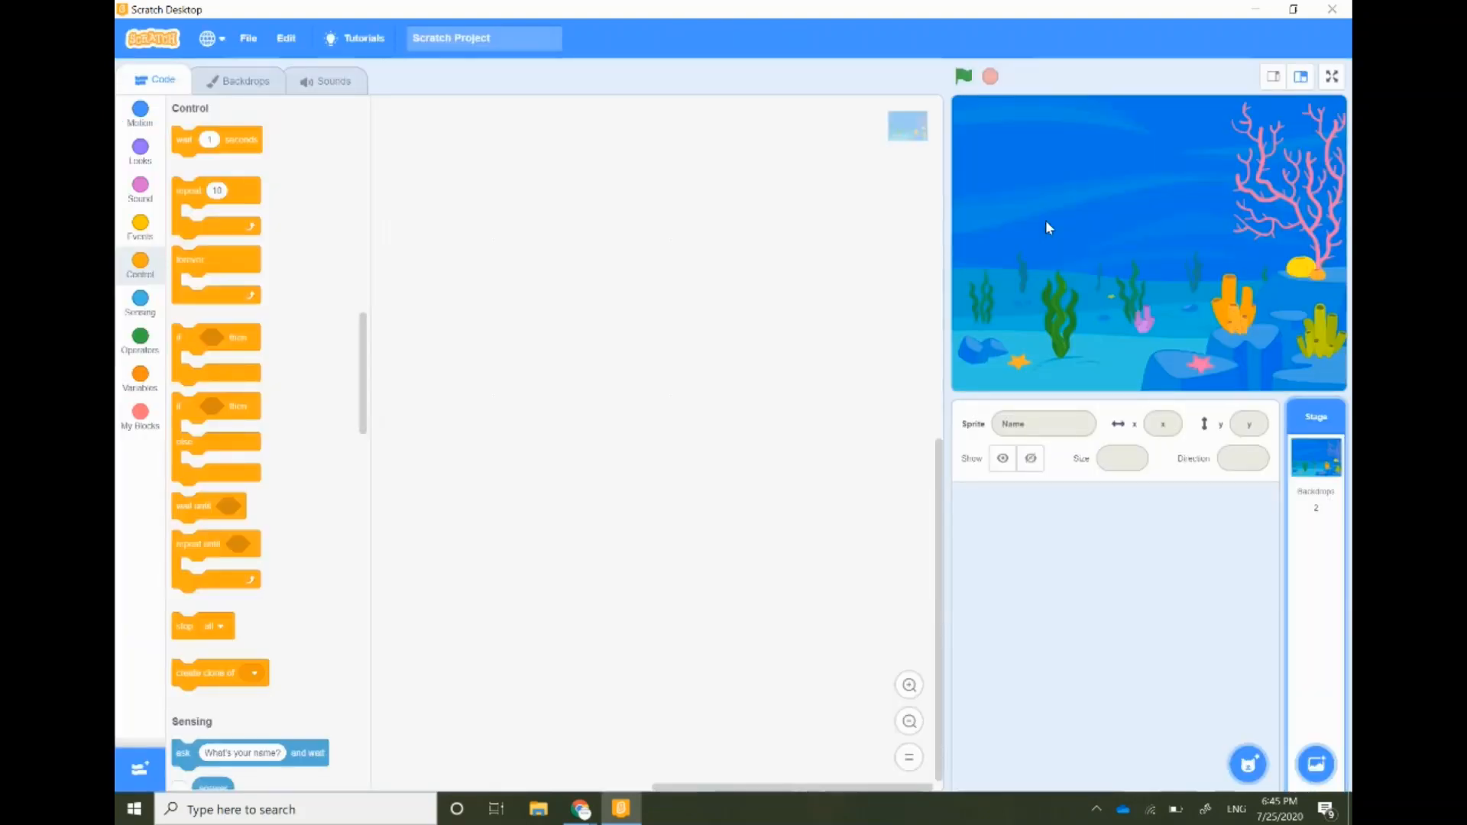
mouse_move(1036, 216)
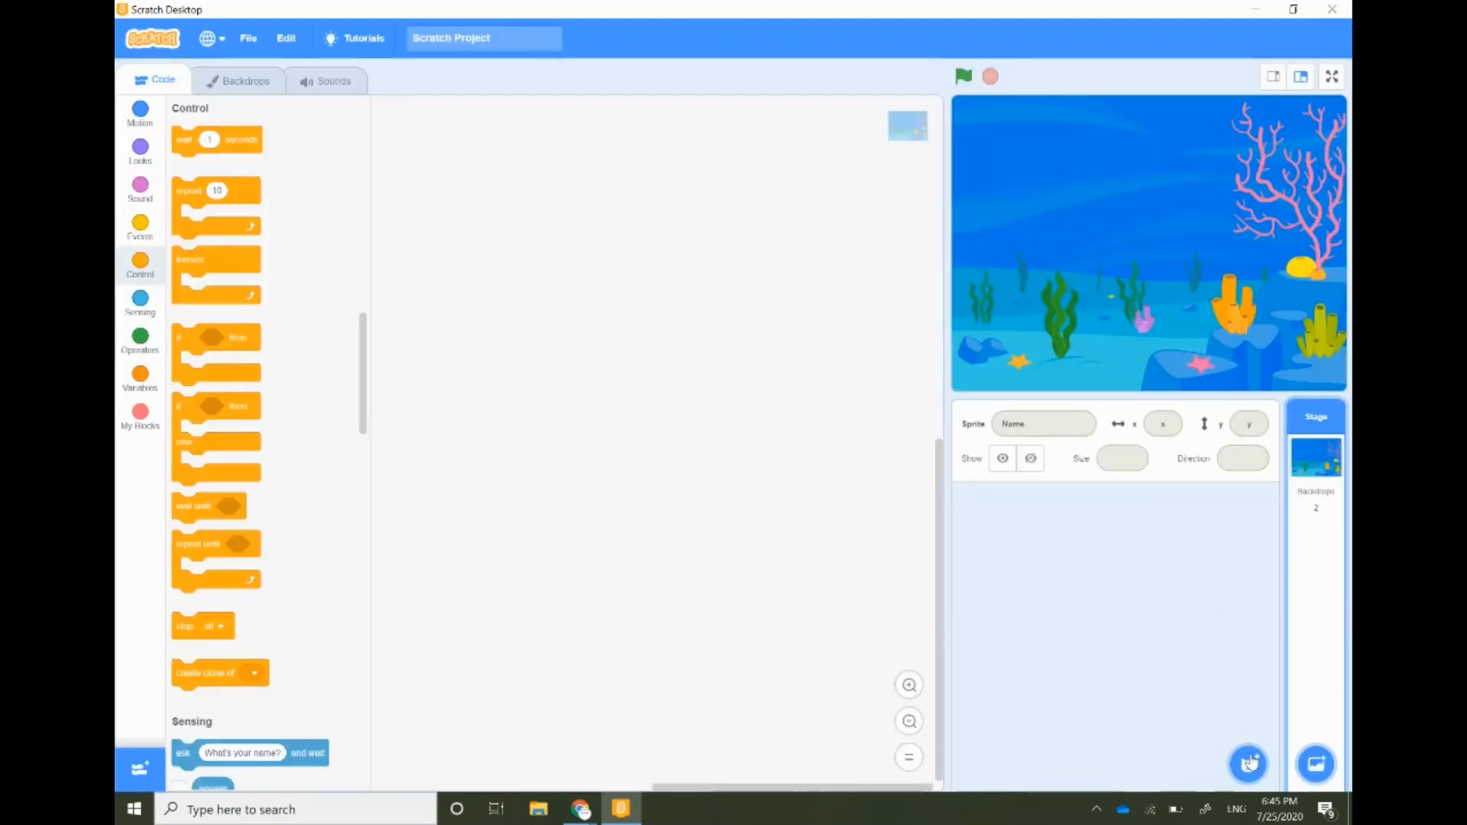
Search the sprite library for 'crab' and add the Crab sprite.
left_click(1248, 764)
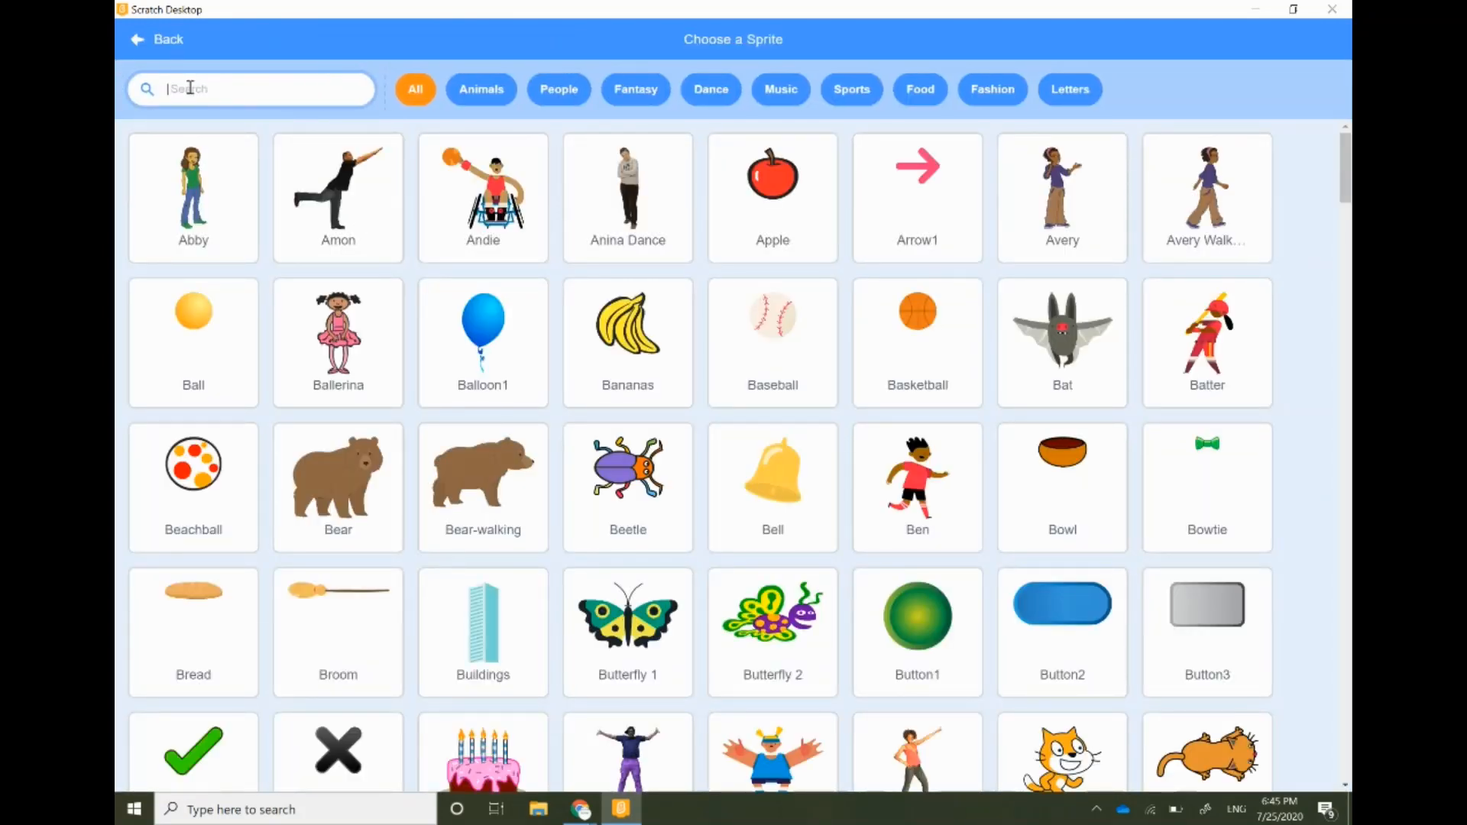
type("crab")
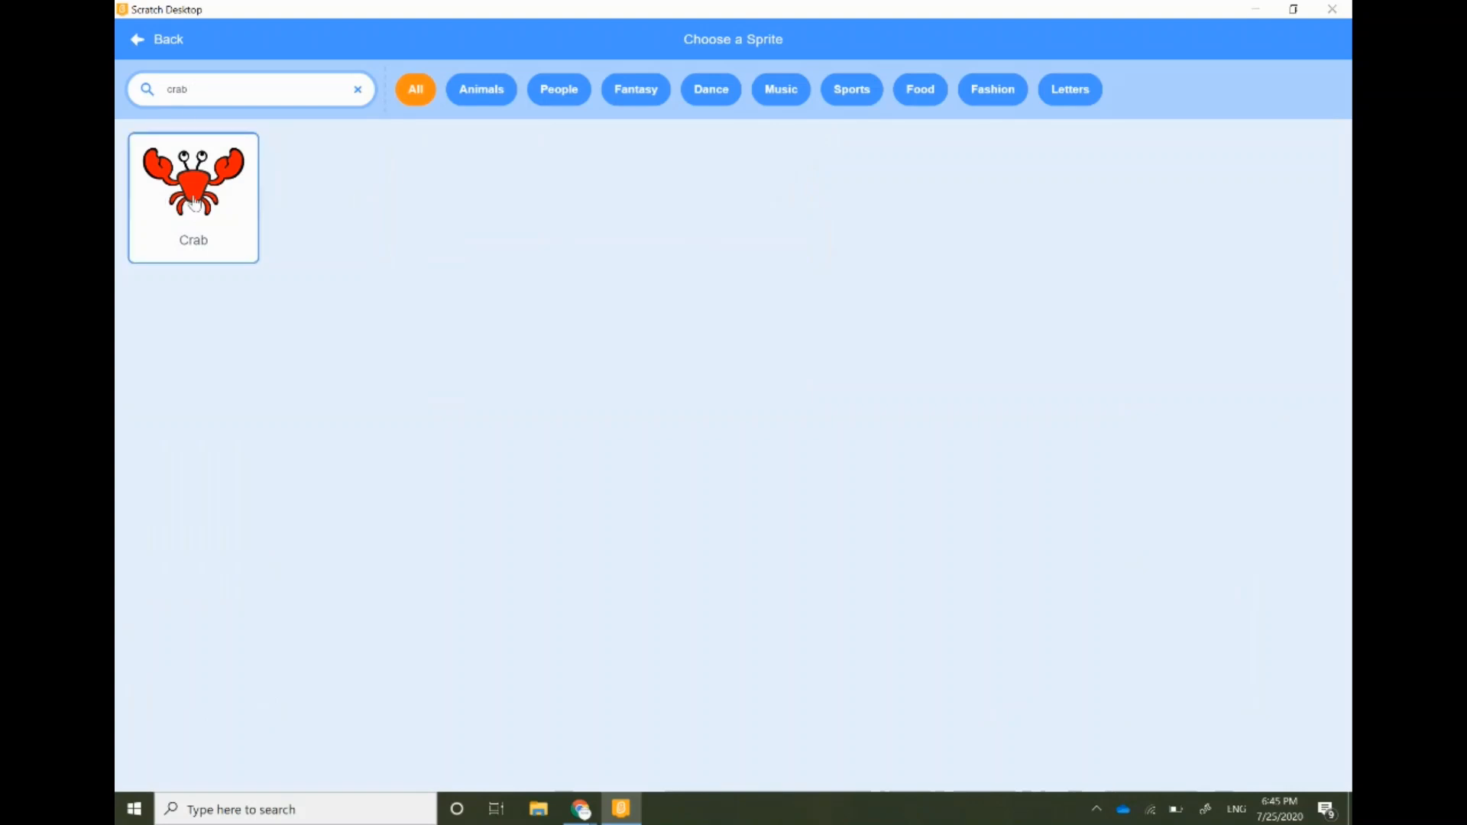
left_click(193, 178)
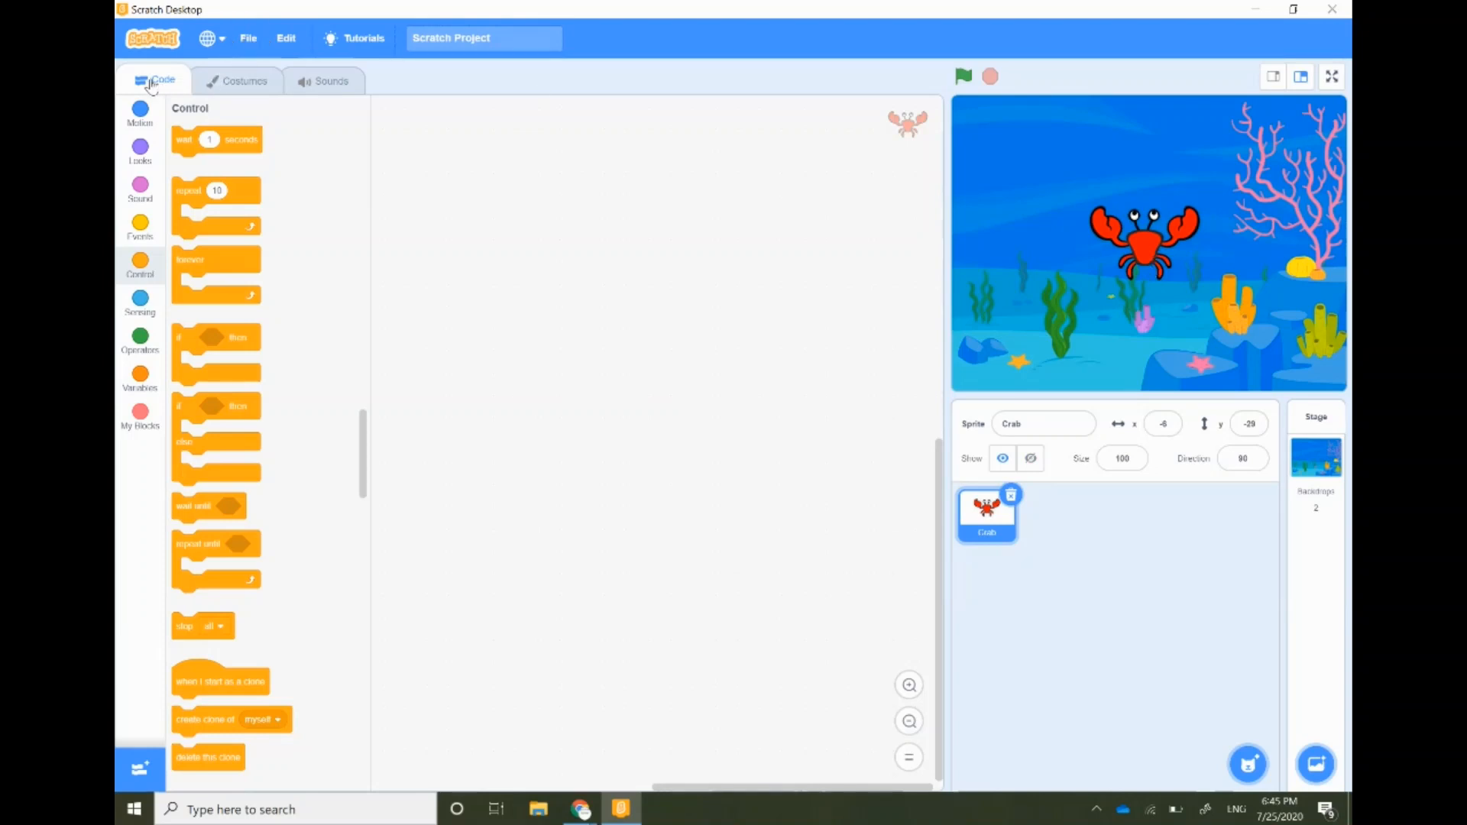
mouse_move(245, 80)
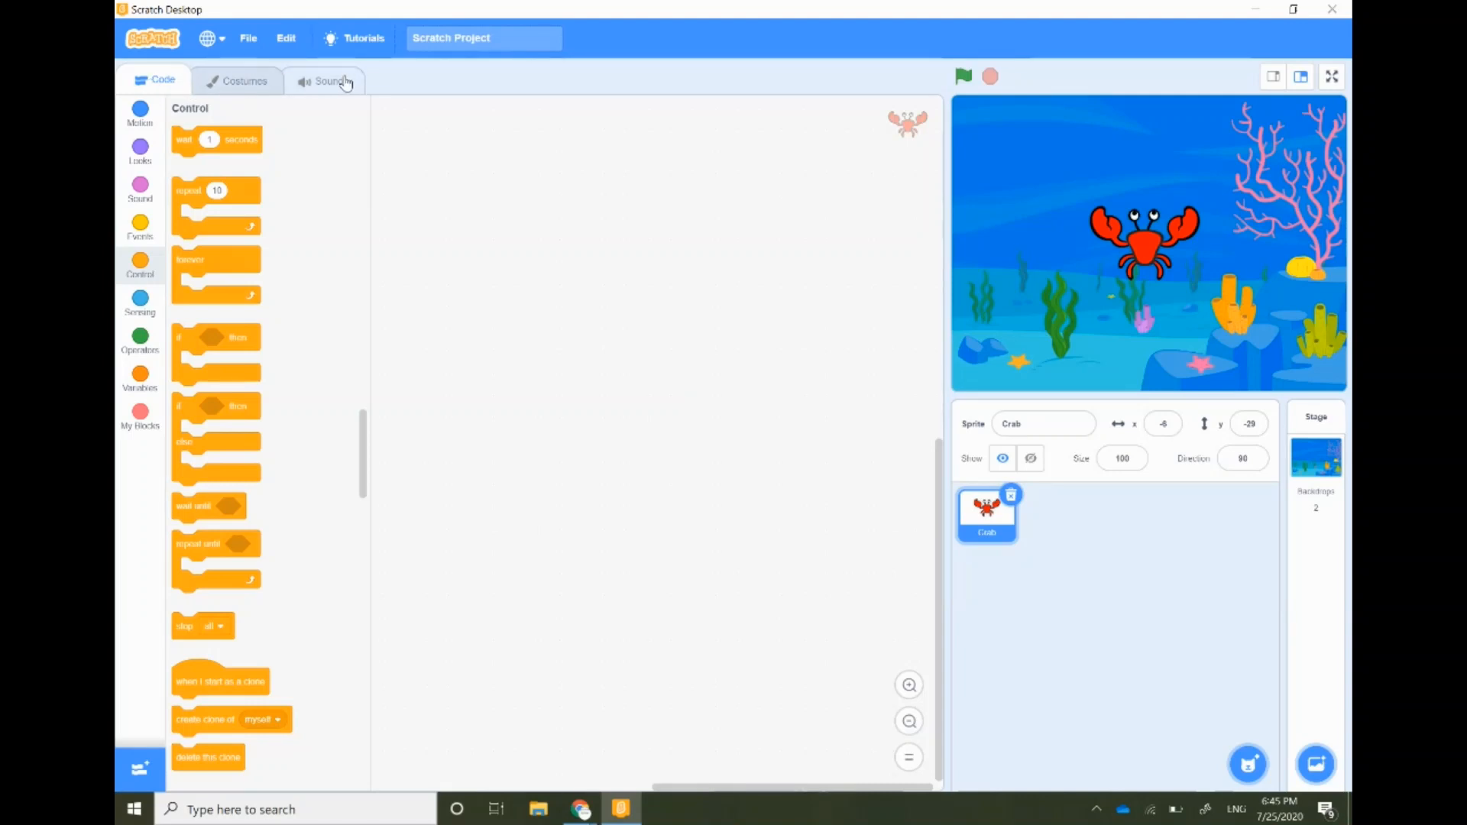
Duplicate the crab costumes to get crab-a, crab-a2, crab-b and crab-b2, then select crab-a.
left_click(243, 80)
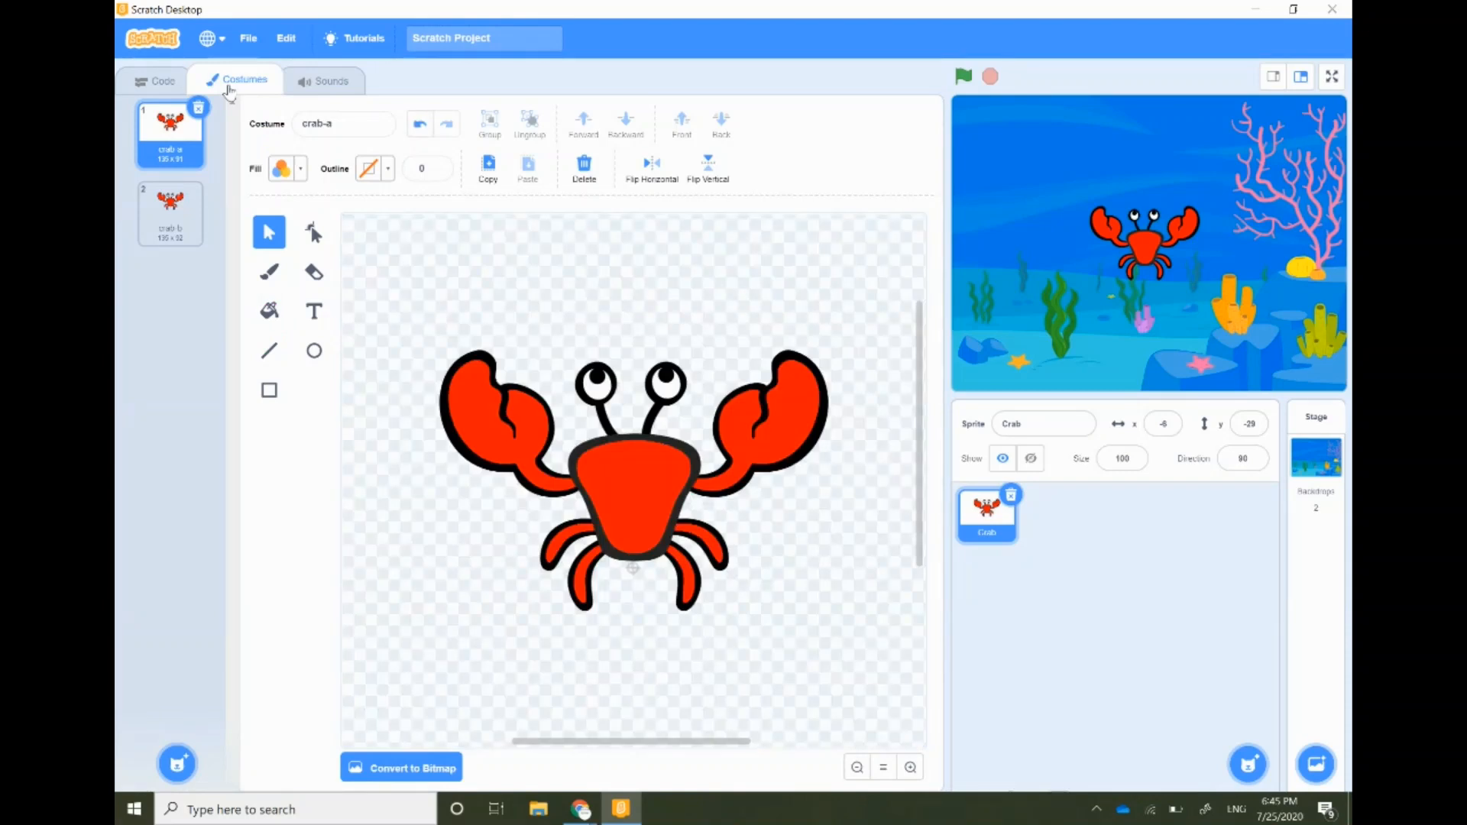
mouse_move(180, 130)
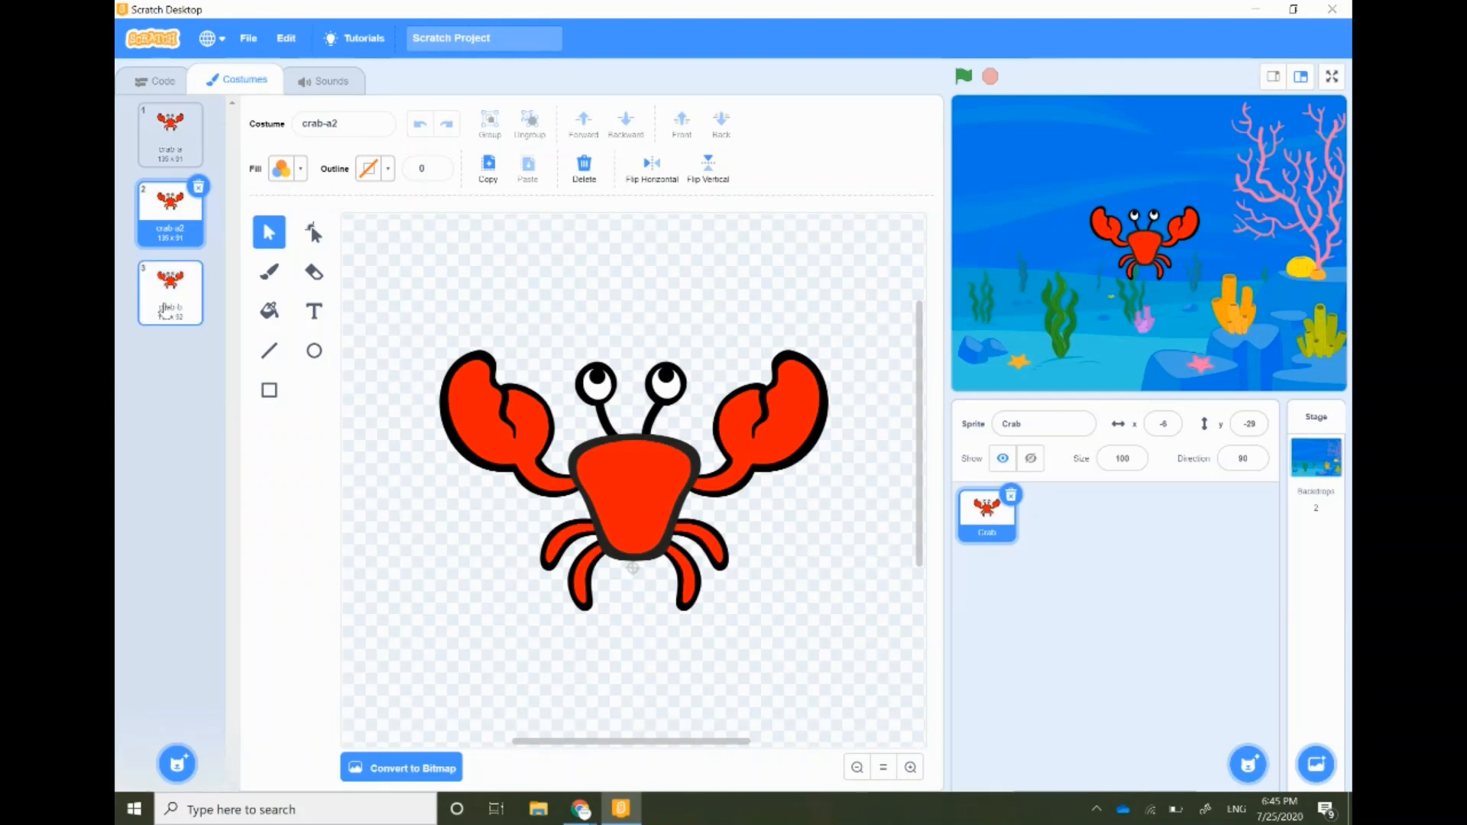
right_click(170, 292)
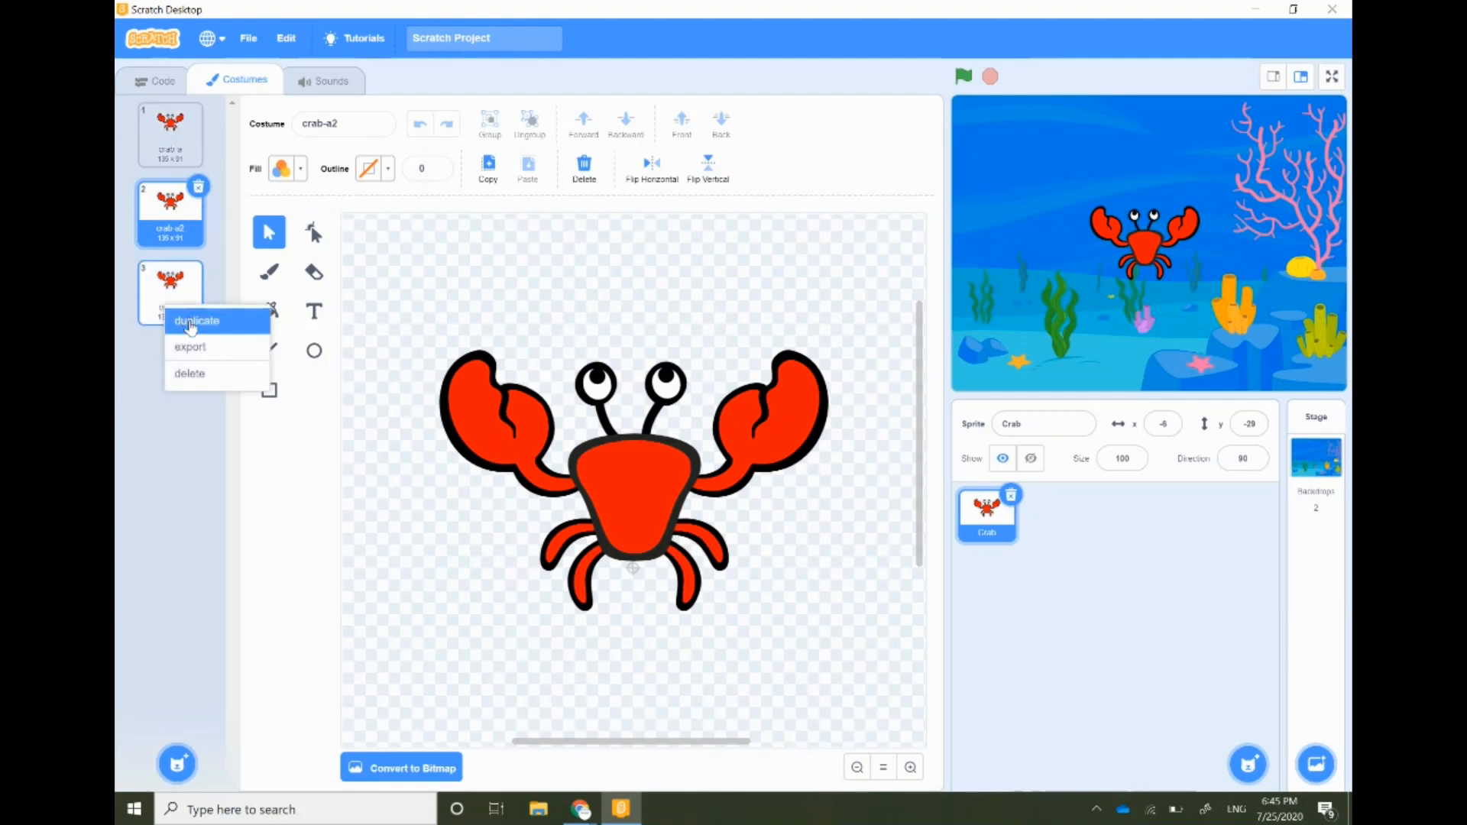
left_click(196, 321)
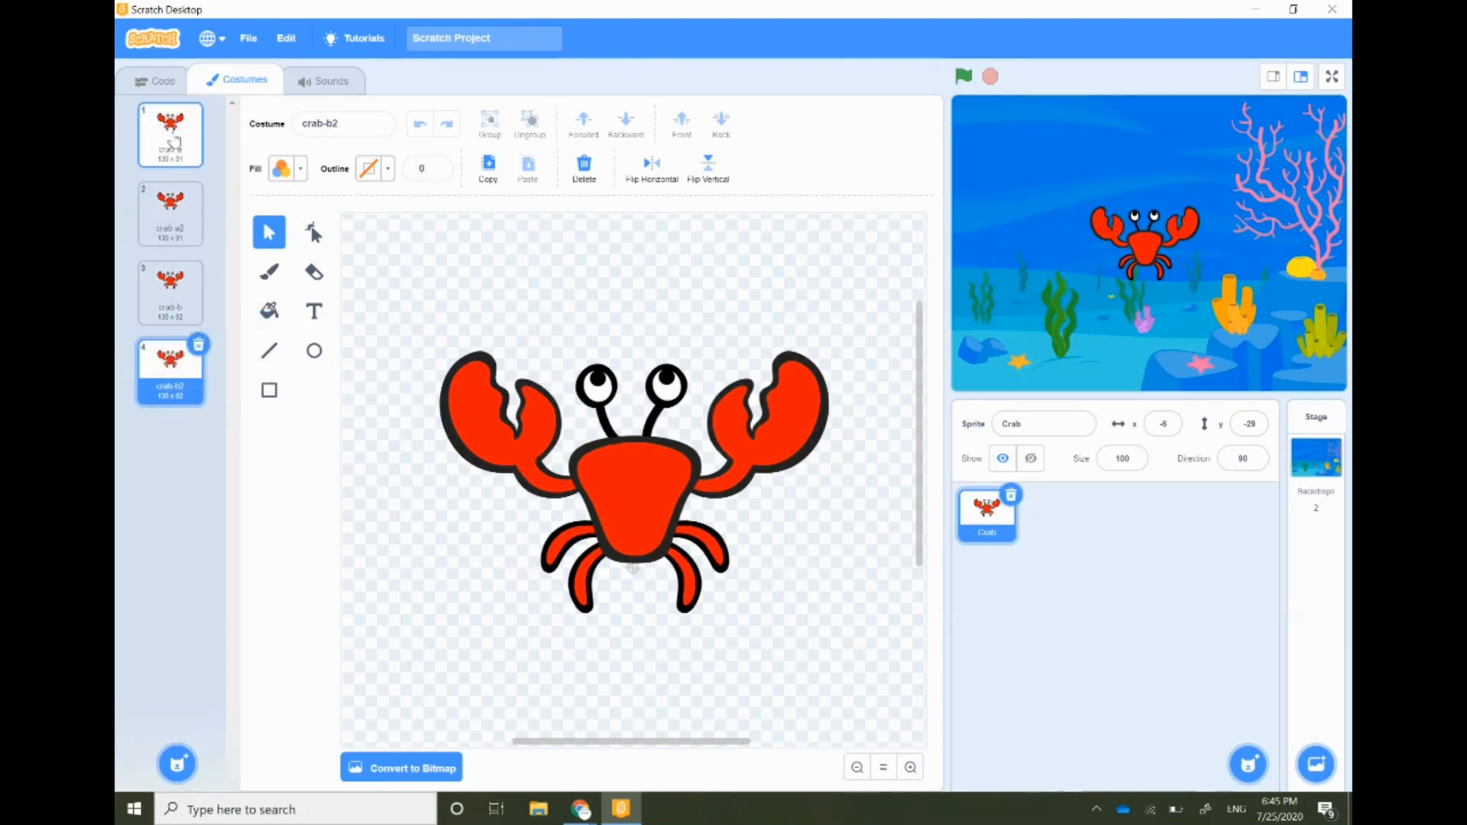
left_click(171, 135)
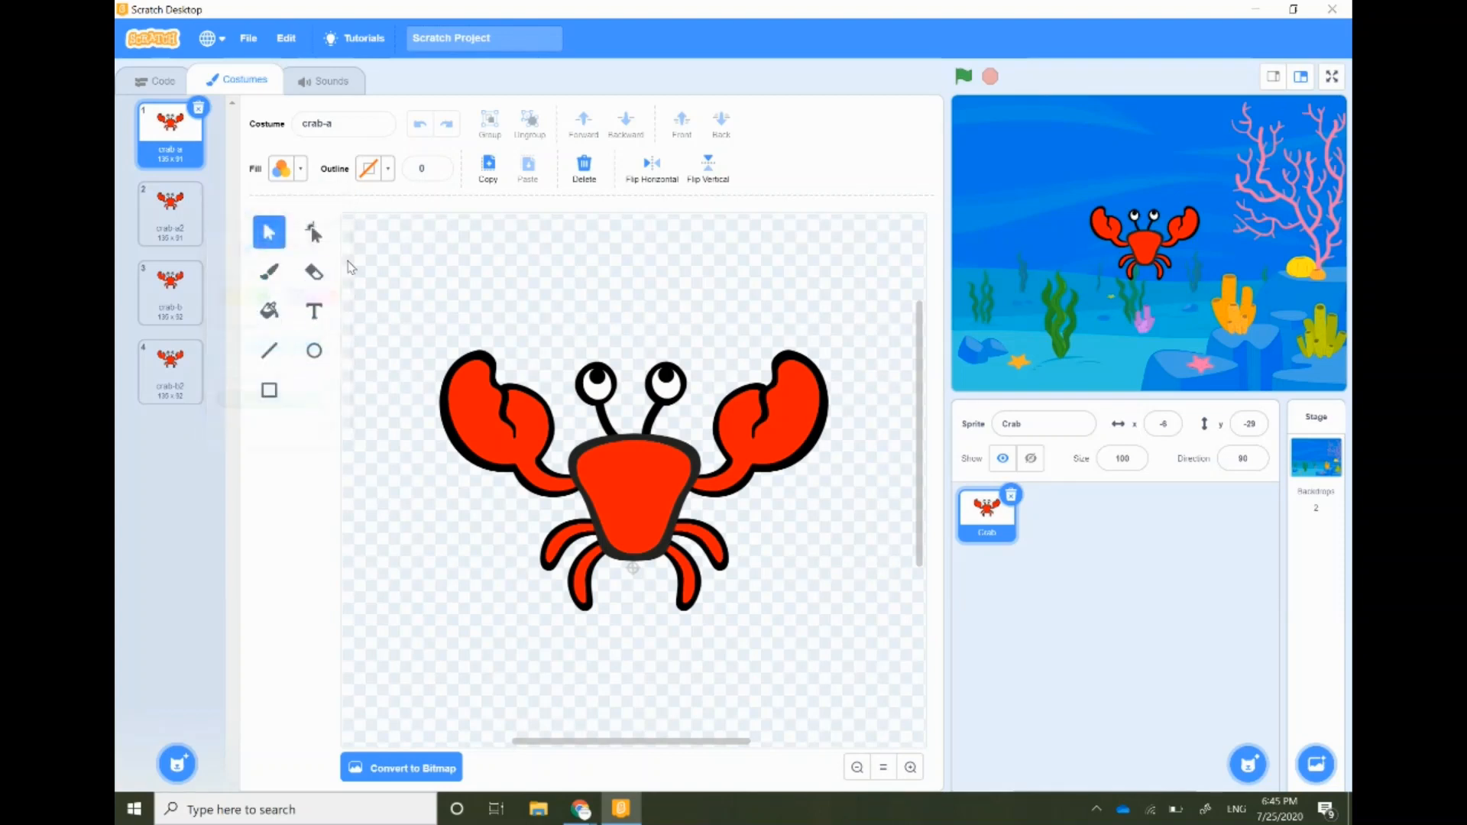
Draw a black mouth on crab-a and fill its body, claws and legs blue.
left_click(282, 168)
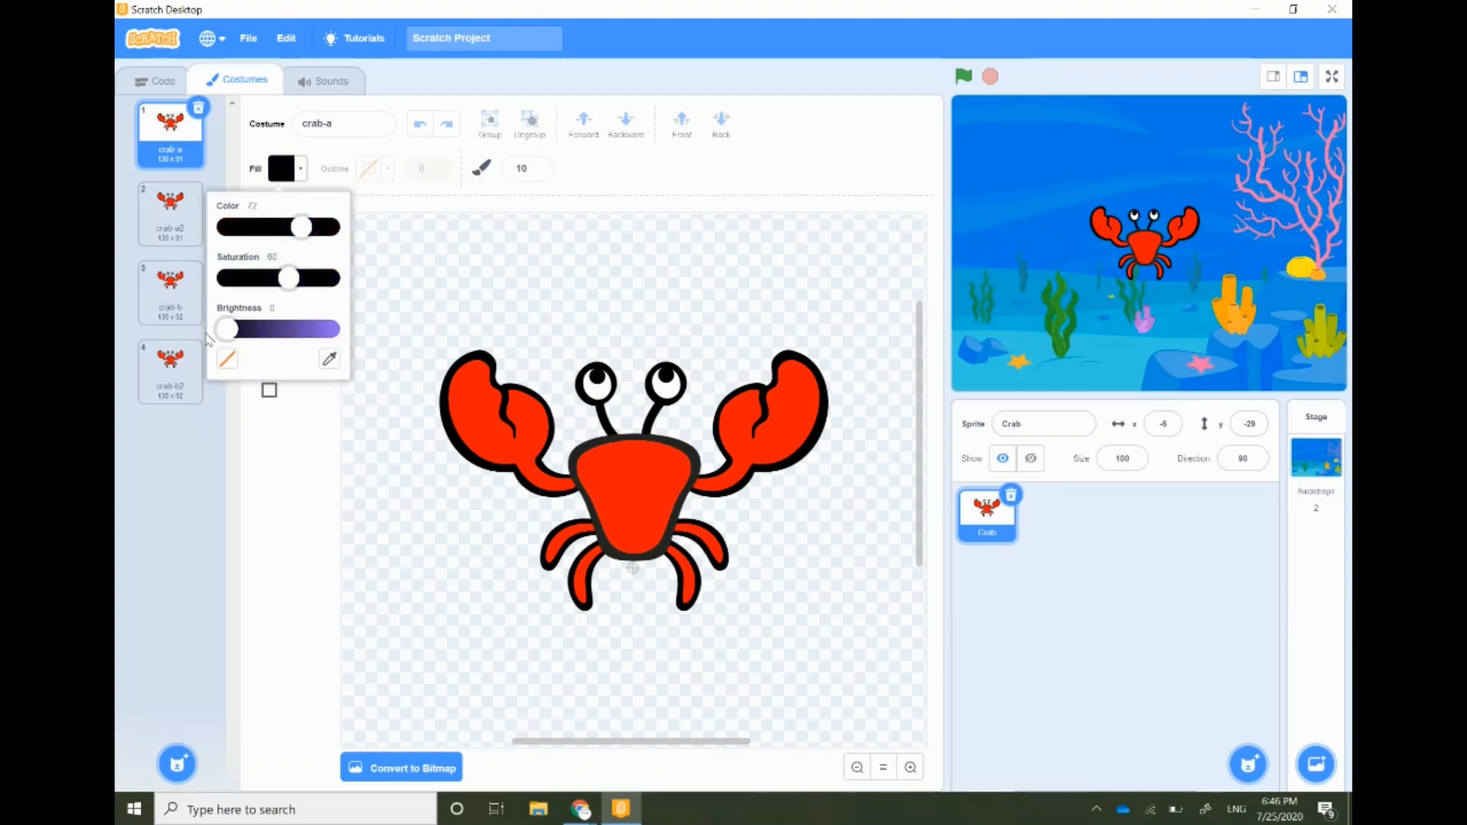
left_click(604, 487)
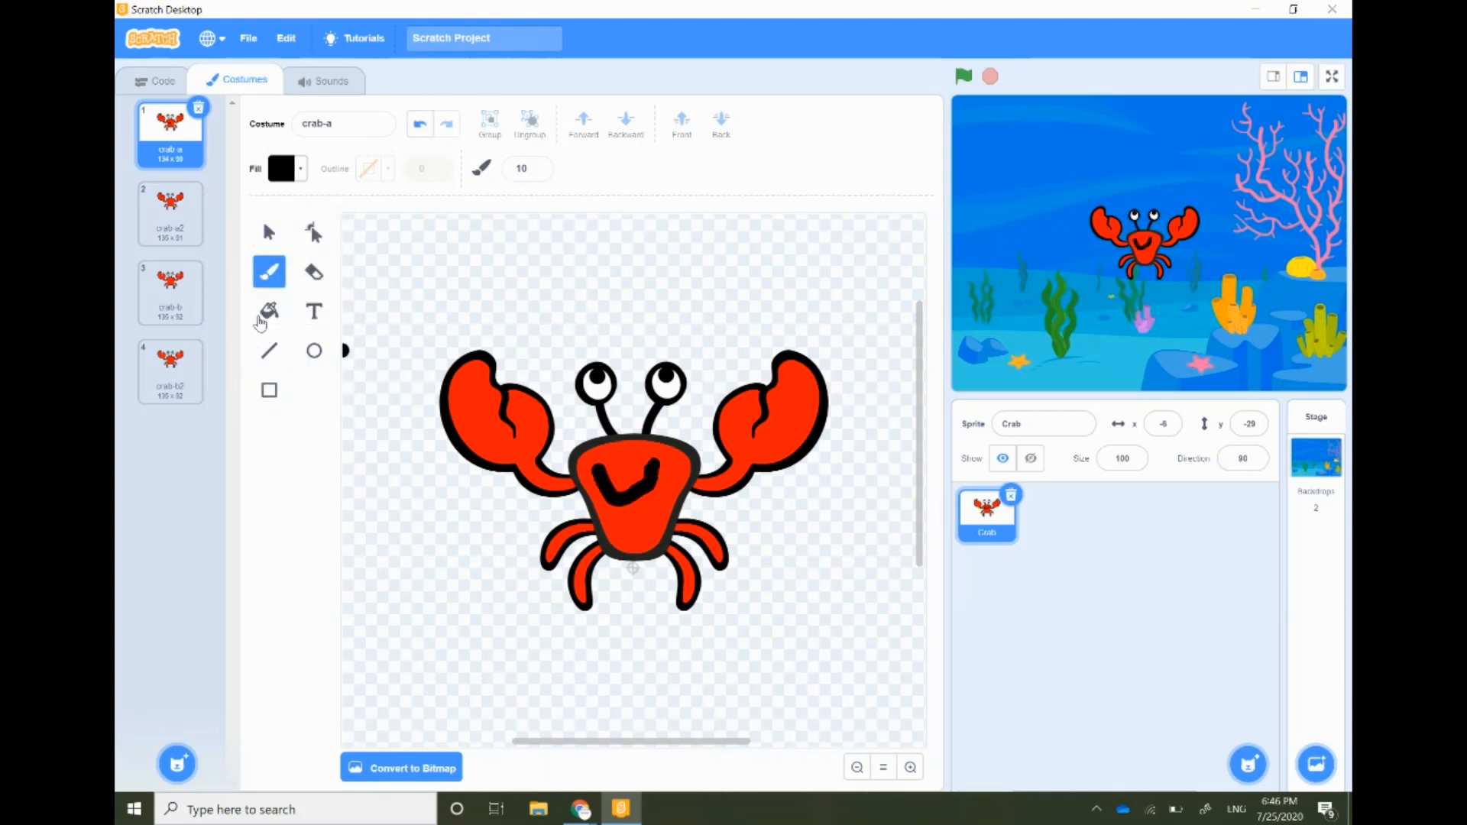
left_click(268, 311)
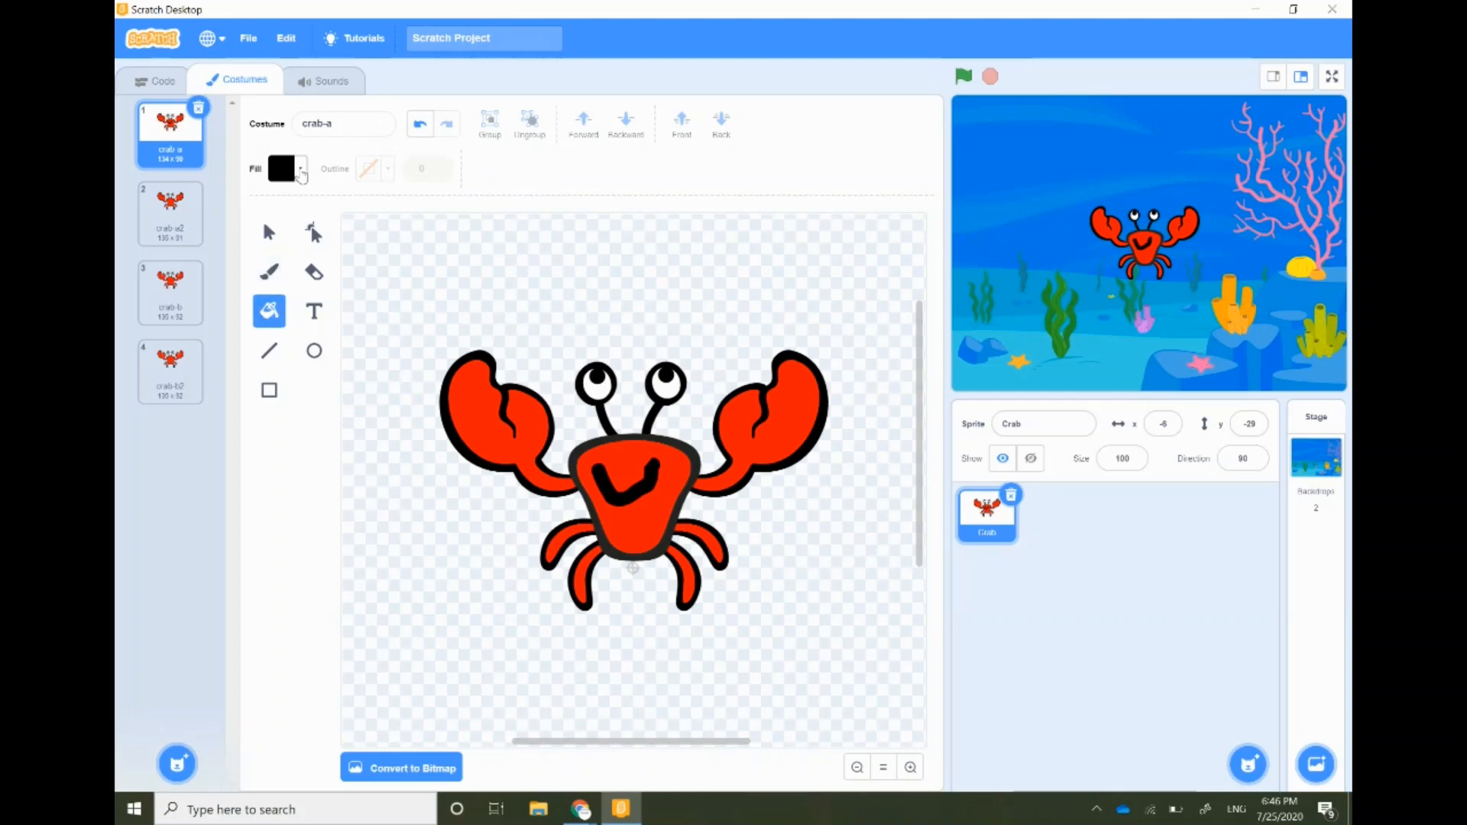
left_click(282, 168)
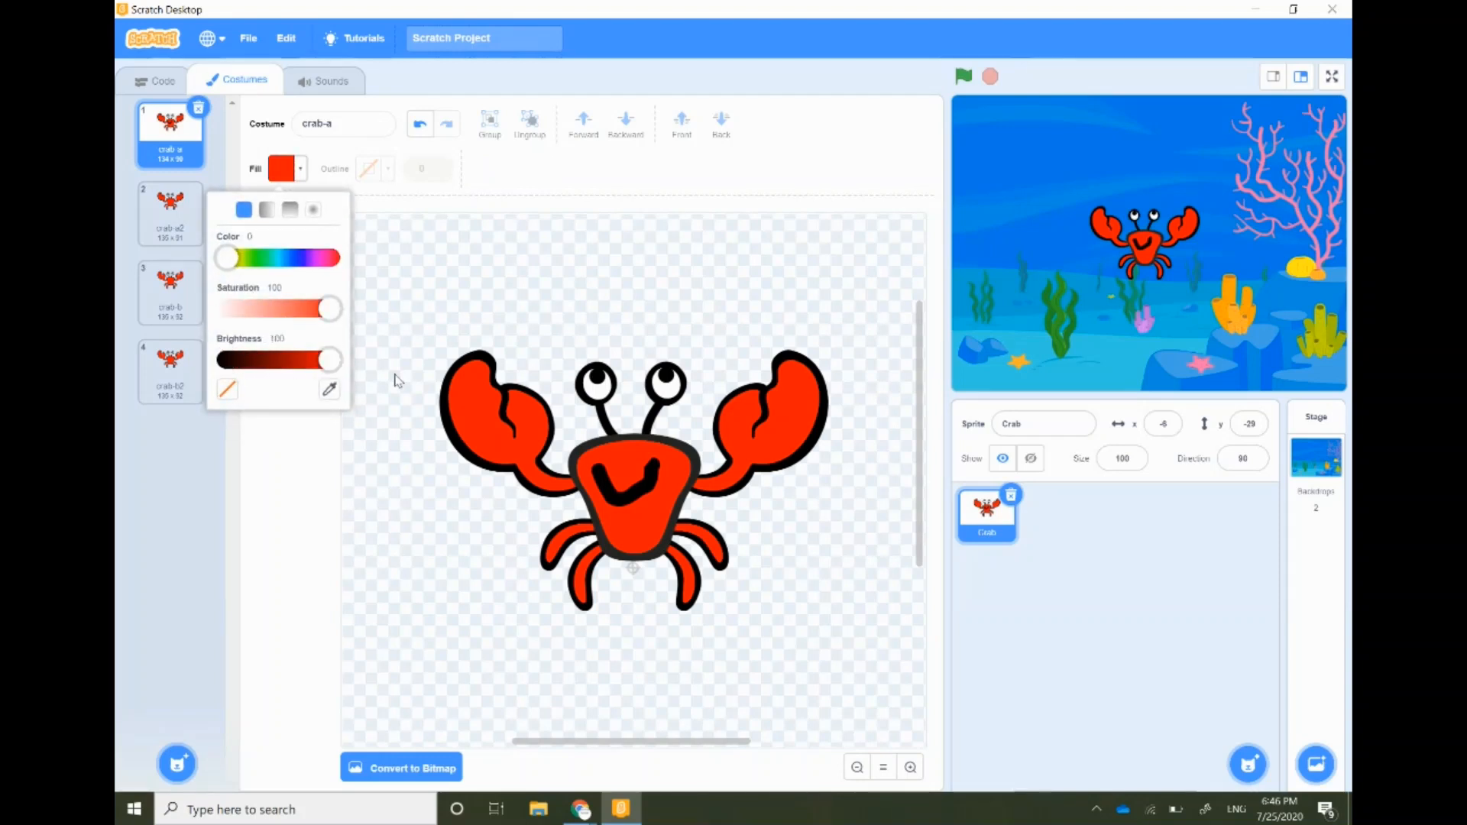
left_click_drag(225, 257, 285, 257)
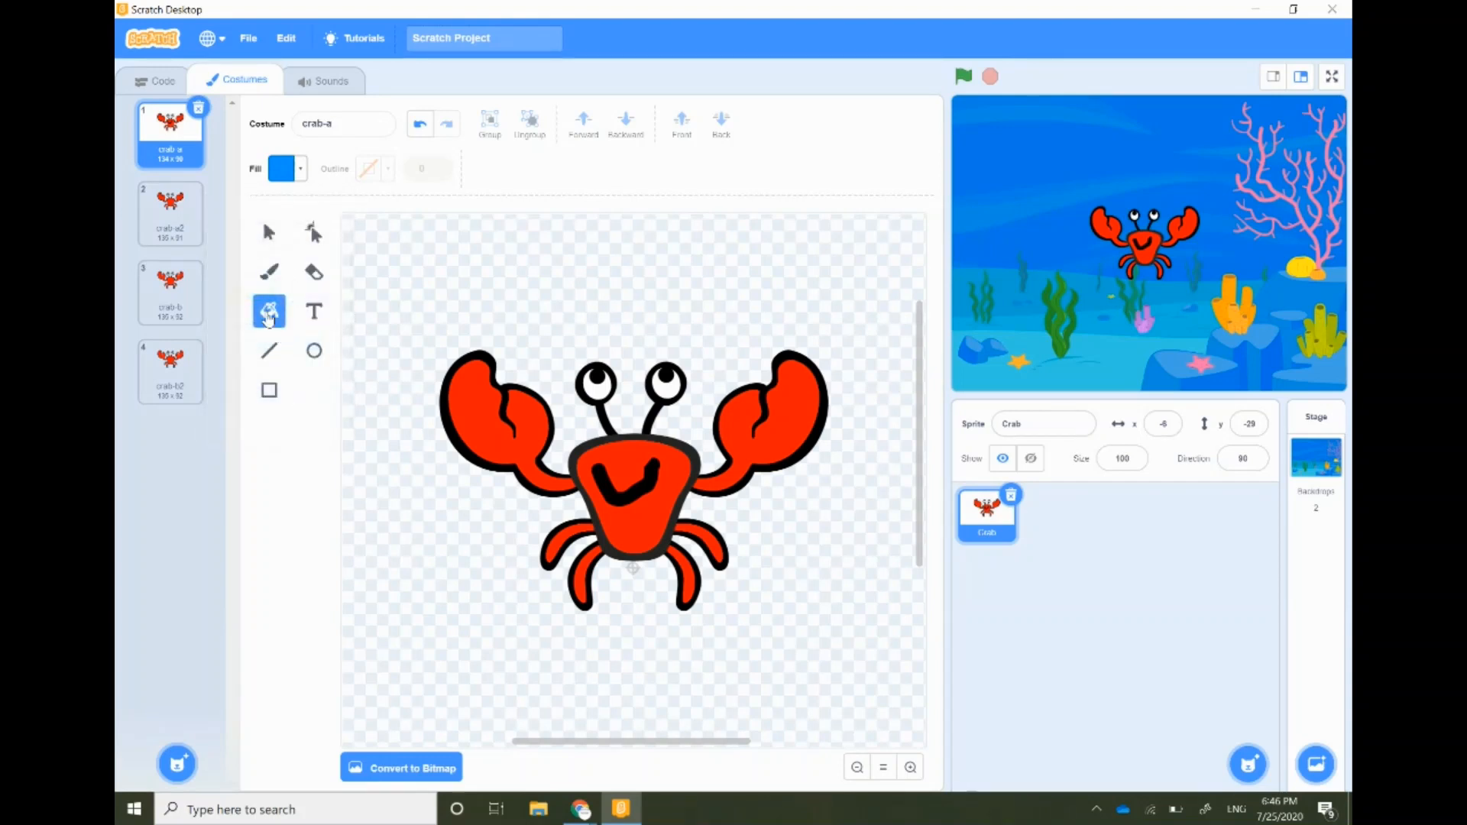
left_click(632, 482)
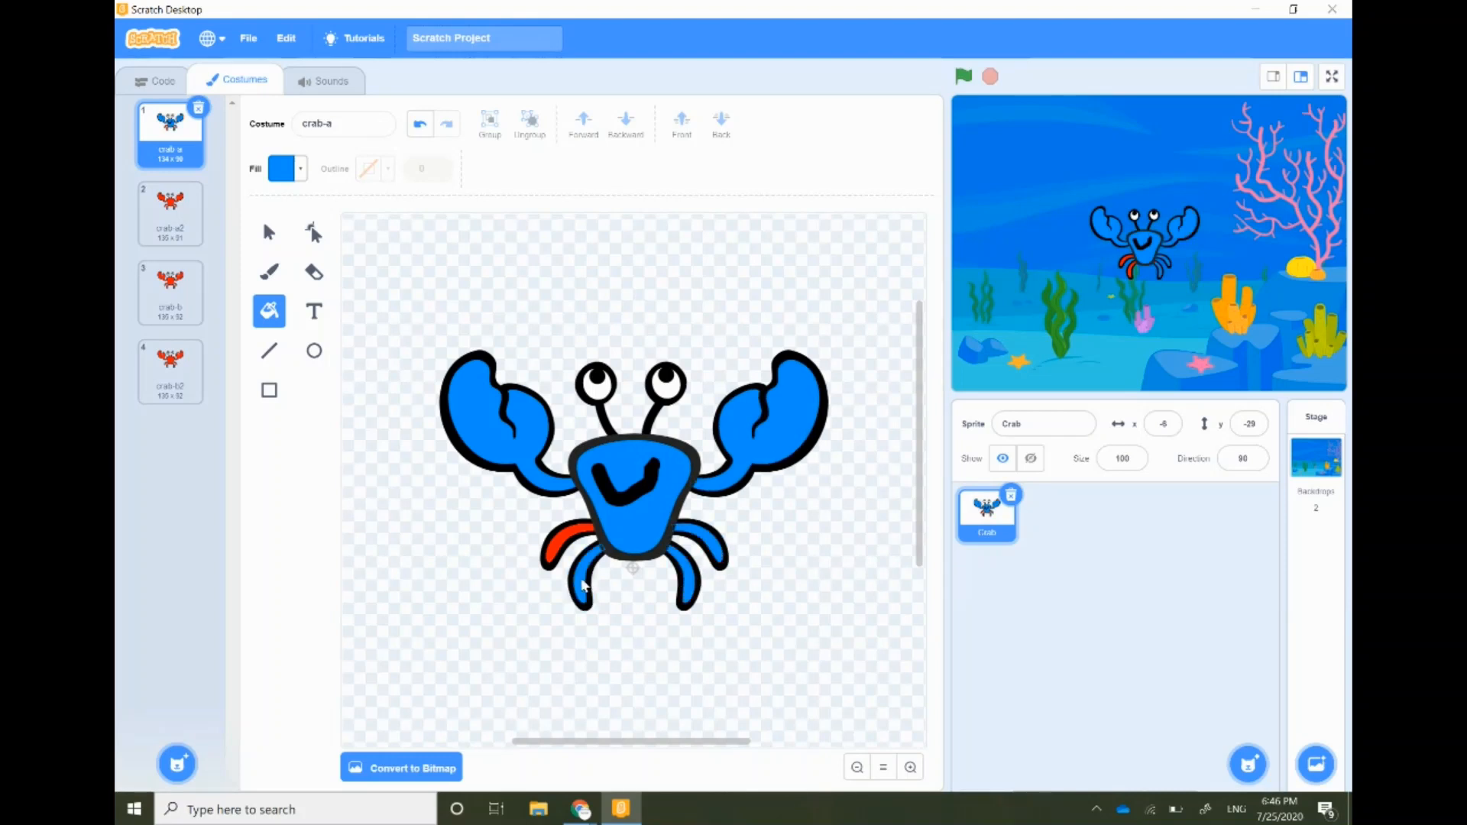
left_click(568, 547)
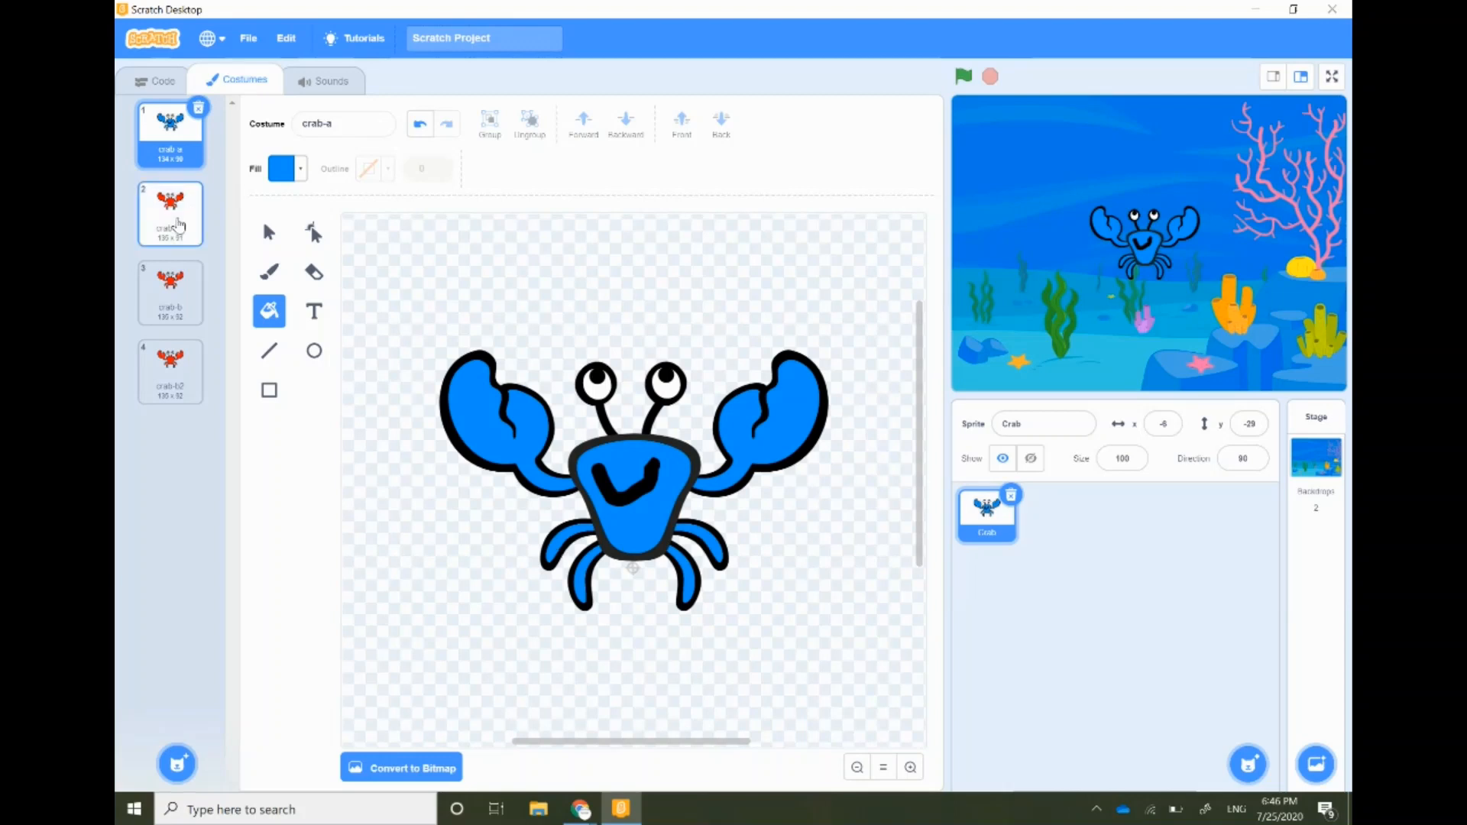
Add a black oval mouth to the crab-a2 costume.
left_click(170, 213)
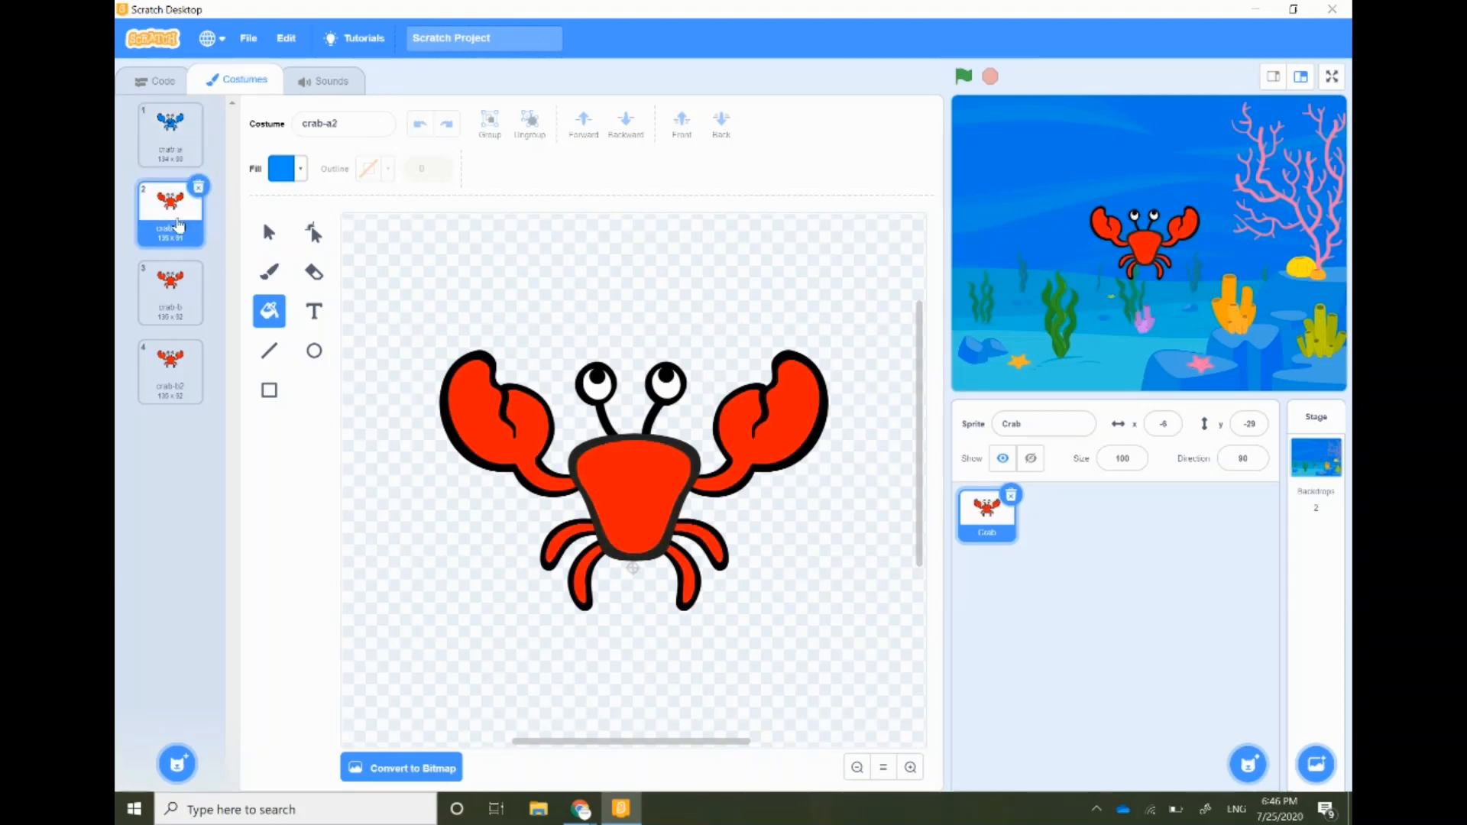
left_click(280, 168)
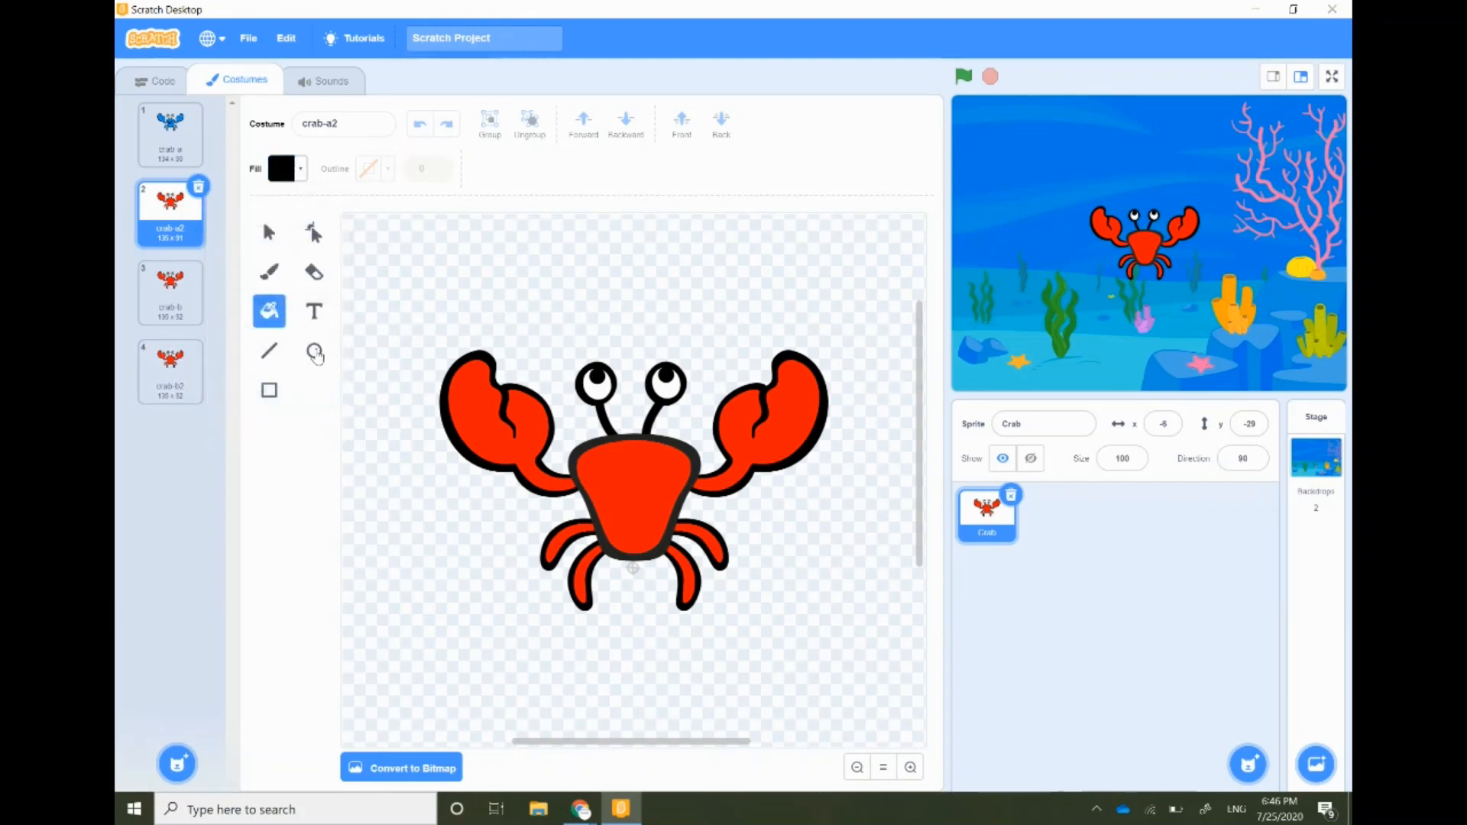
left_click(314, 350)
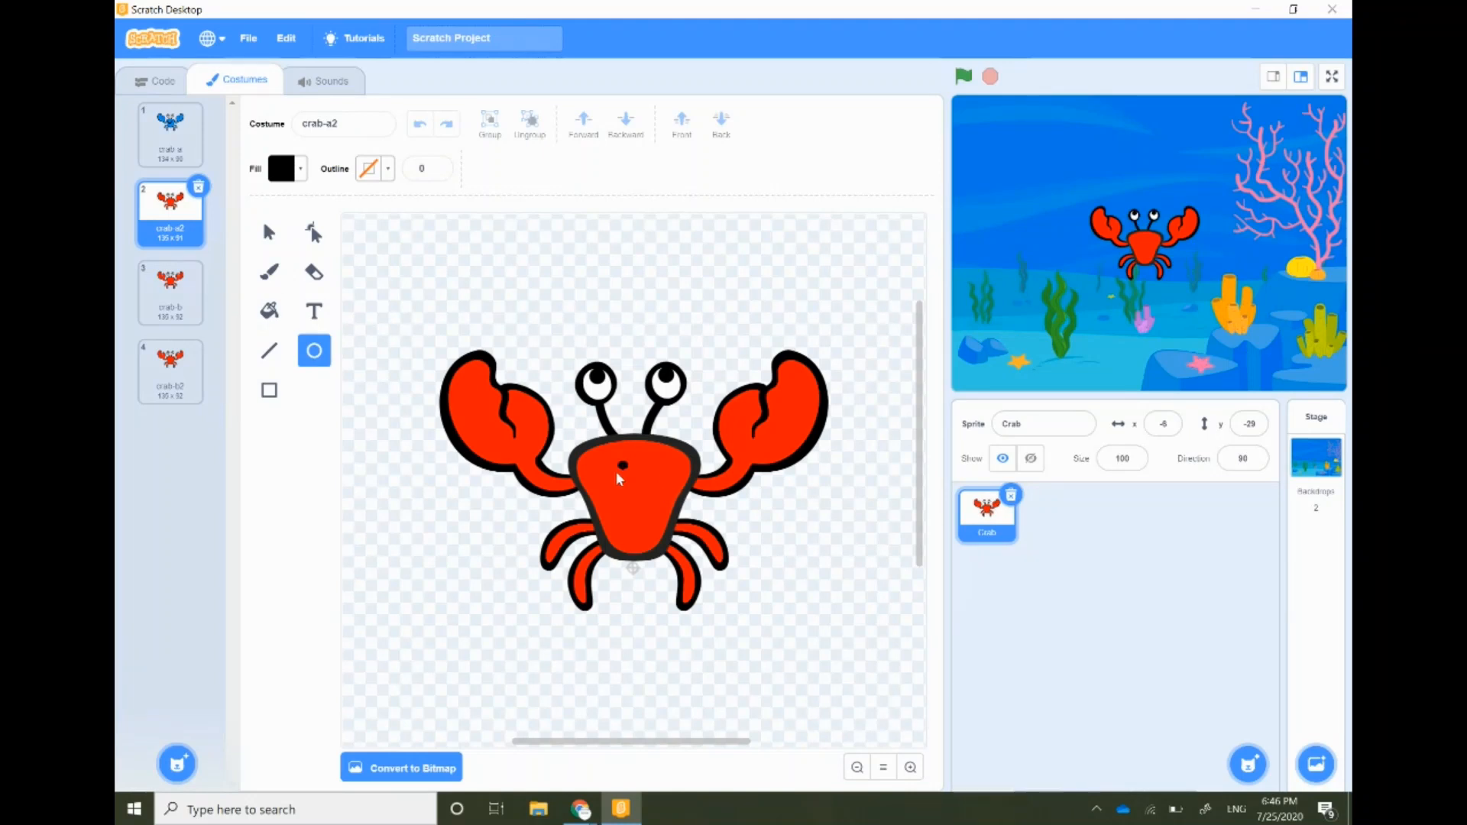
left_click(646, 477)
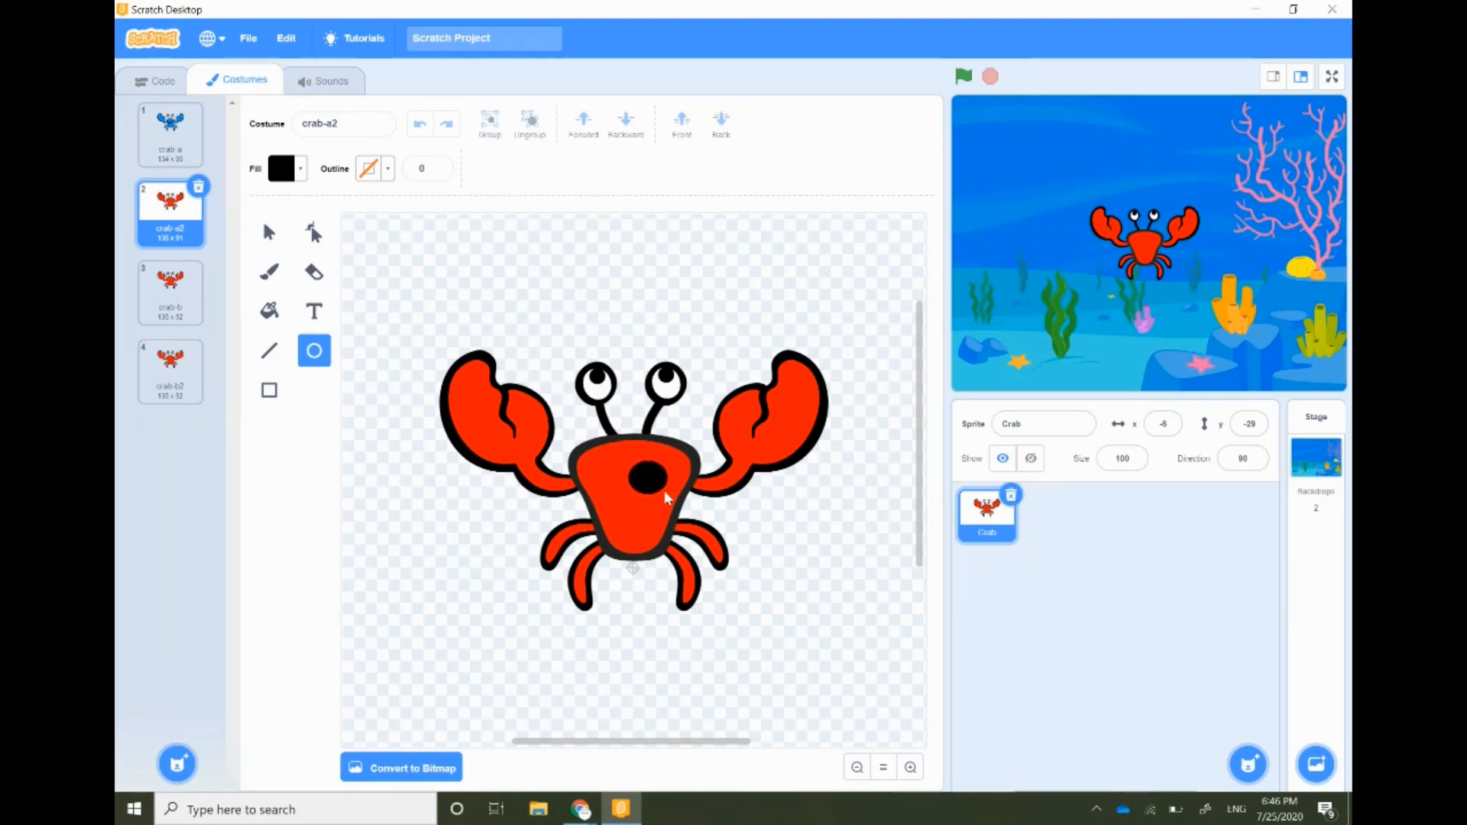
left_click(636, 479)
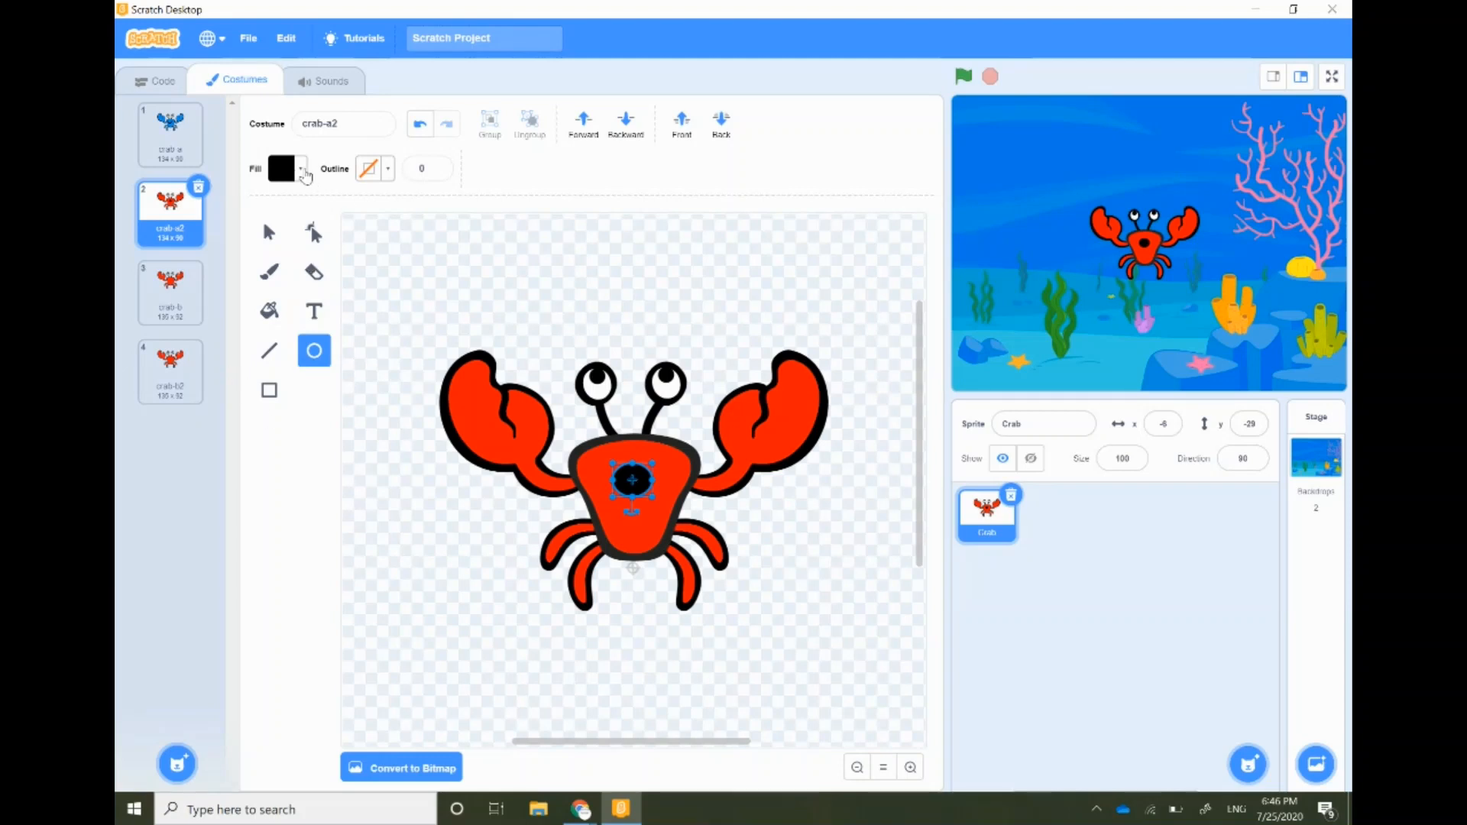
Fill crab-a2's claws, body and legs green.
left_click(269, 312)
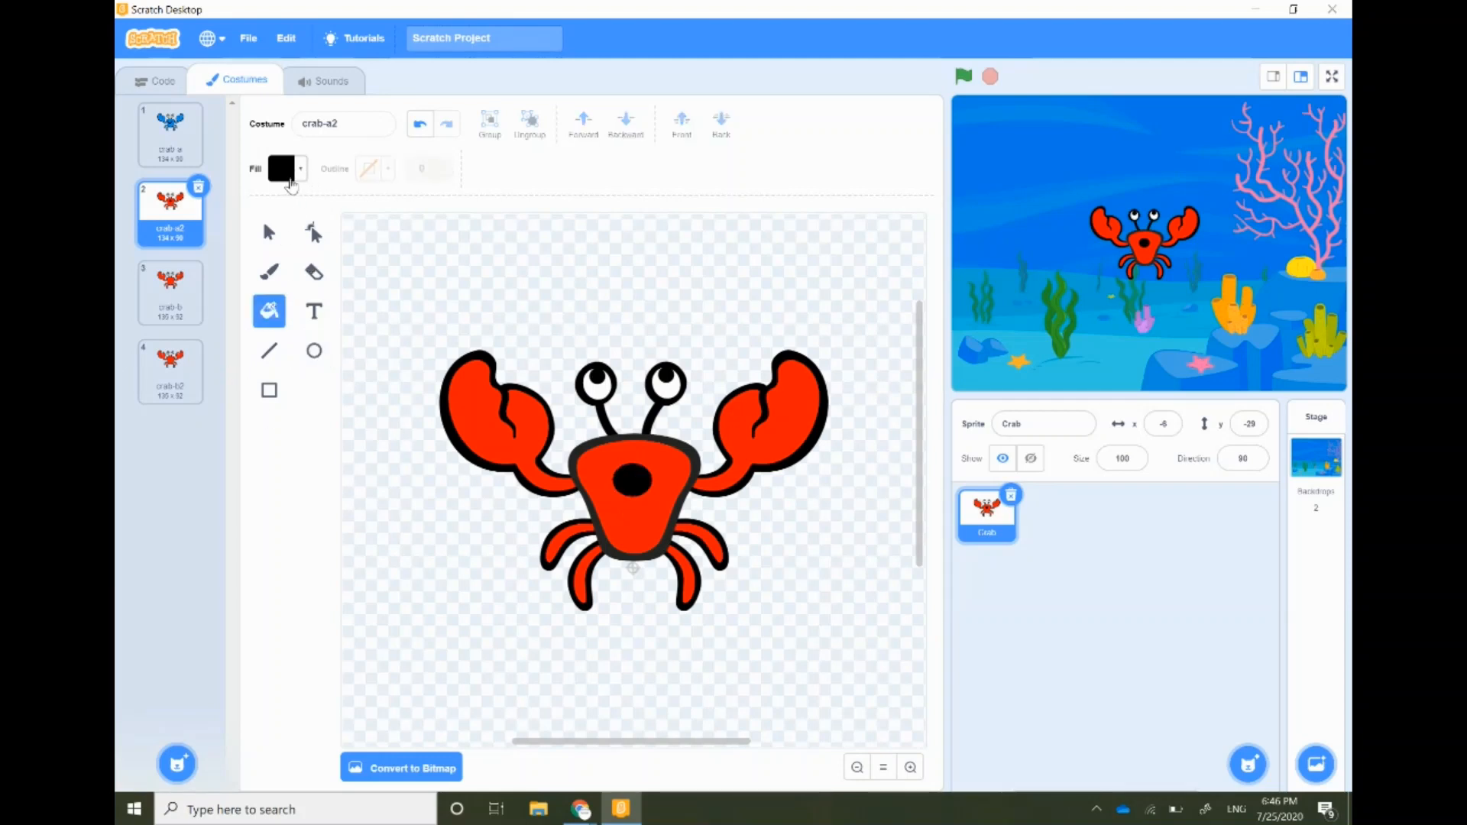
left_click(283, 168)
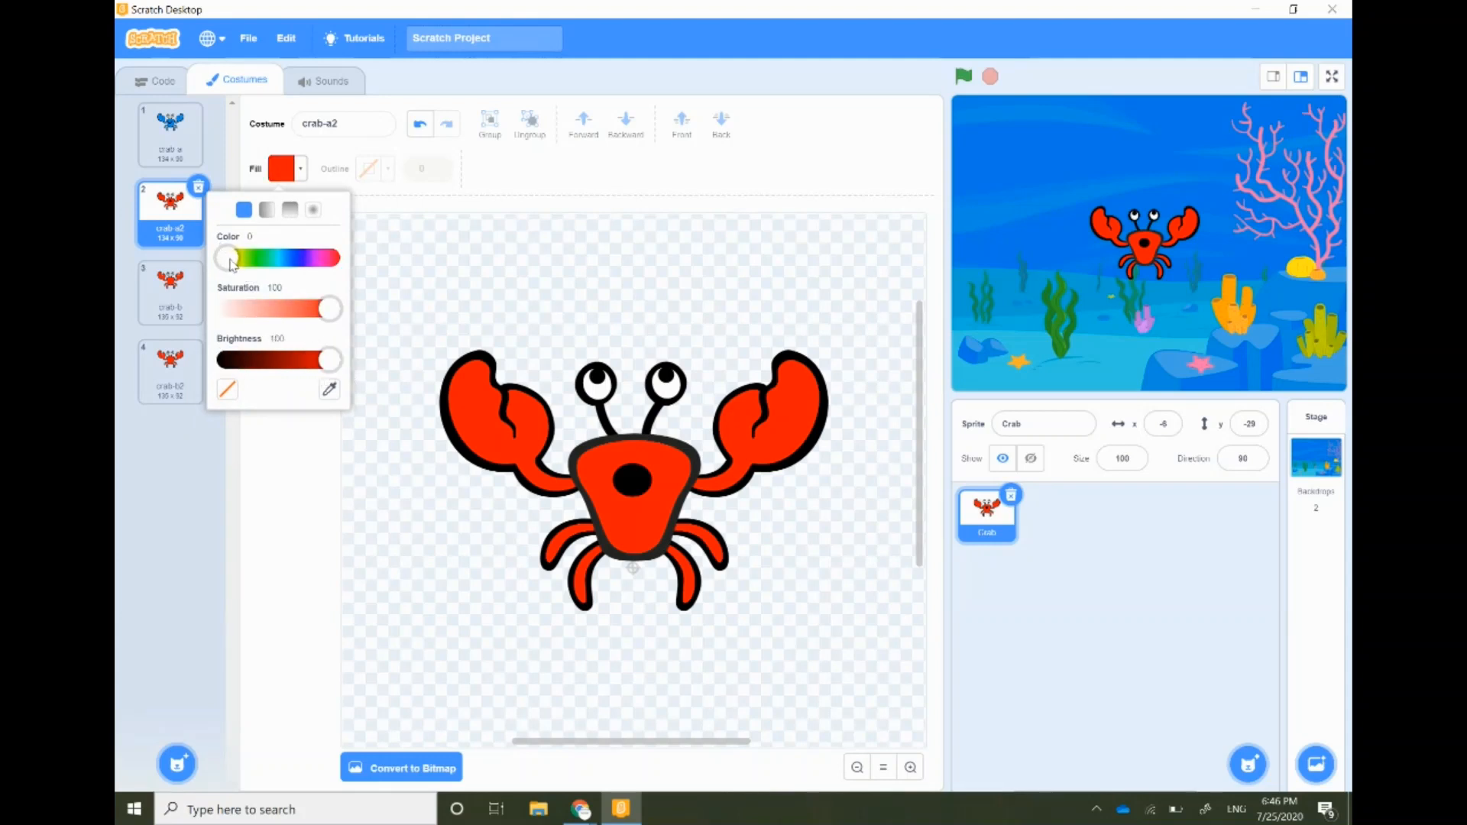
left_click_drag(225, 258, 259, 257)
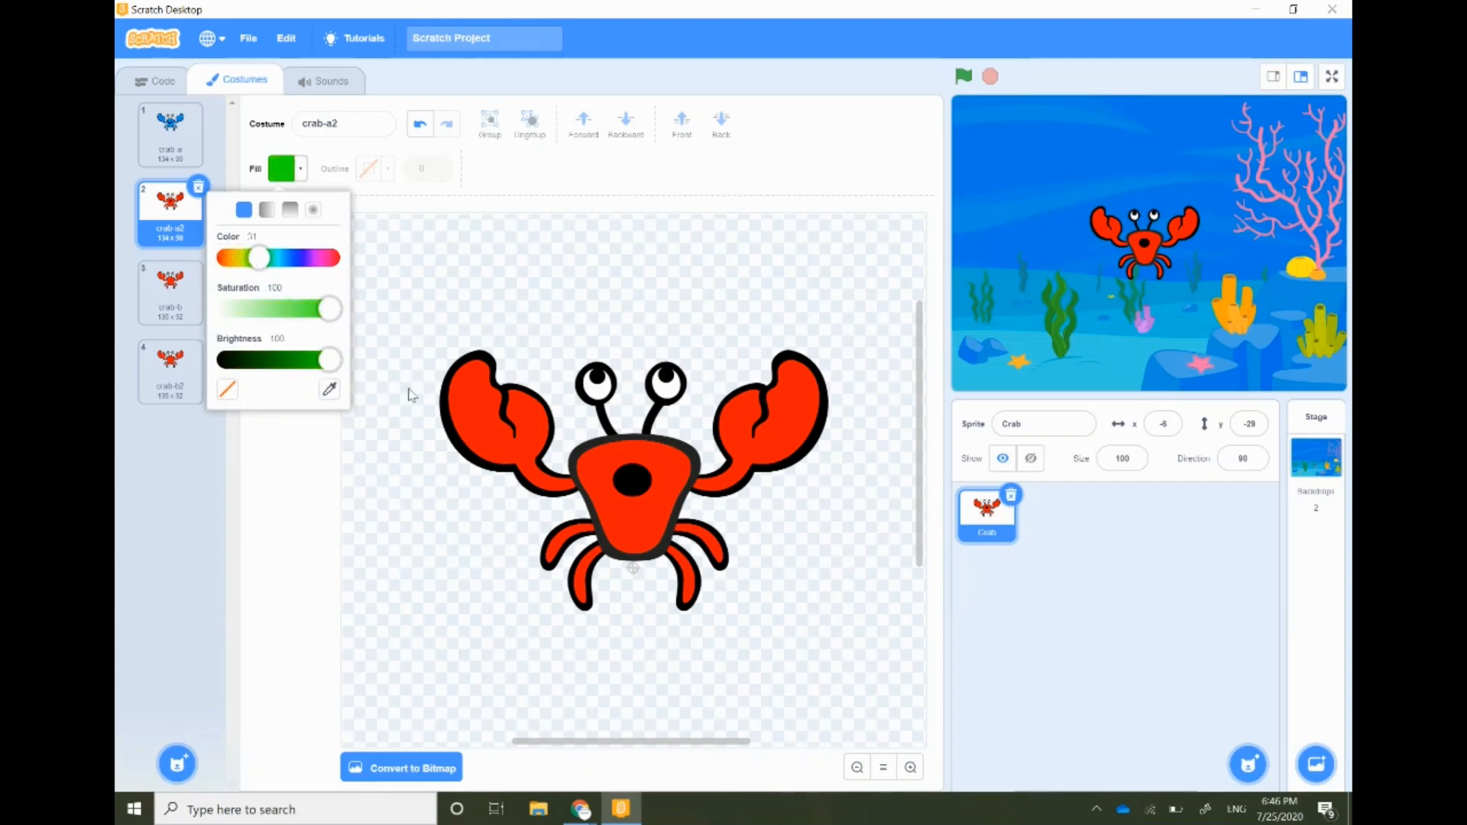
left_click(496, 421)
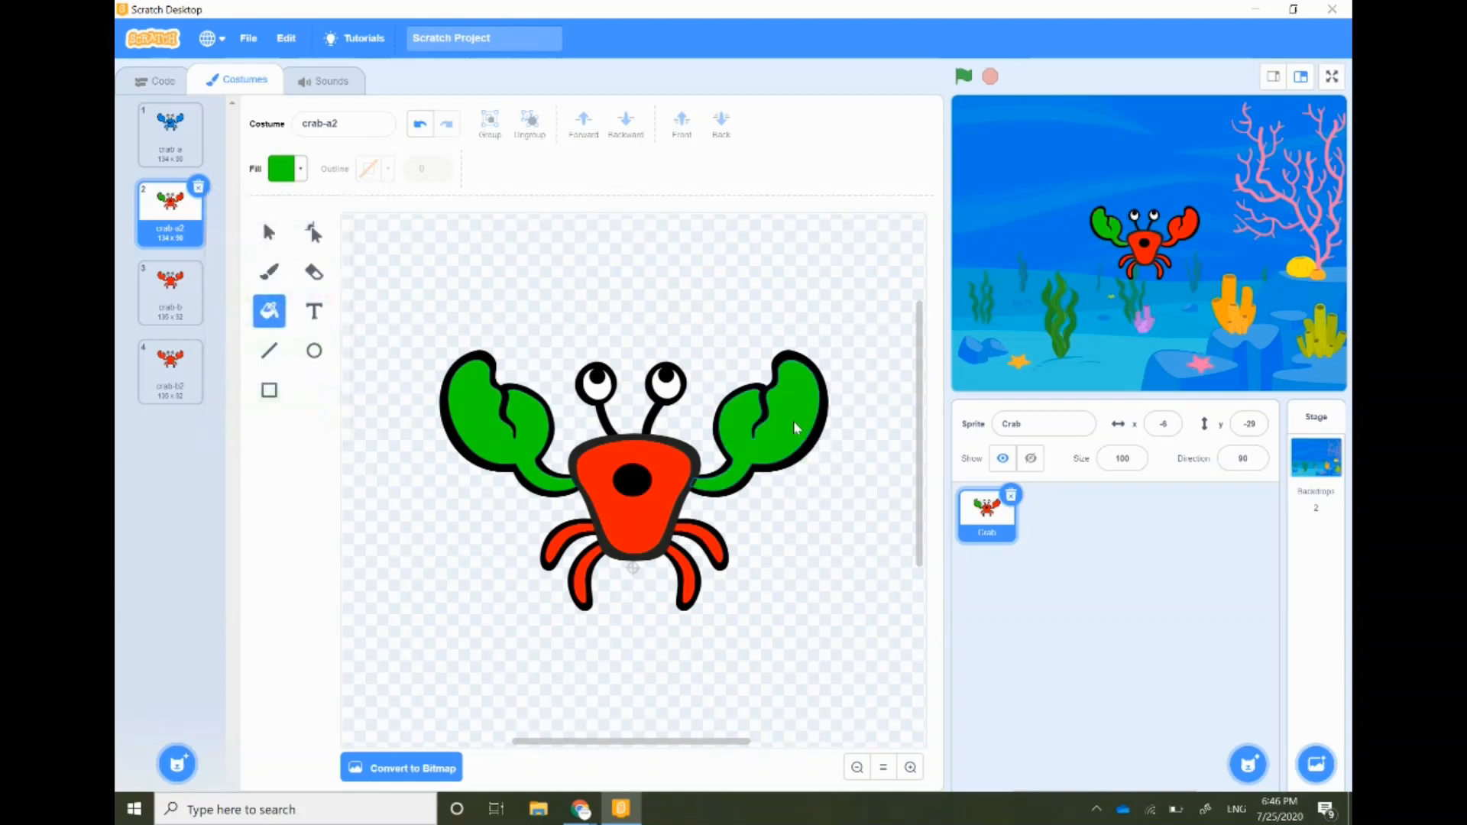
left_click(632, 482)
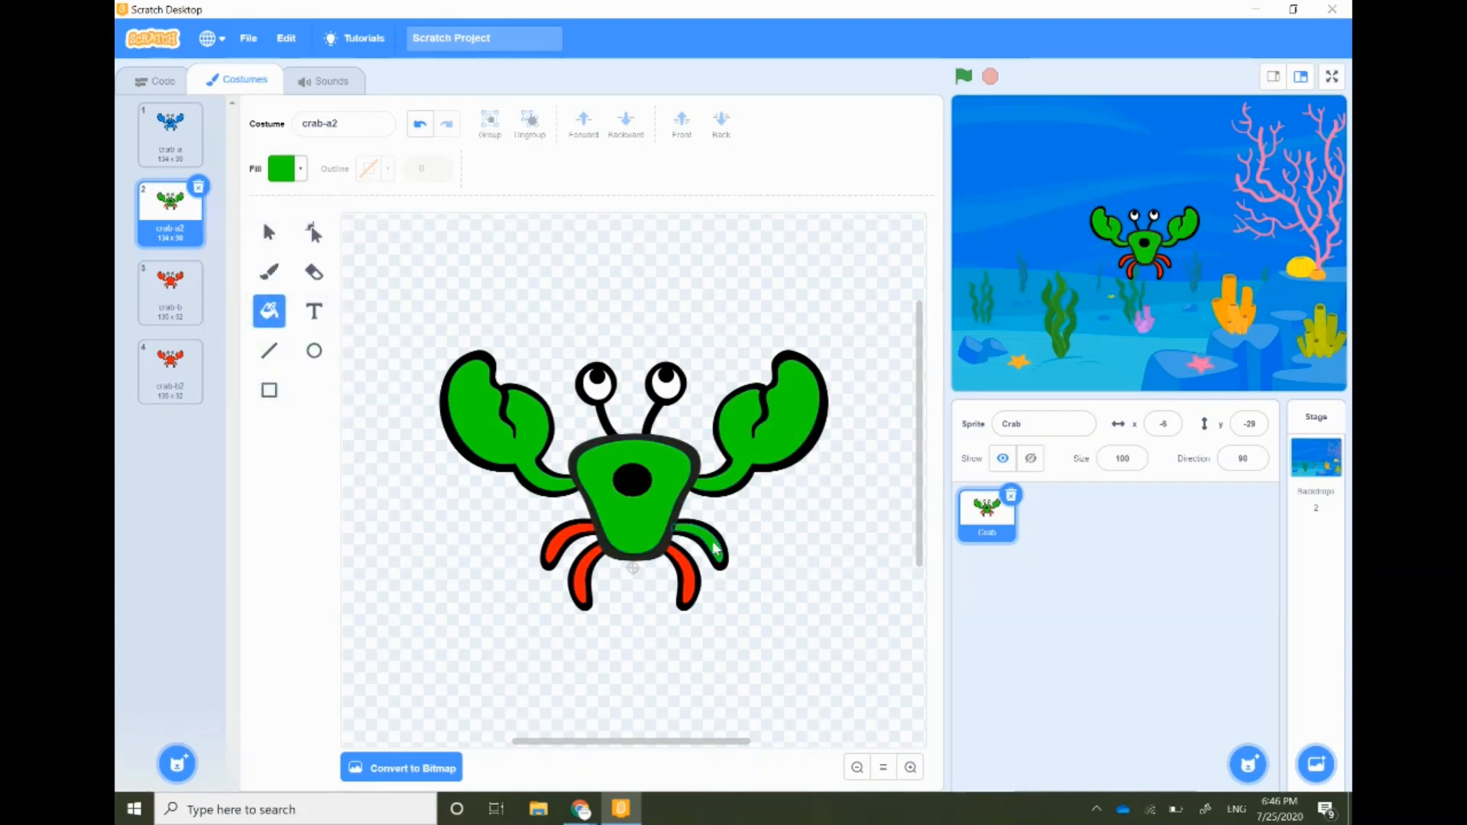
left_click(683, 562)
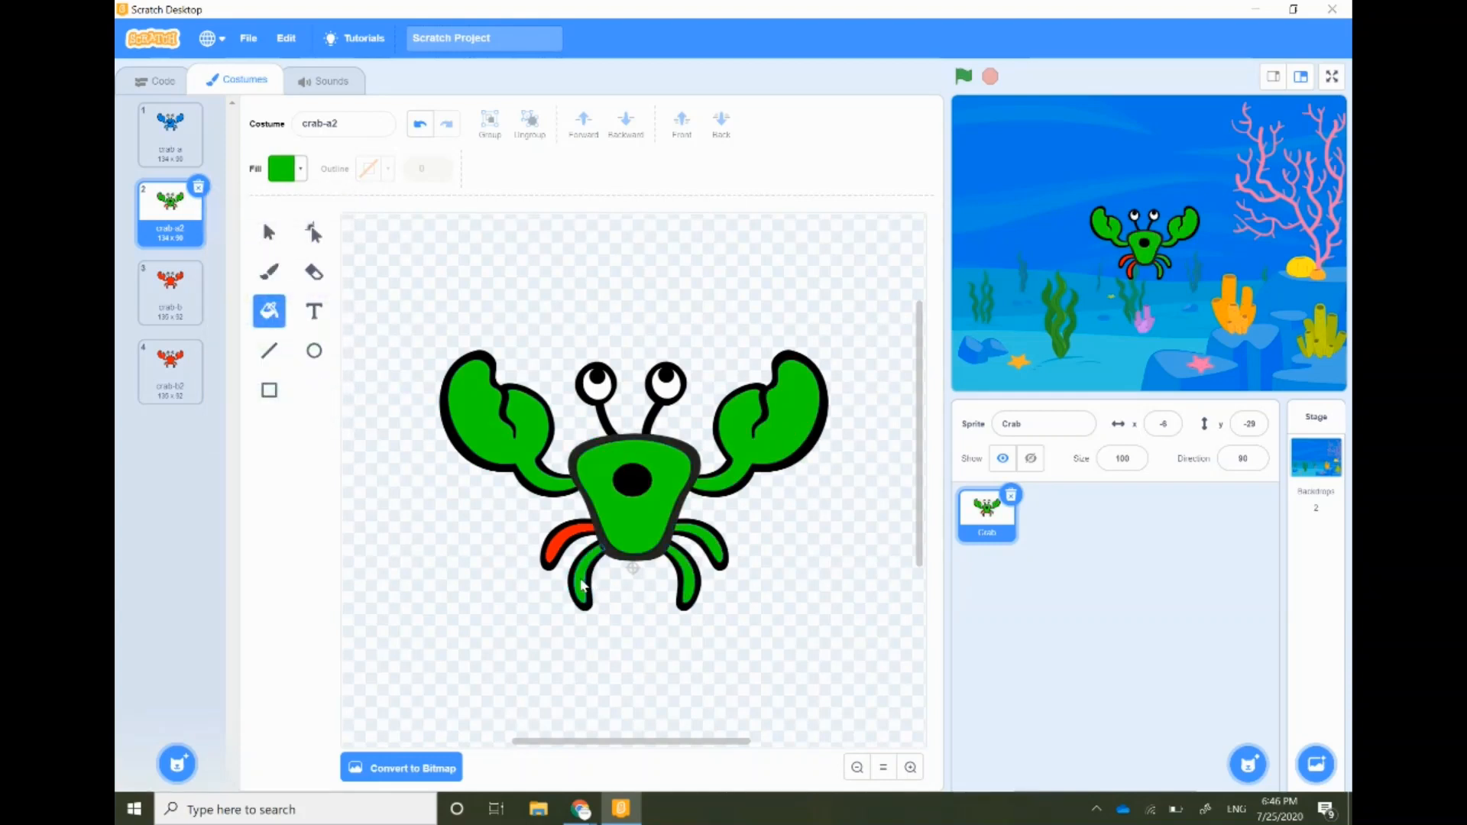
left_click(562, 542)
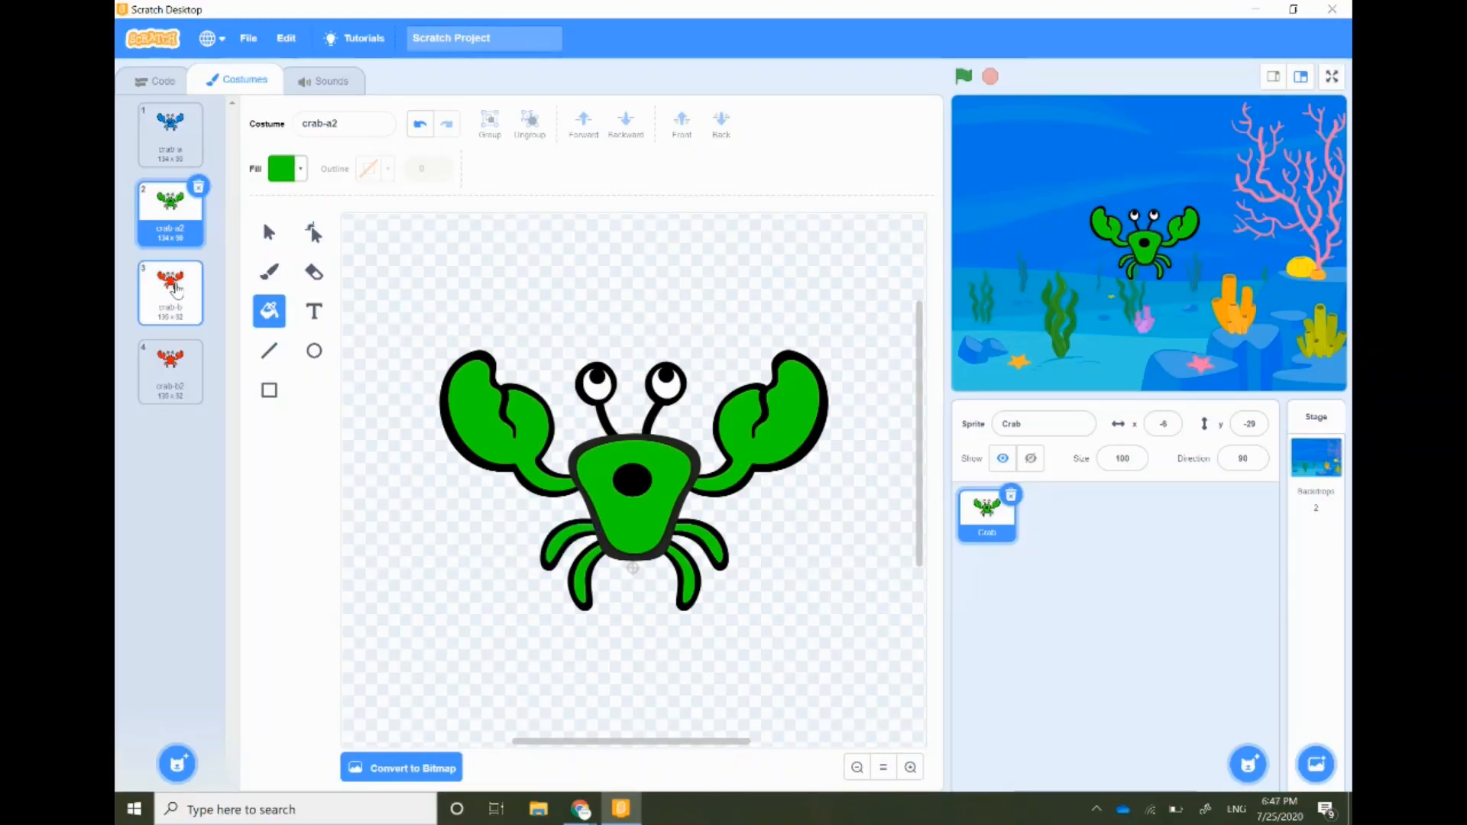
Fill the crab-b costume's claws, body and legs yellow.
left_click(171, 292)
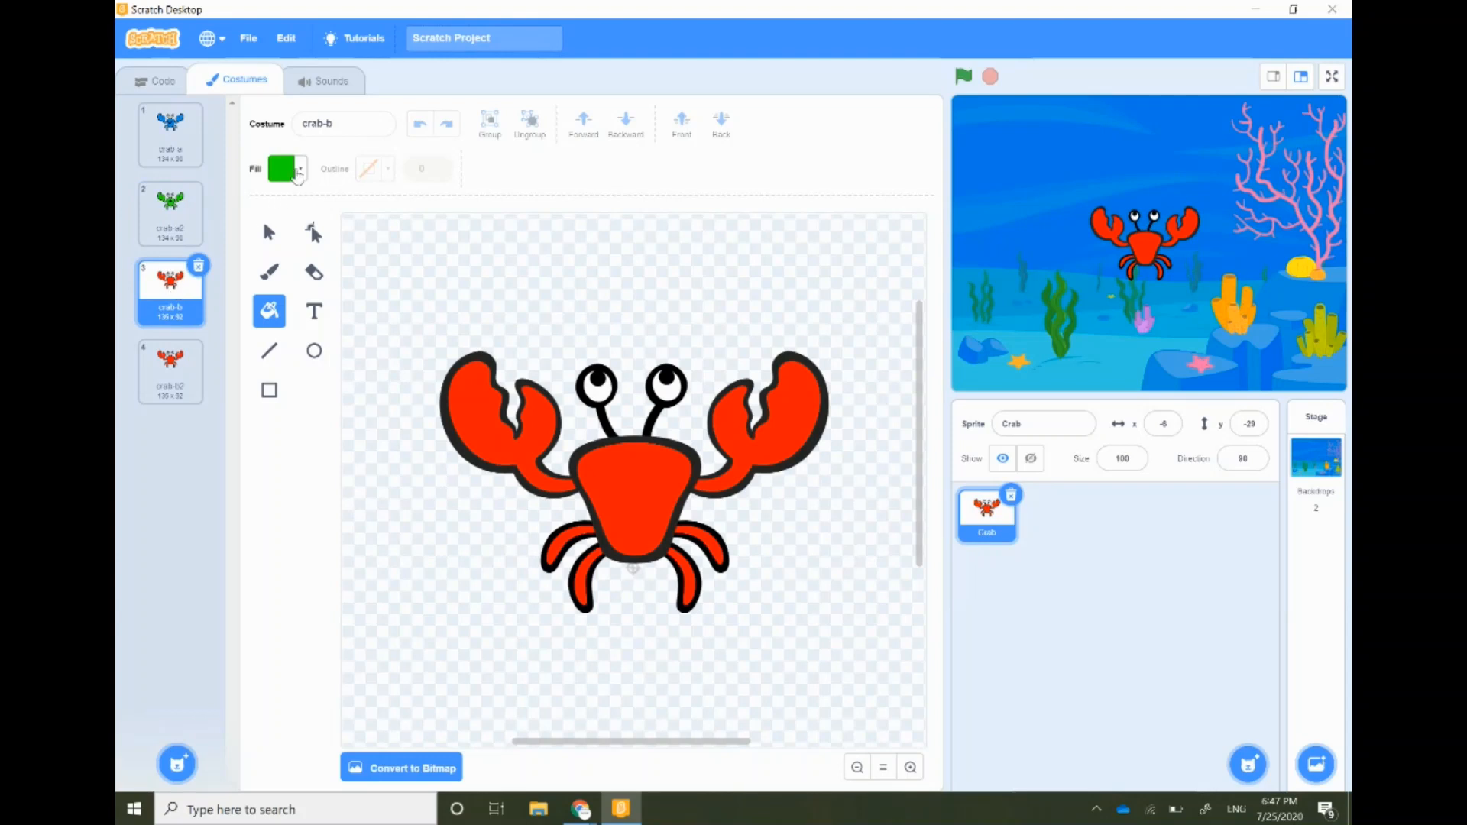
left_click(283, 168)
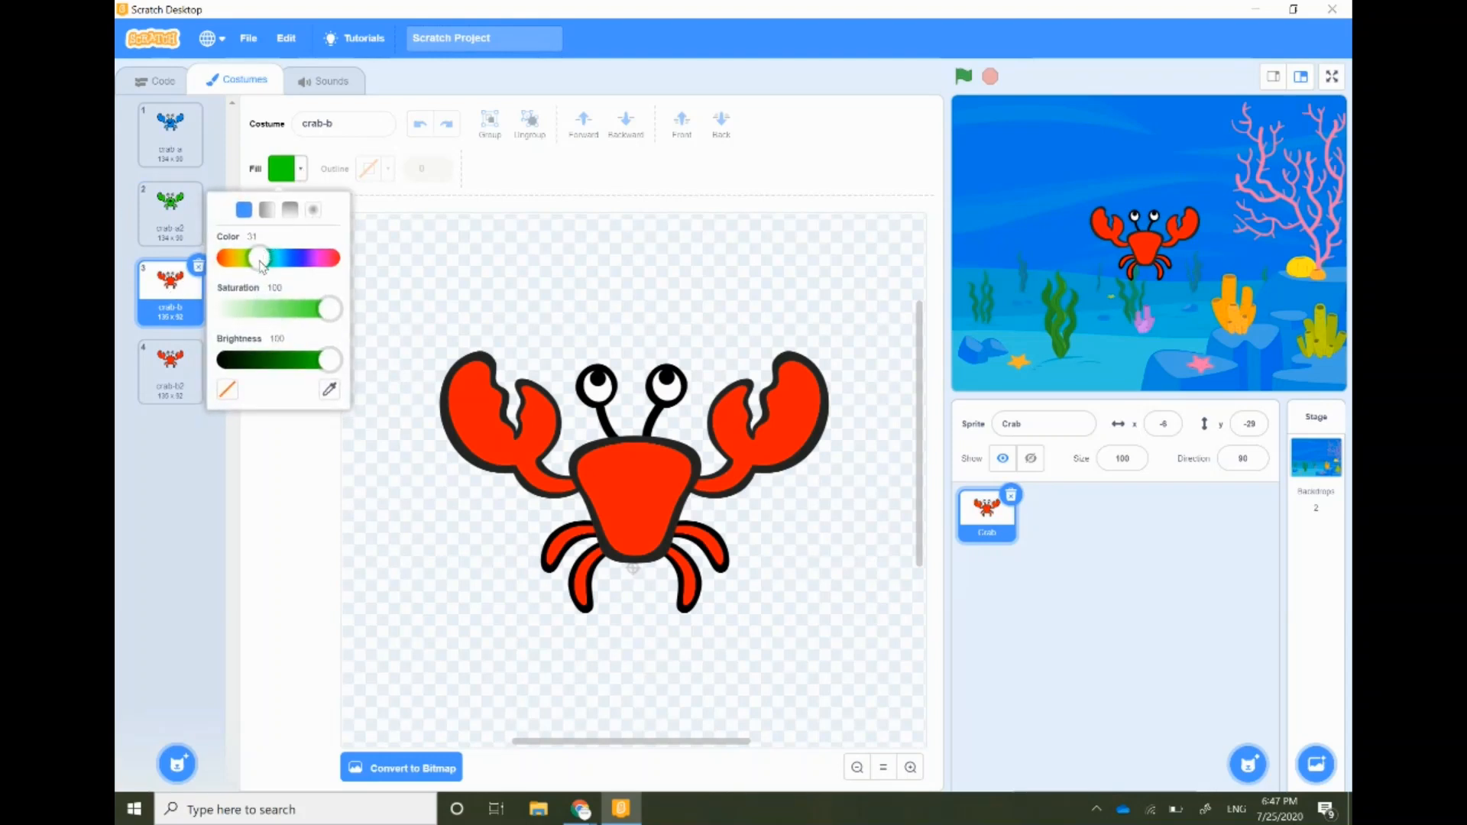
left_click_drag(262, 258, 236, 257)
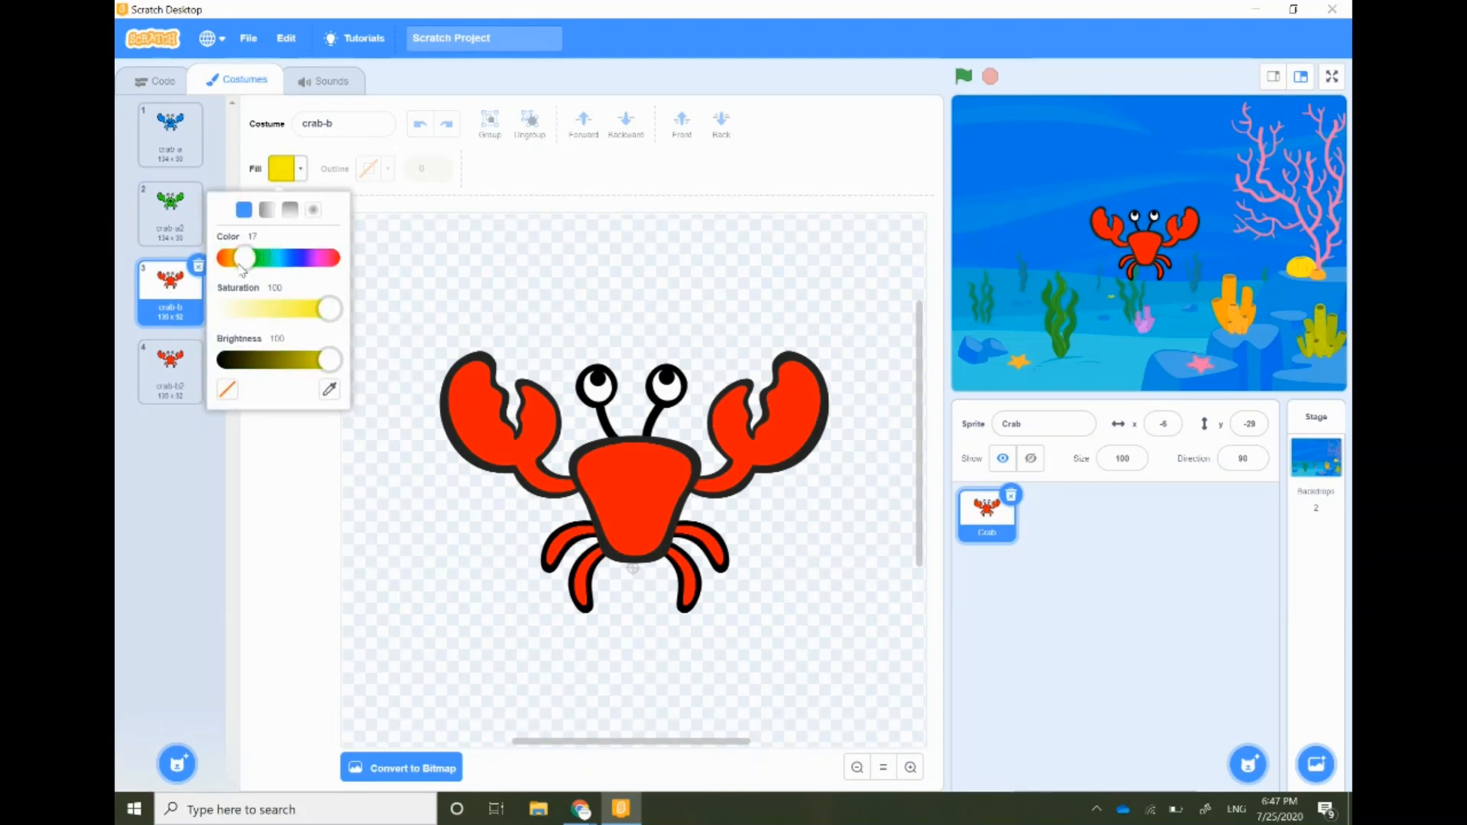
left_click(496, 430)
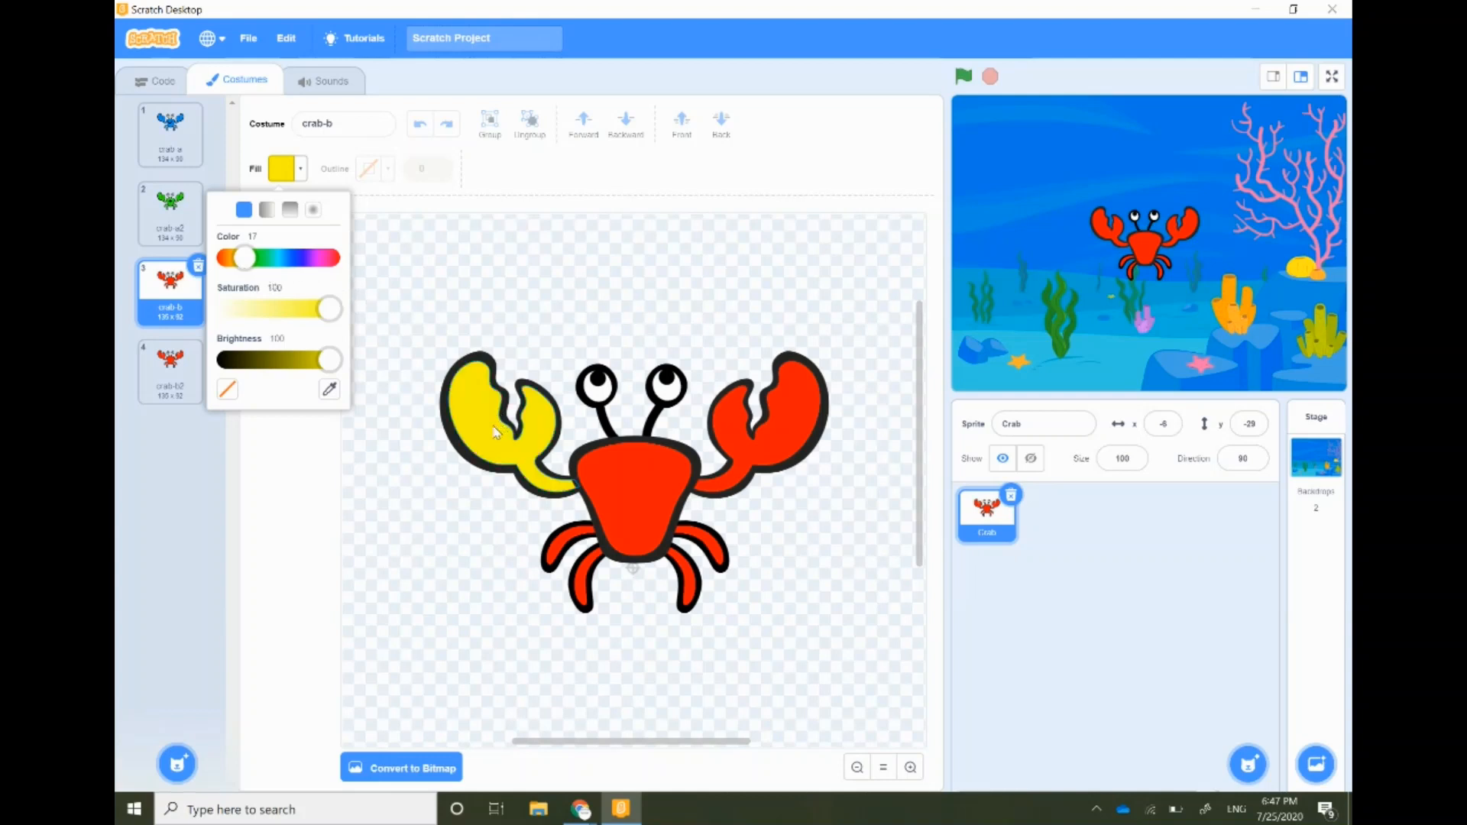
left_click(641, 477)
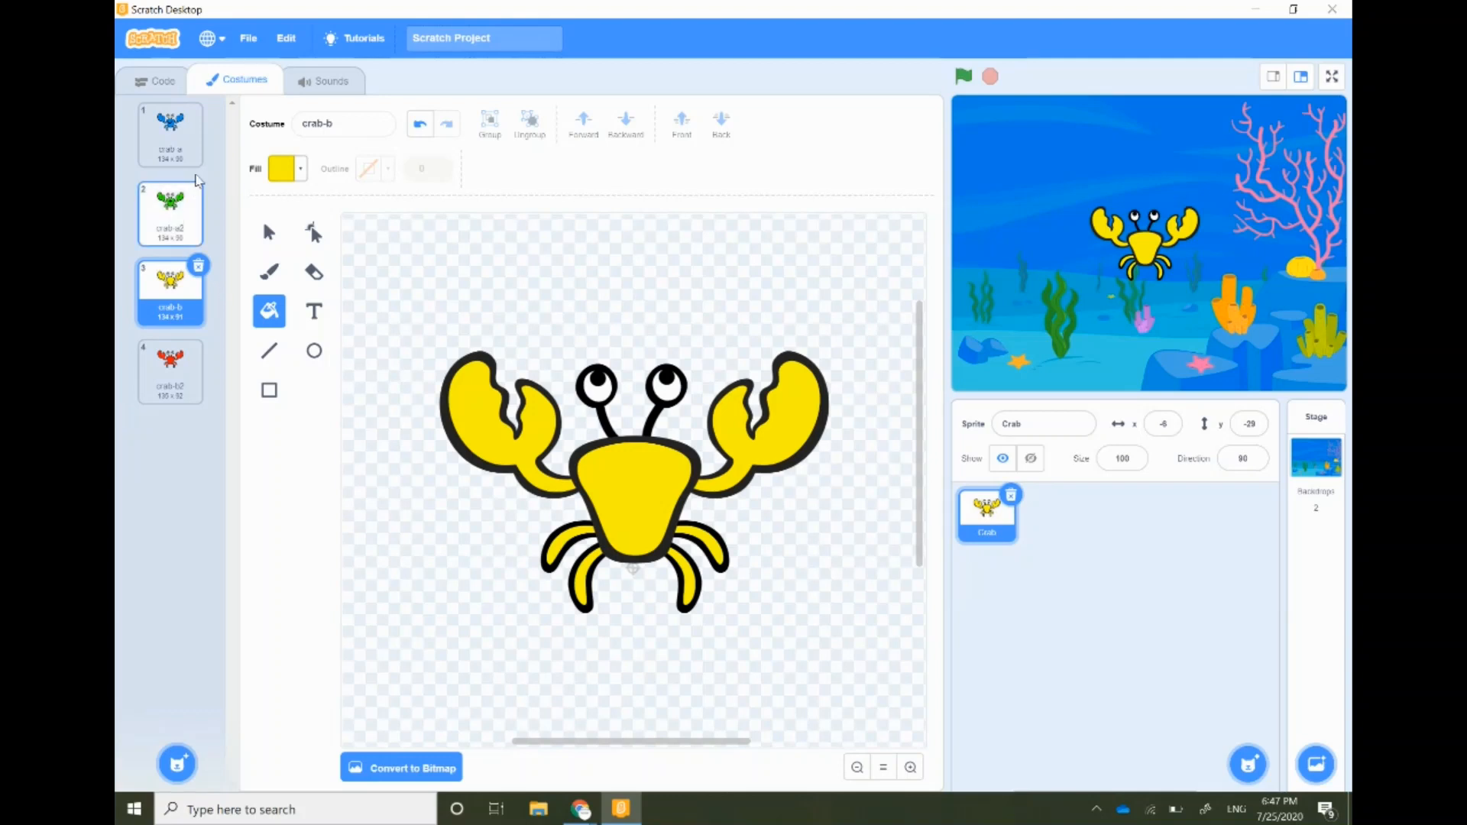
mouse_move(171, 204)
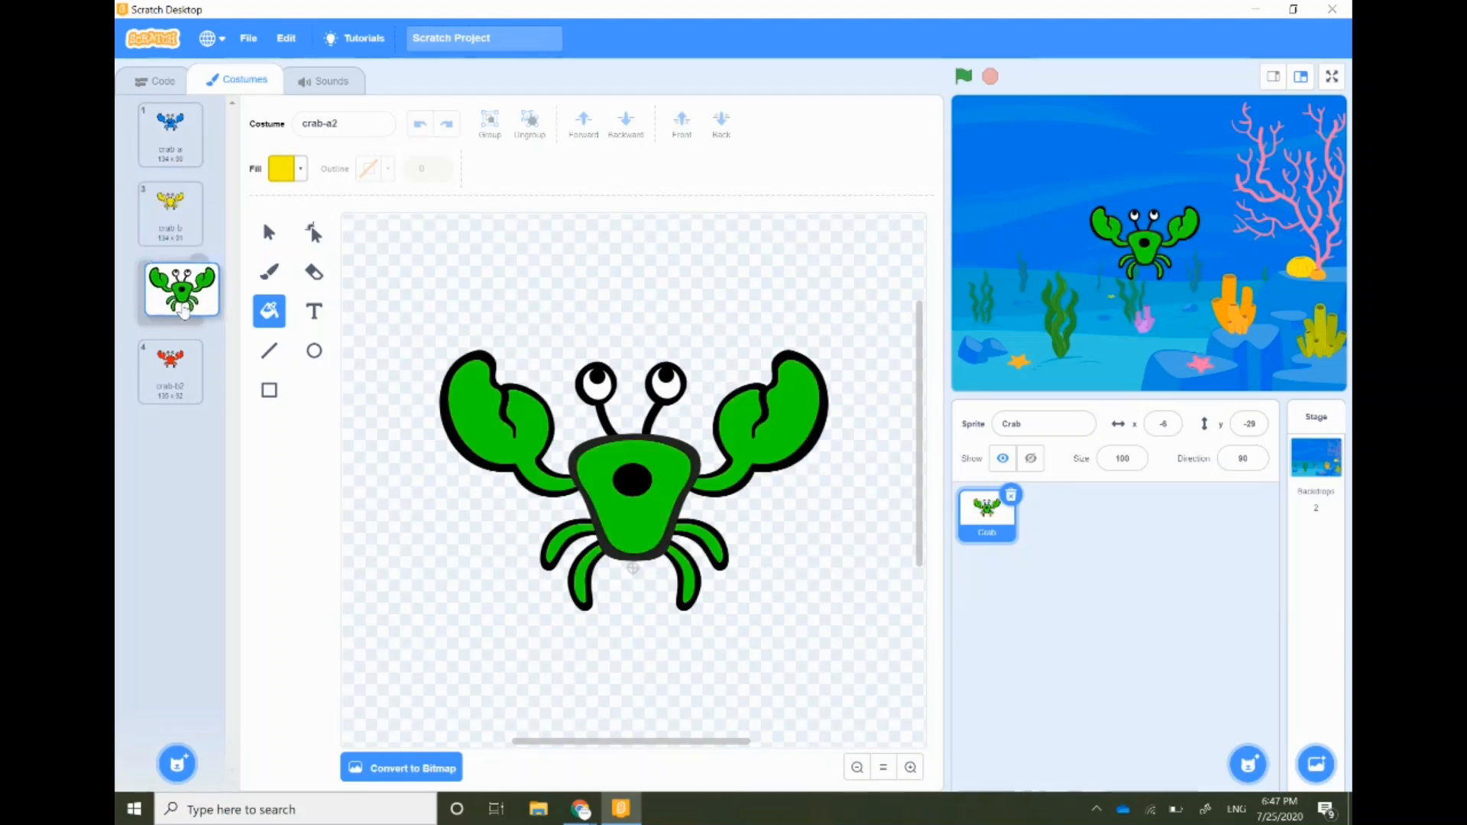
Move green crab-a2 below yellow crab-b, then check the costume order.
left_click(170, 290)
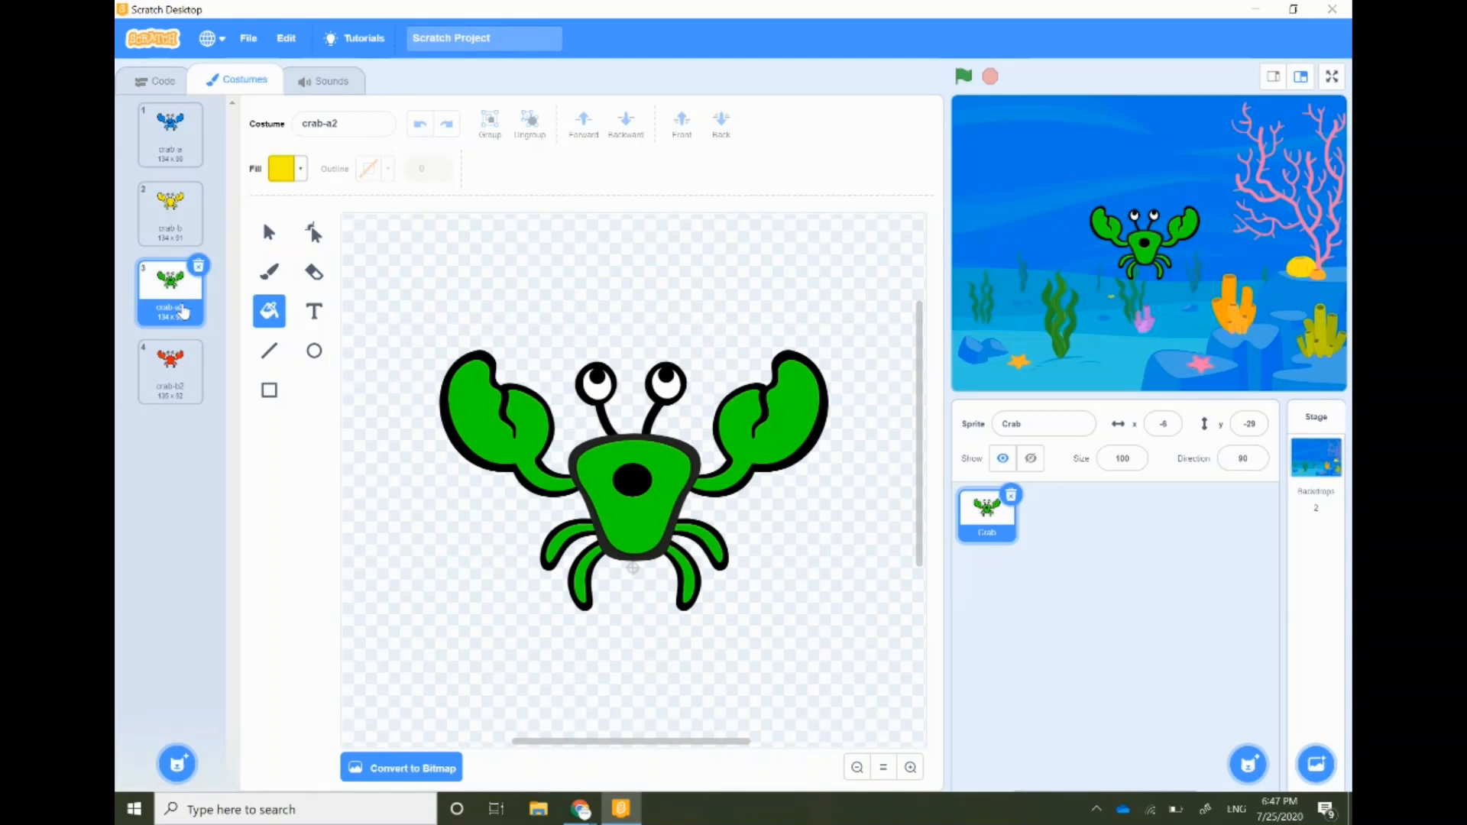
left_click(170, 133)
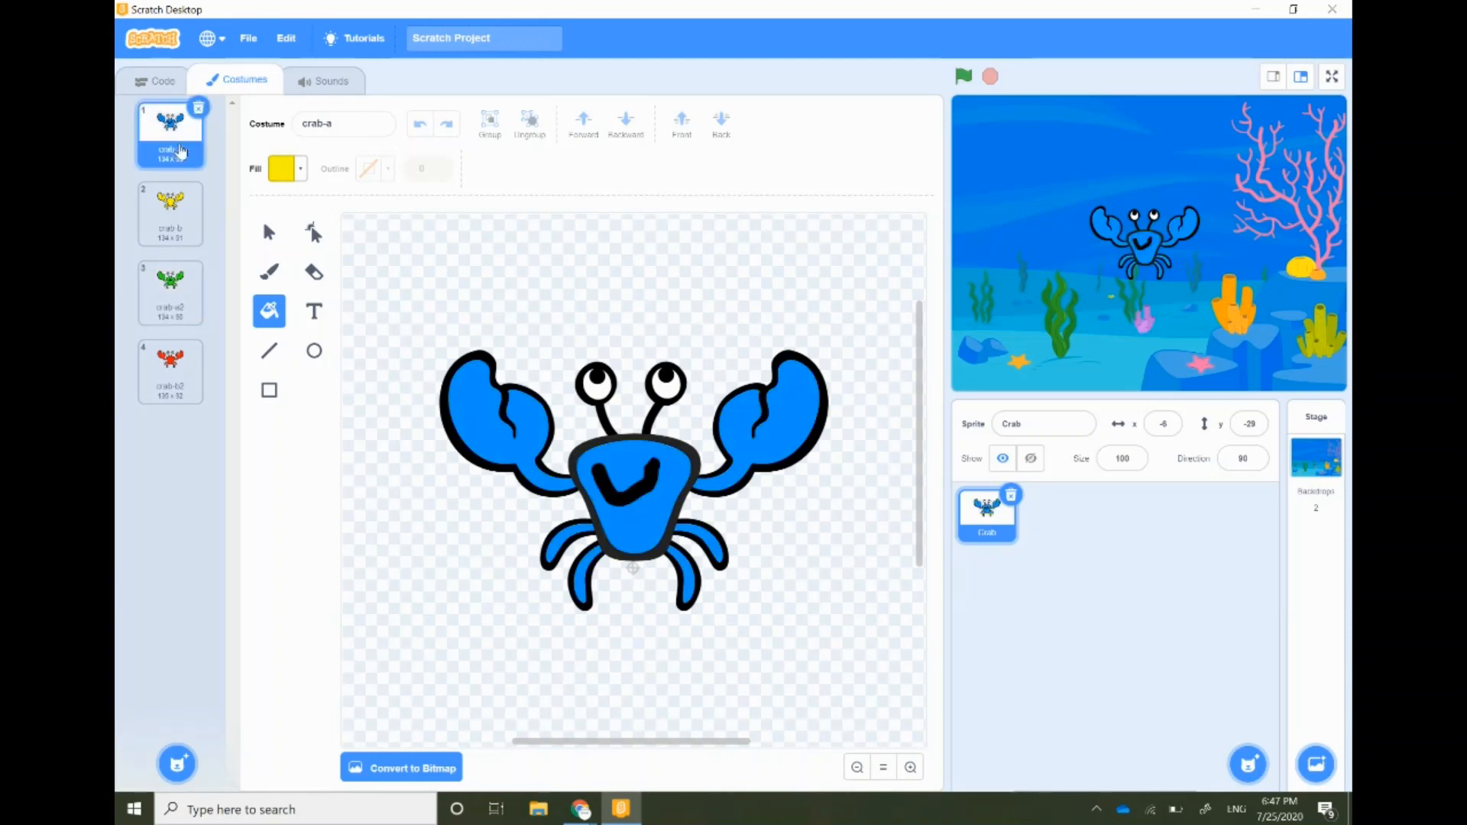
left_click(170, 366)
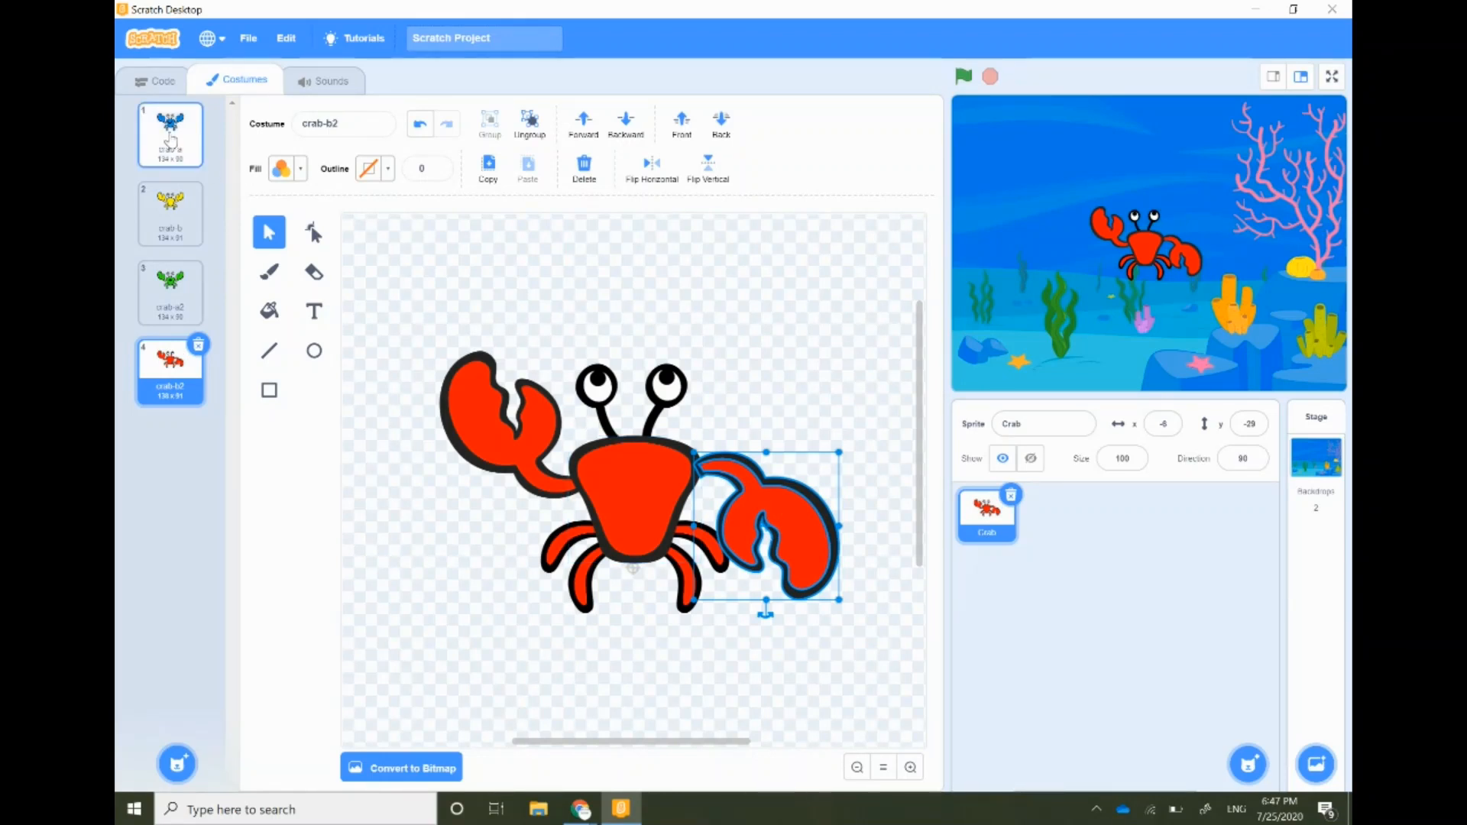
left_click(170, 136)
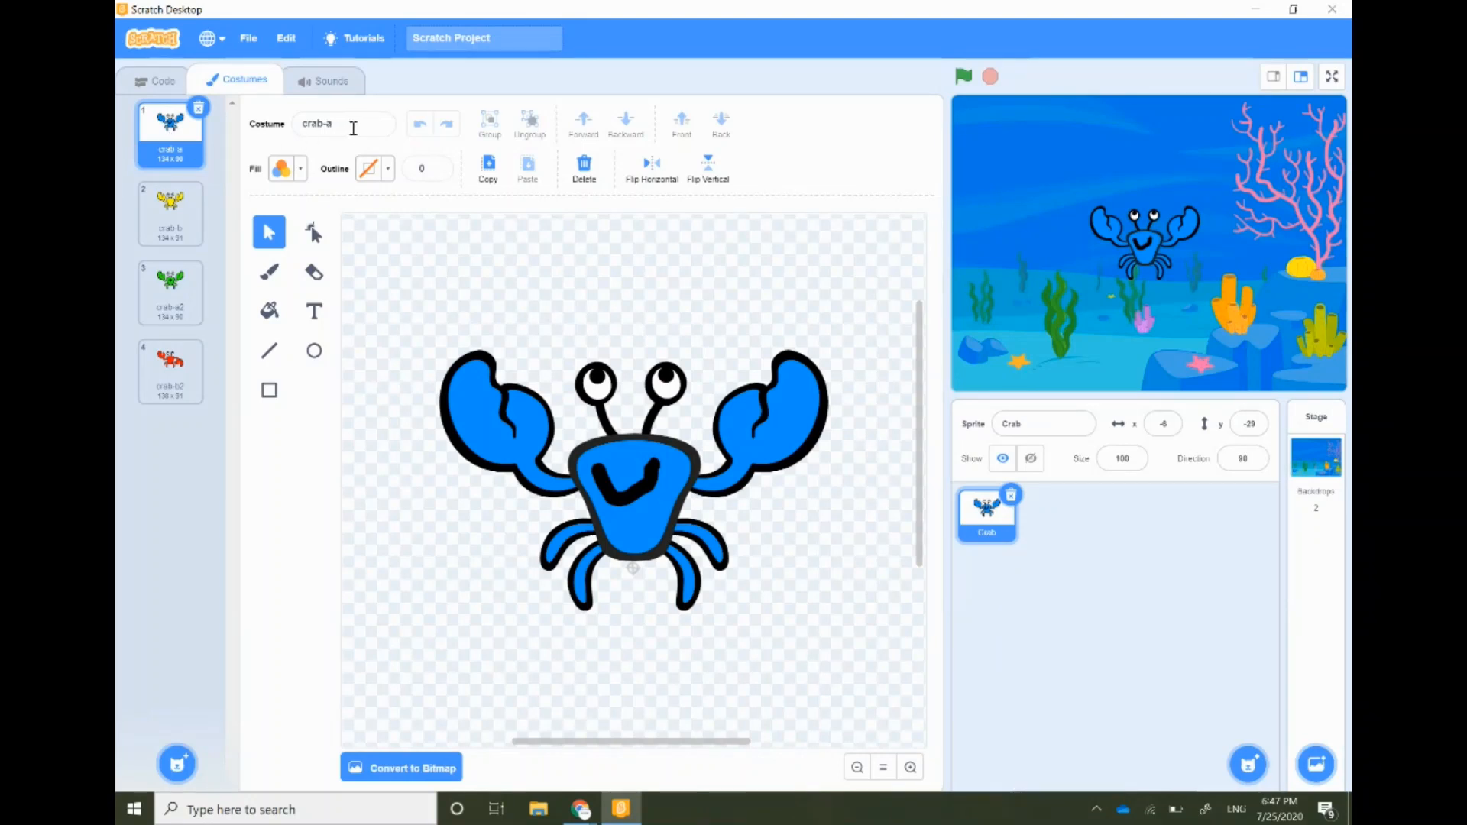
Rename the third (green) costume crab-c and the fourth (red) costume crab-d.
left_click(171, 213)
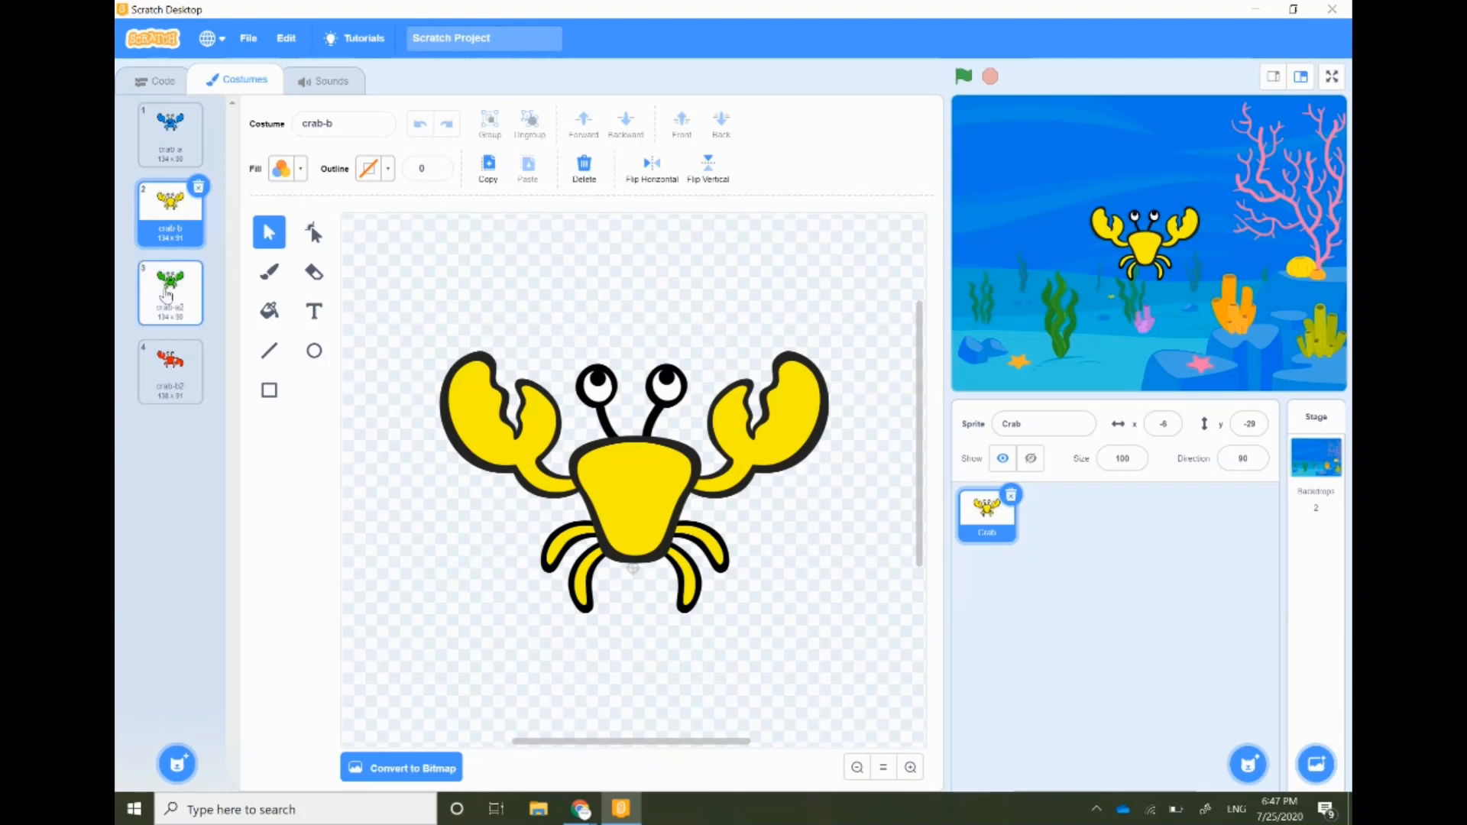
left_click(170, 292)
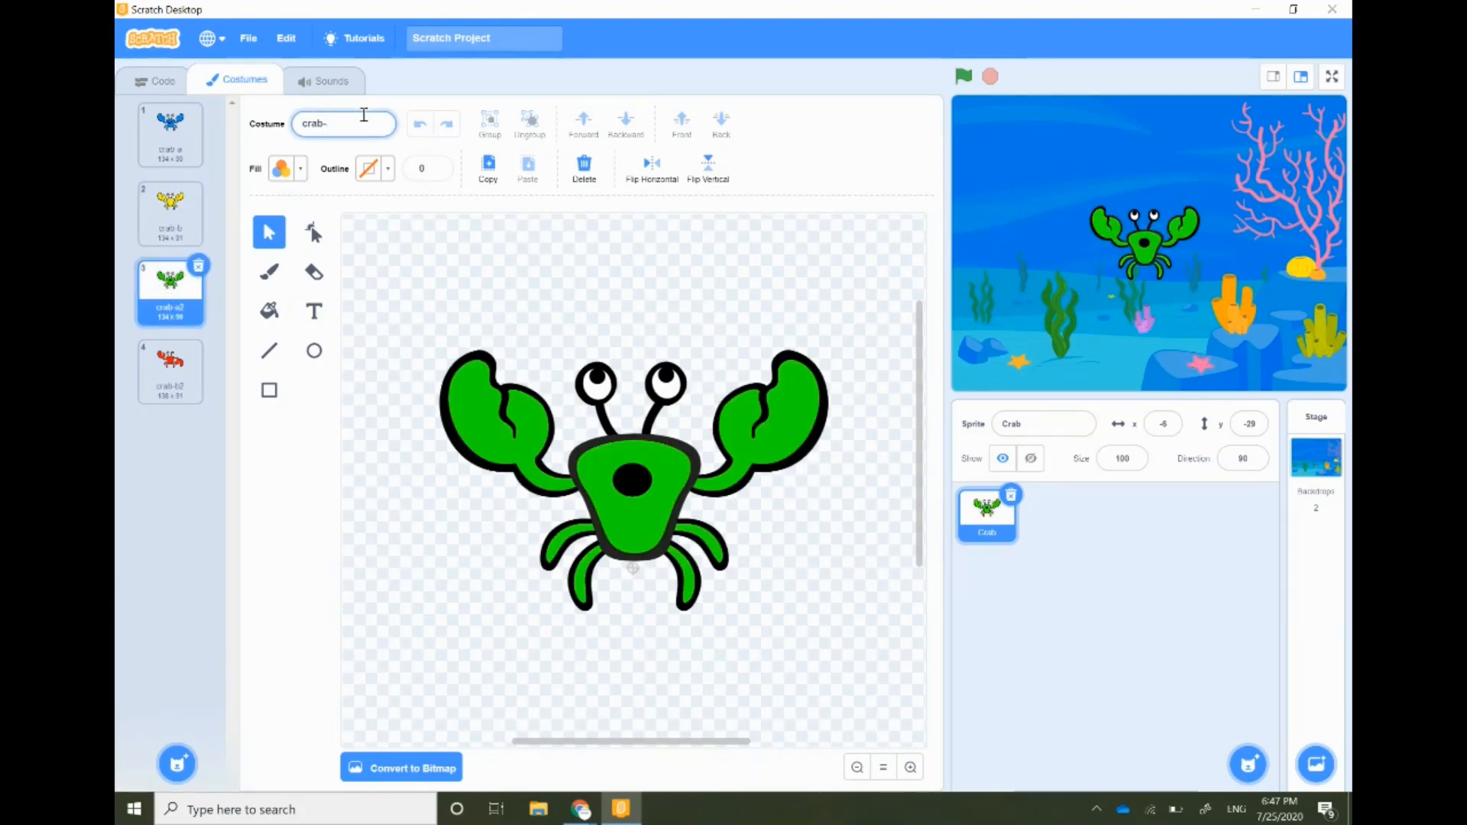
type("c")
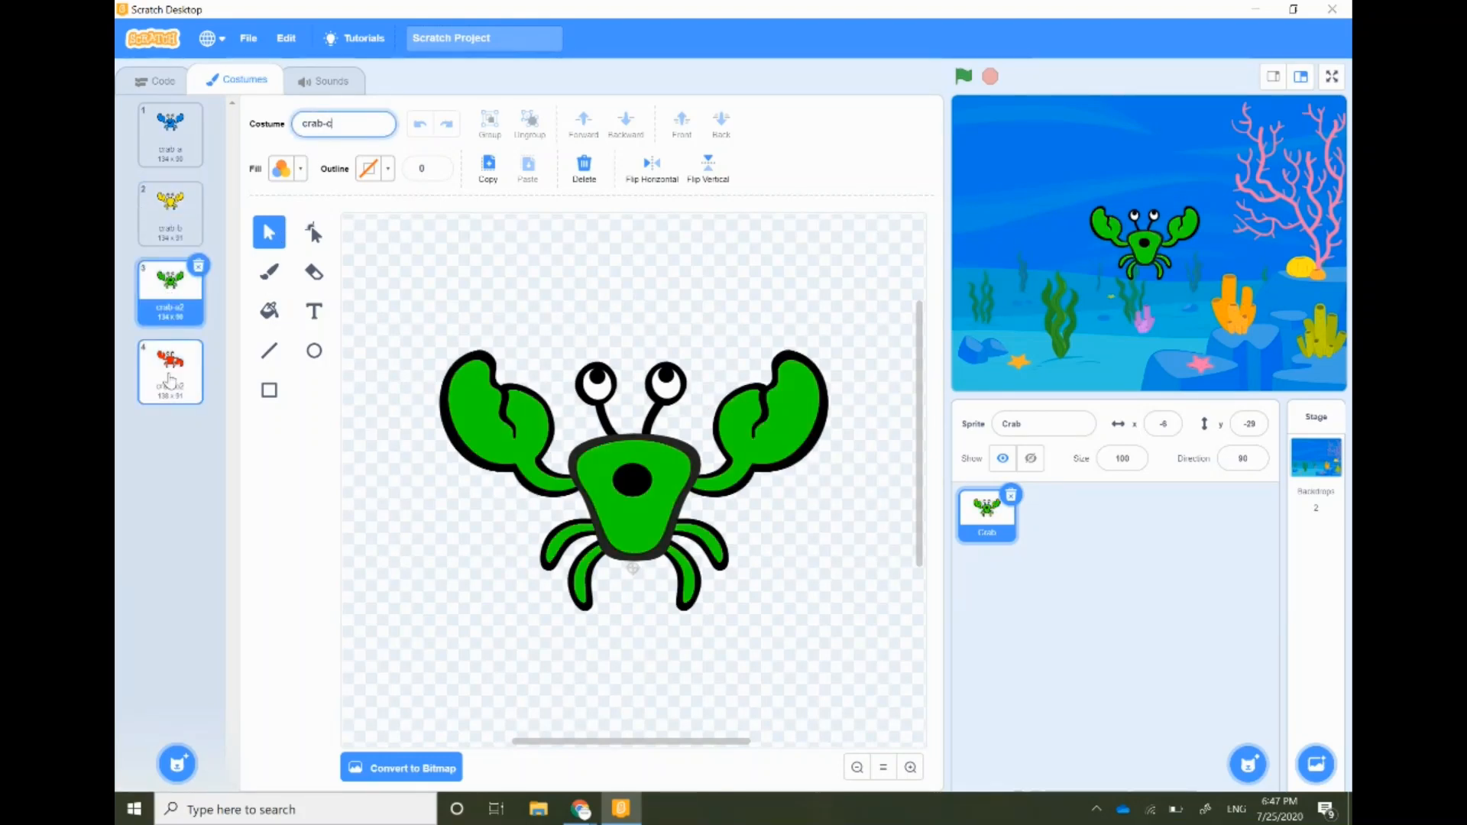
left_click(169, 372)
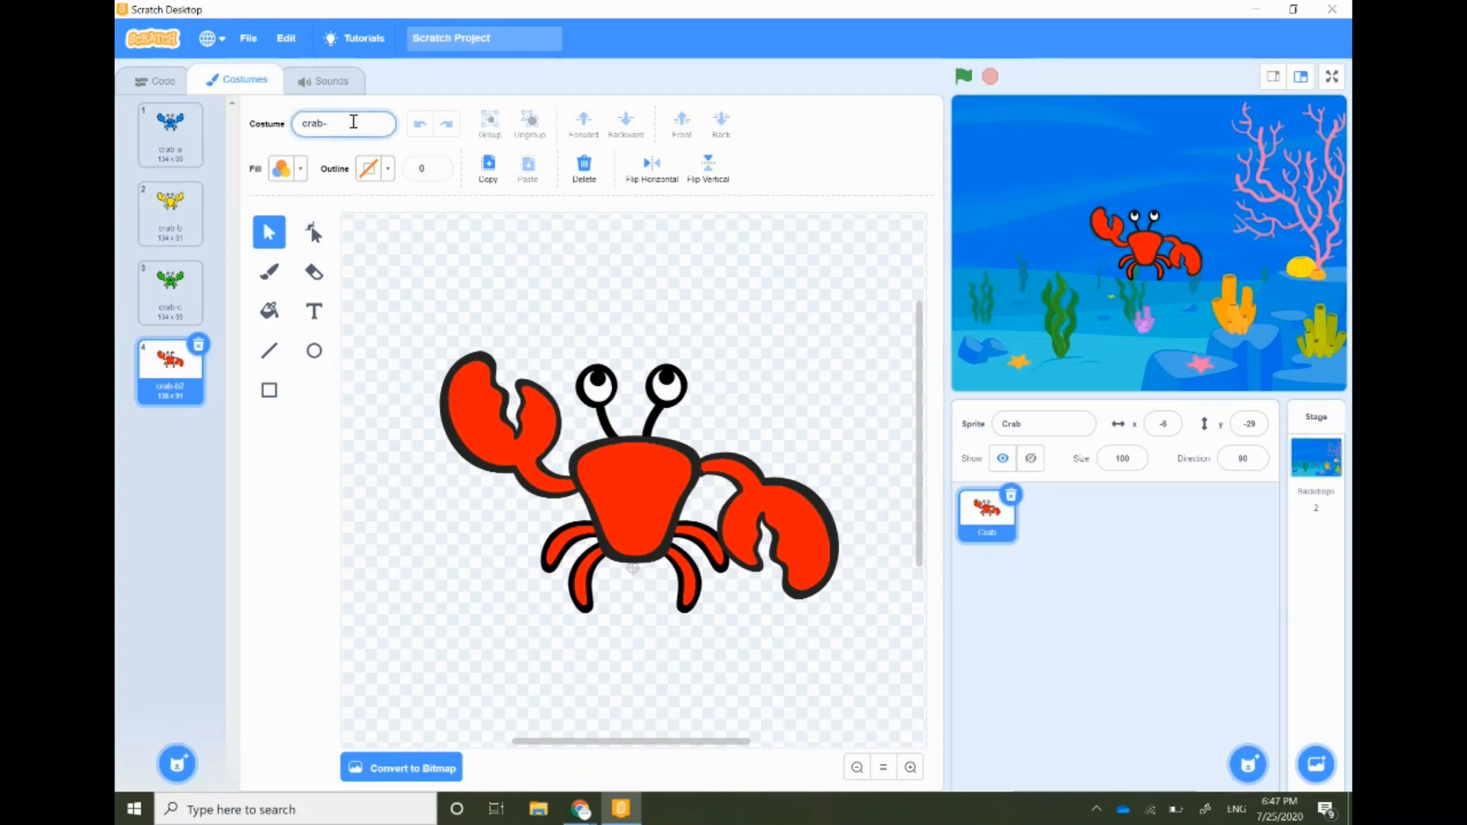
type("d")
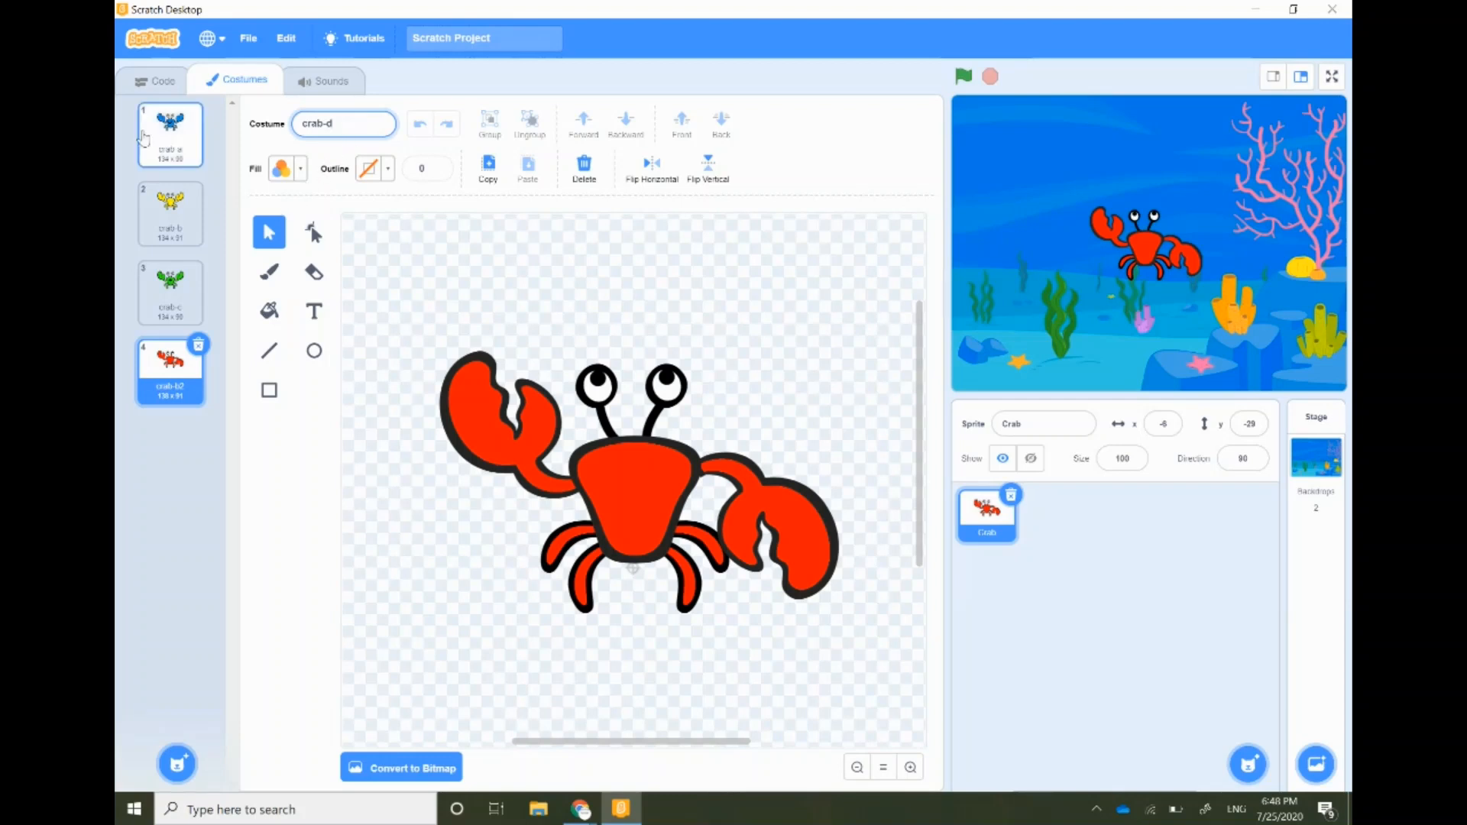
left_click(155, 80)
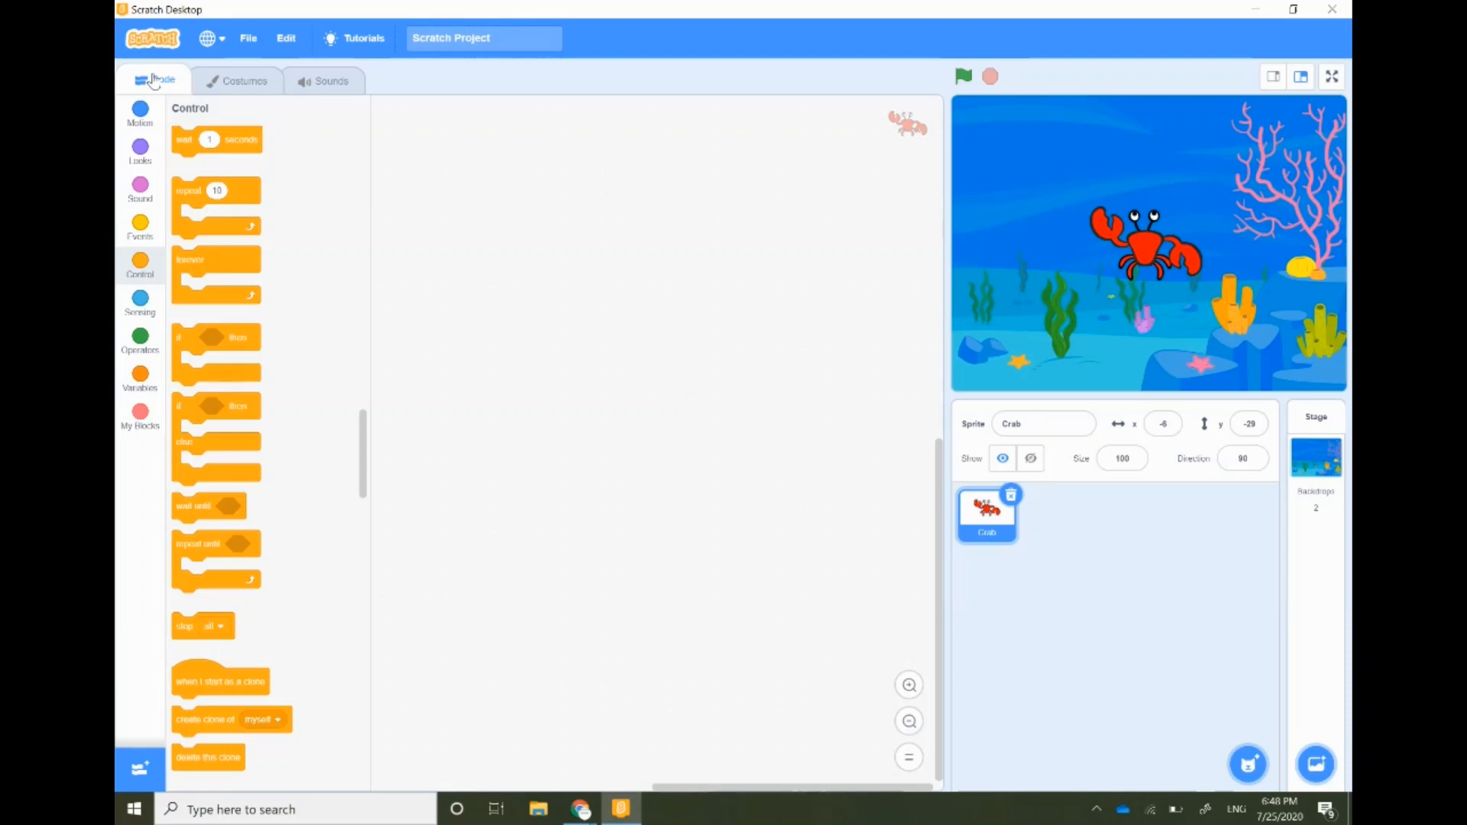
mouse_move(139, 228)
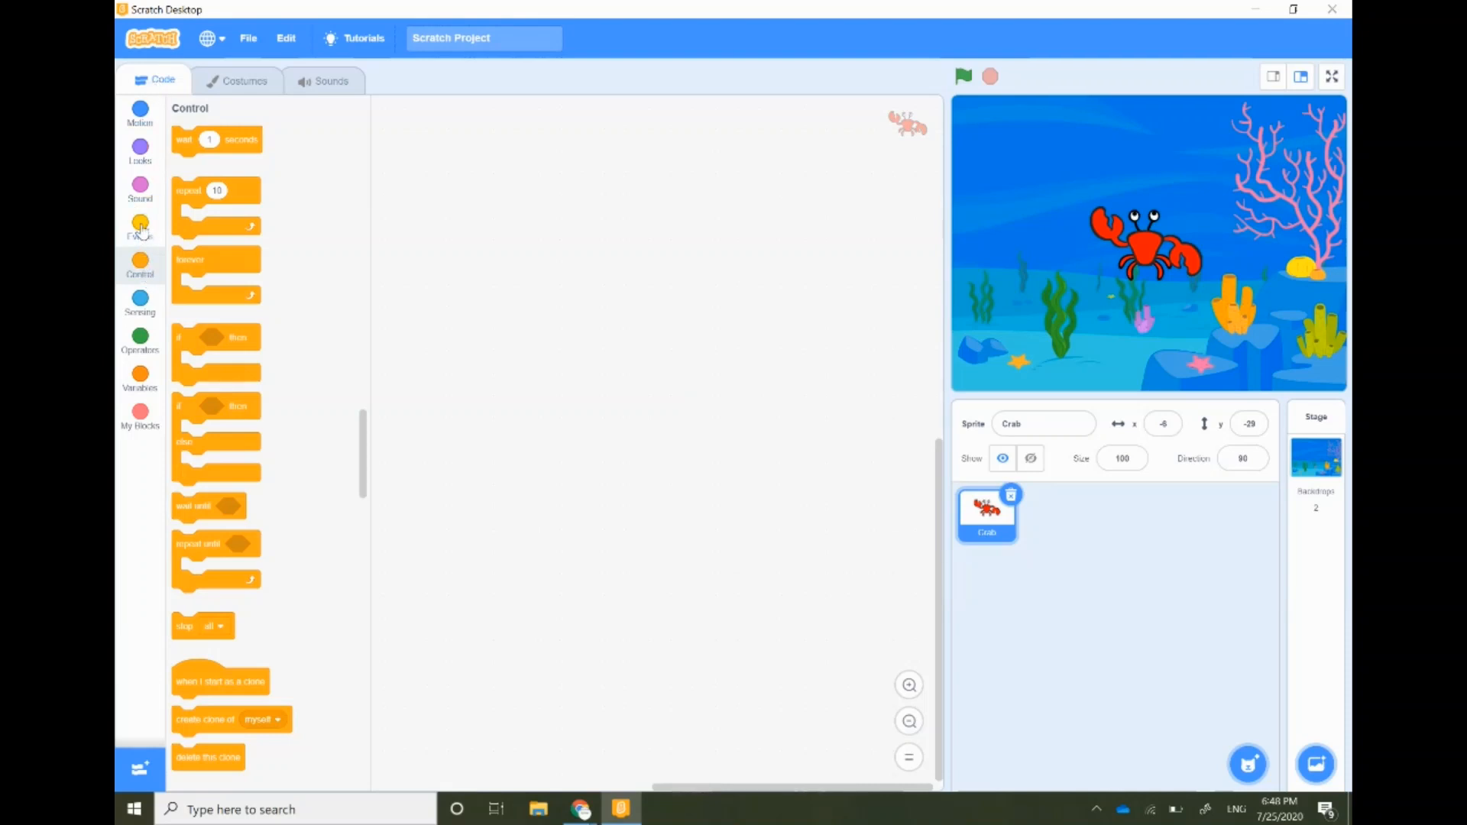
Build the crab's forever loop of next costume and wait 0.5 seconds.
left_click(139, 227)
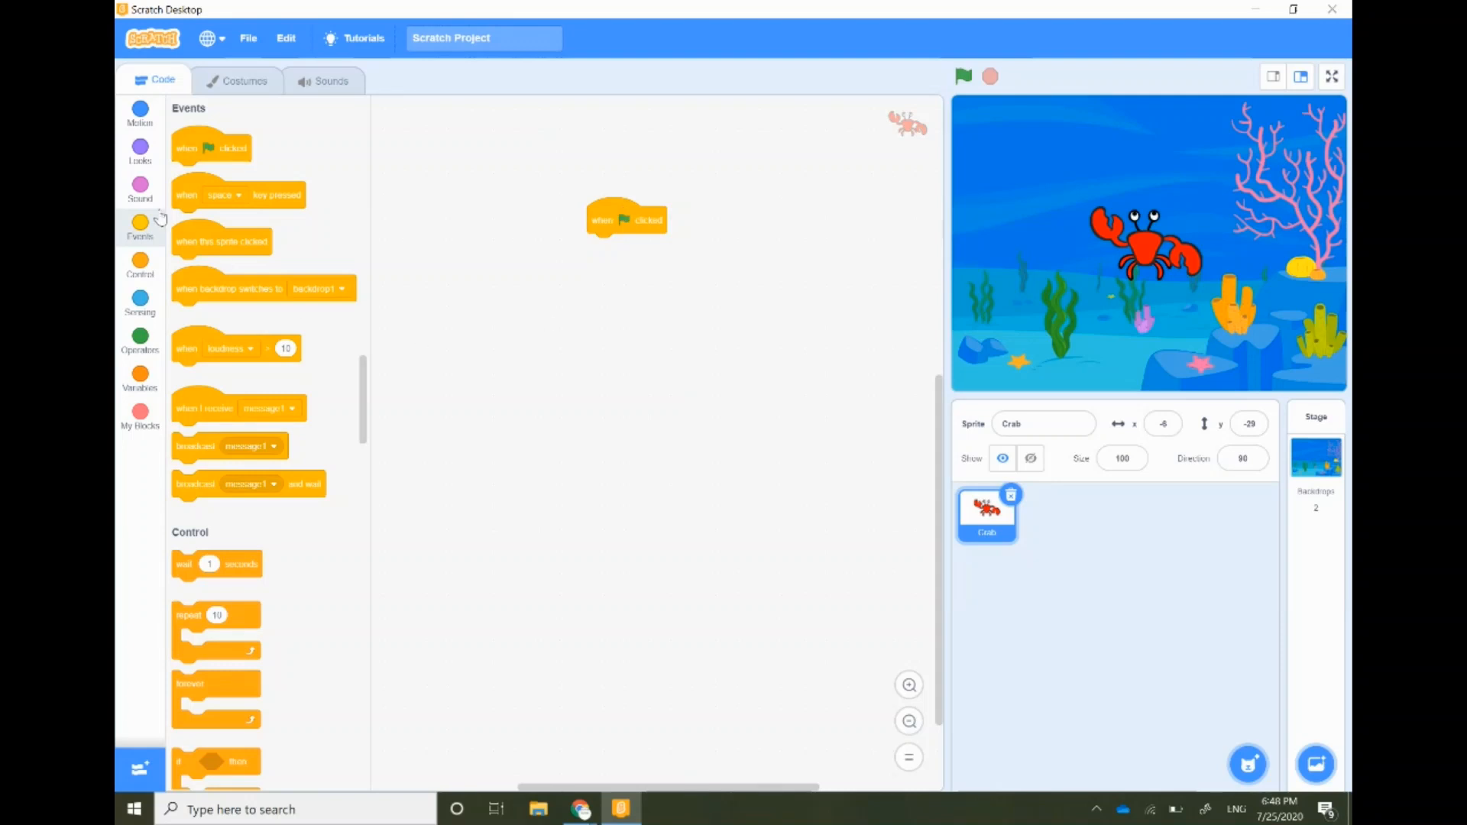
left_click(139, 150)
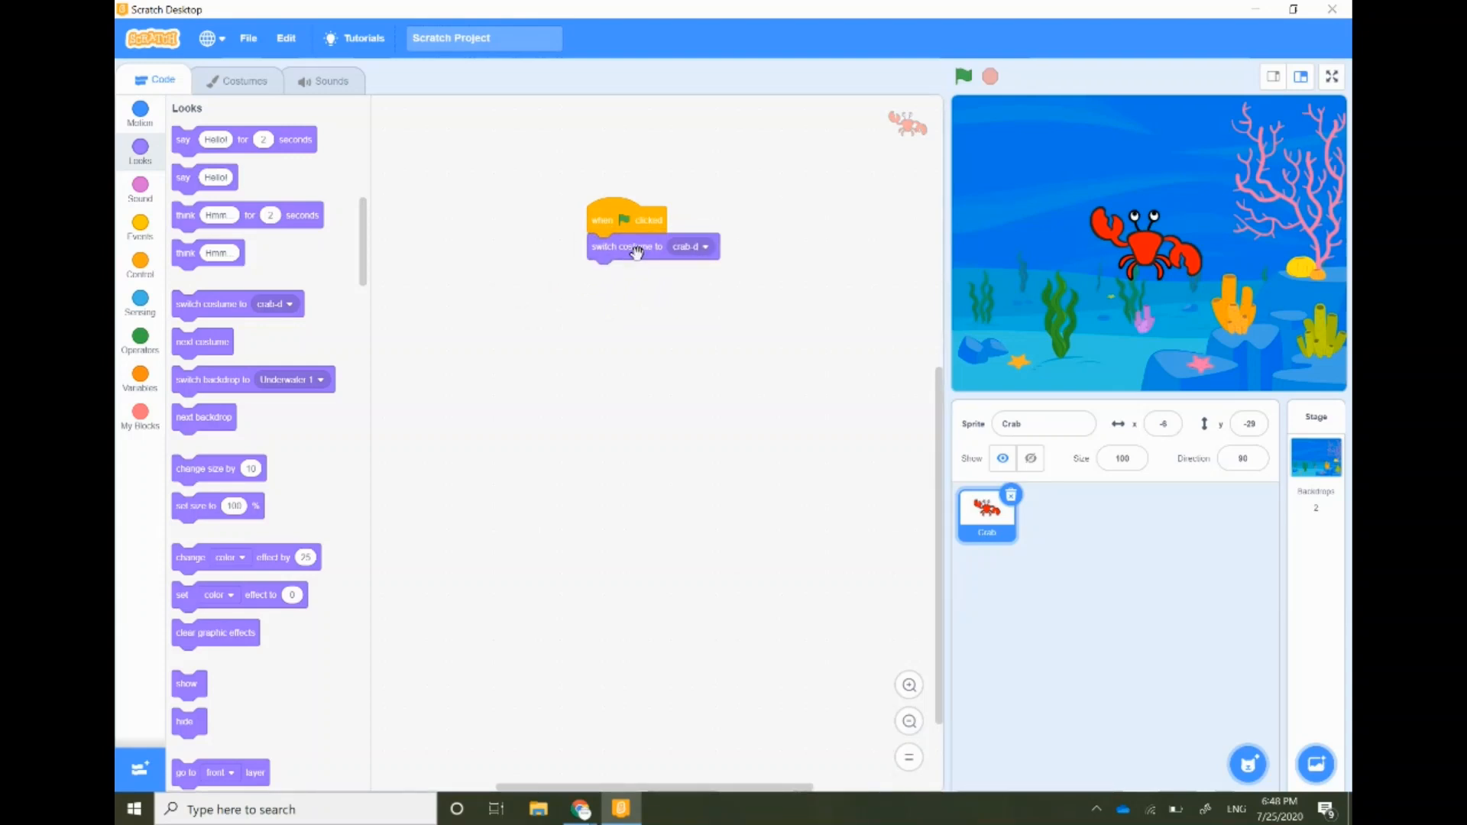
mouse_move(627, 232)
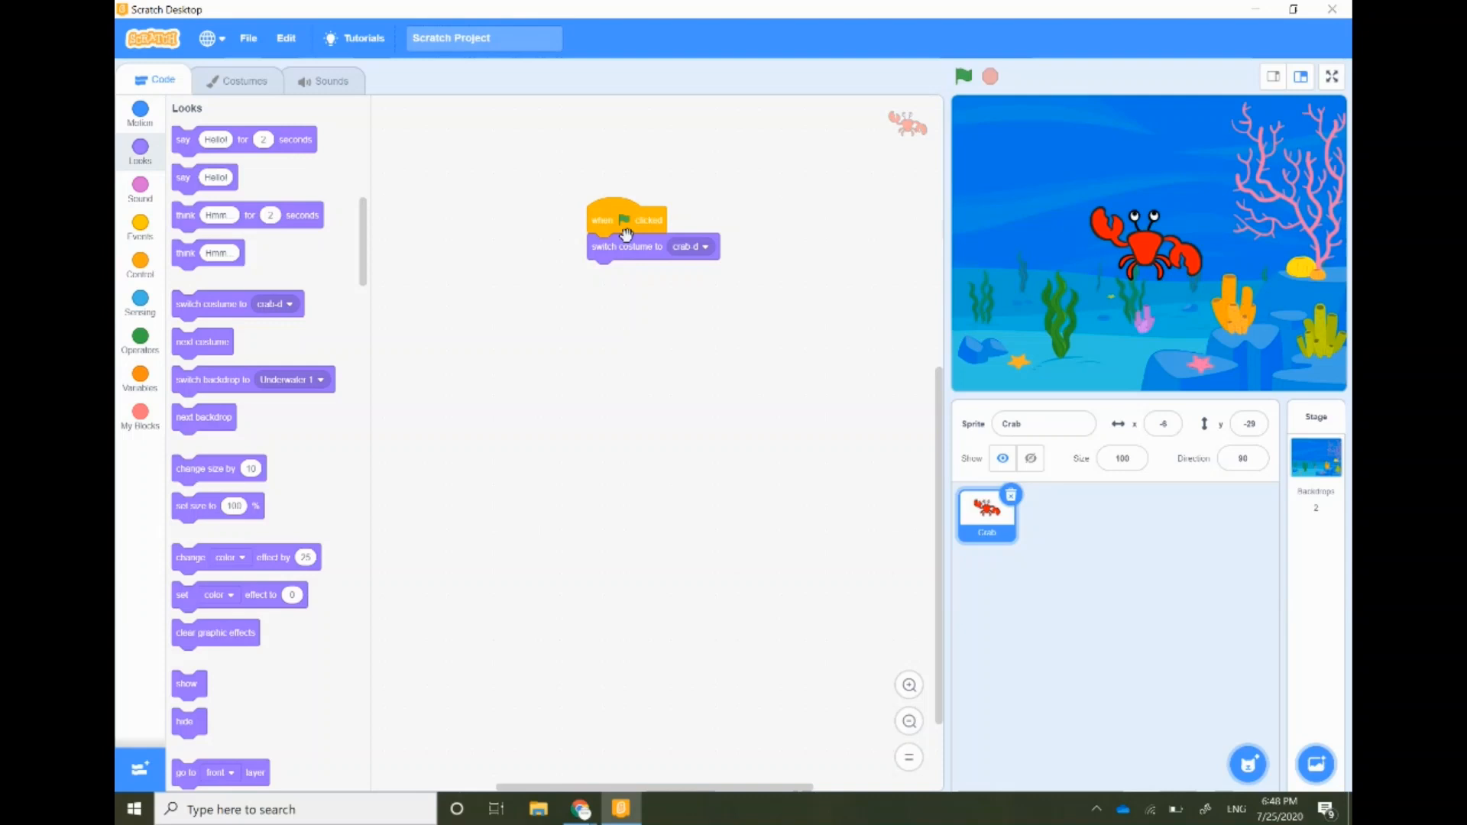
left_click(140, 266)
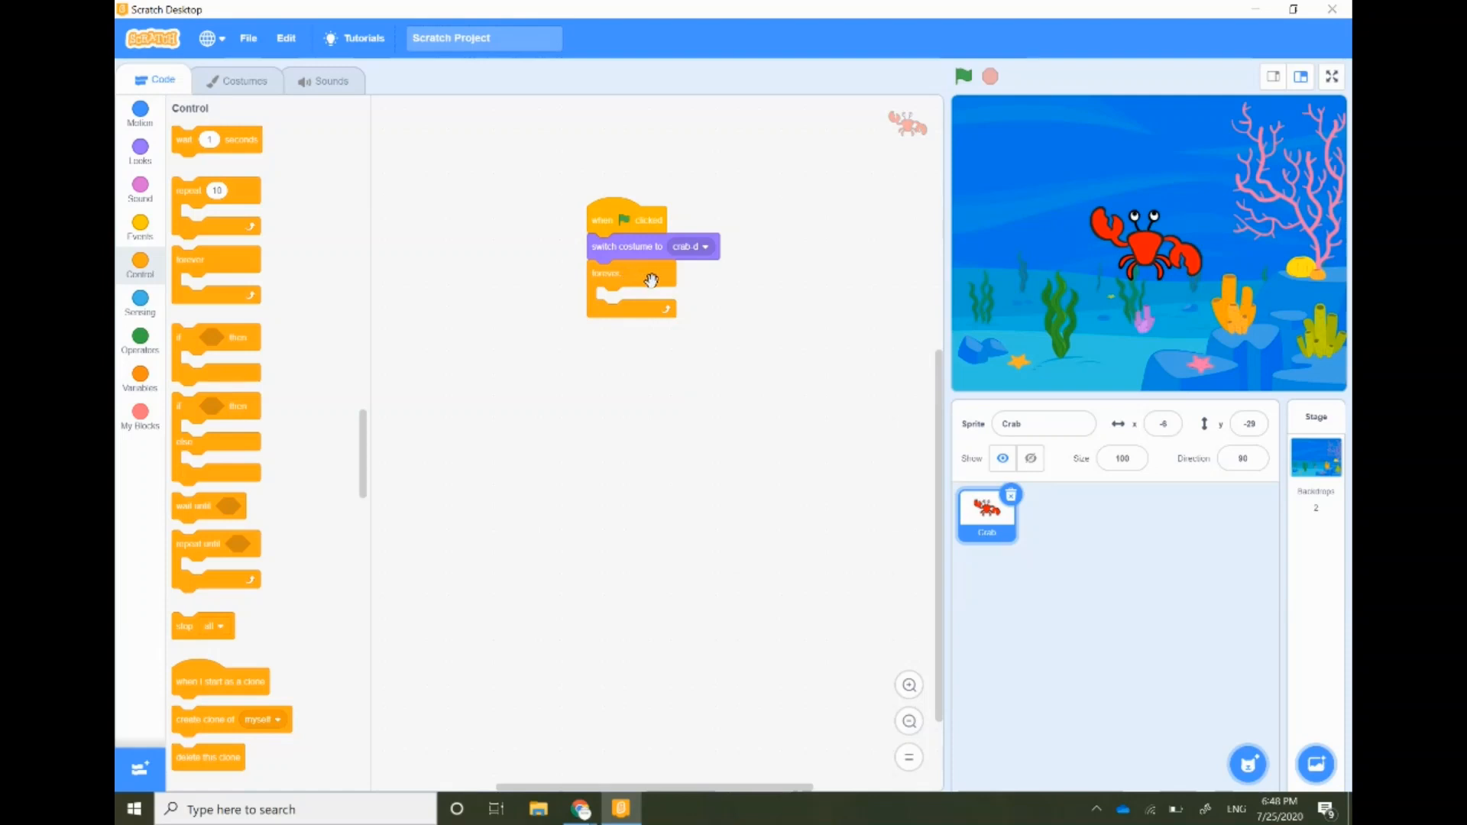
mouse_move(606, 325)
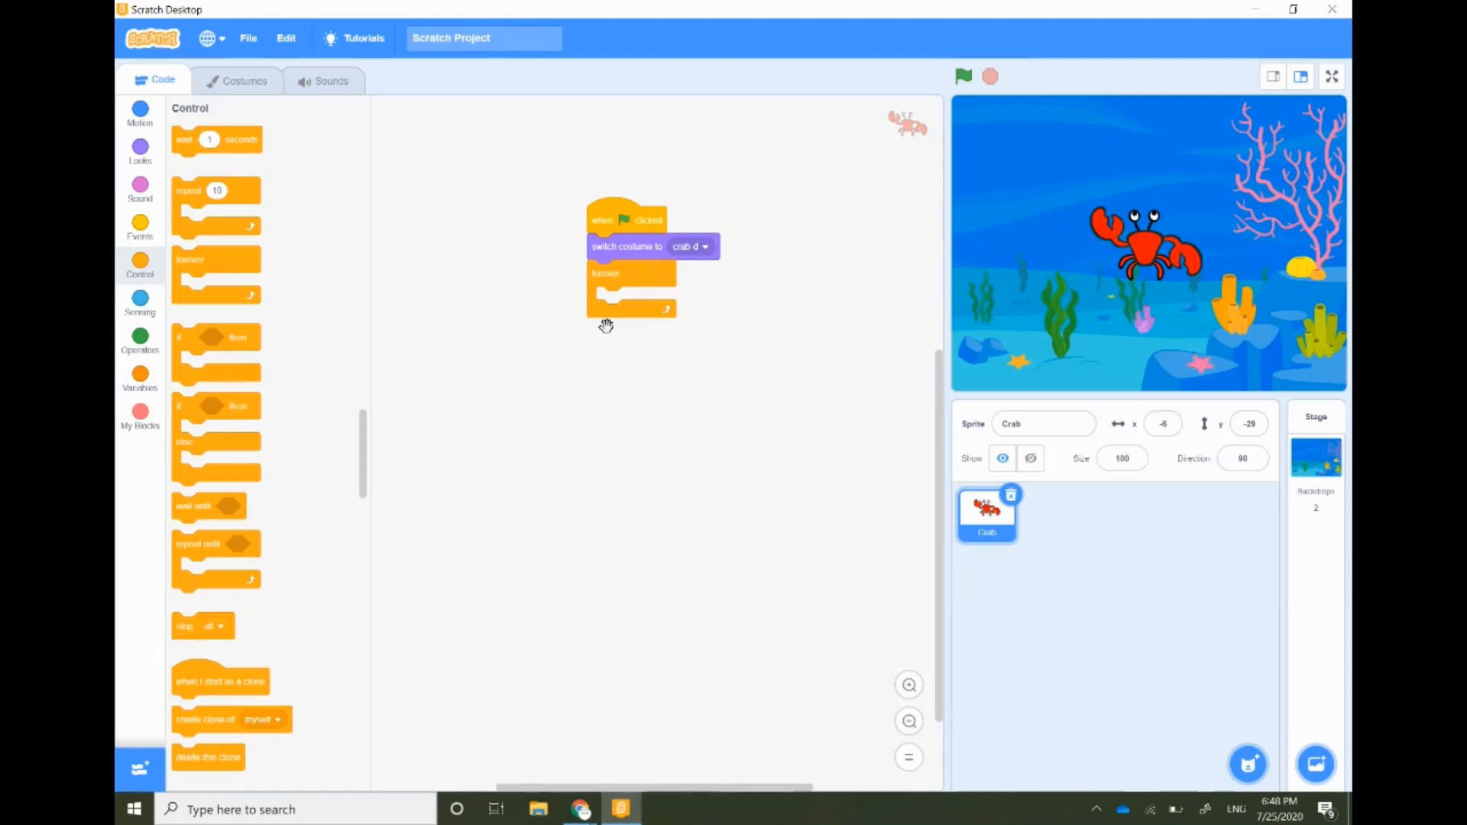
mouse_move(643, 282)
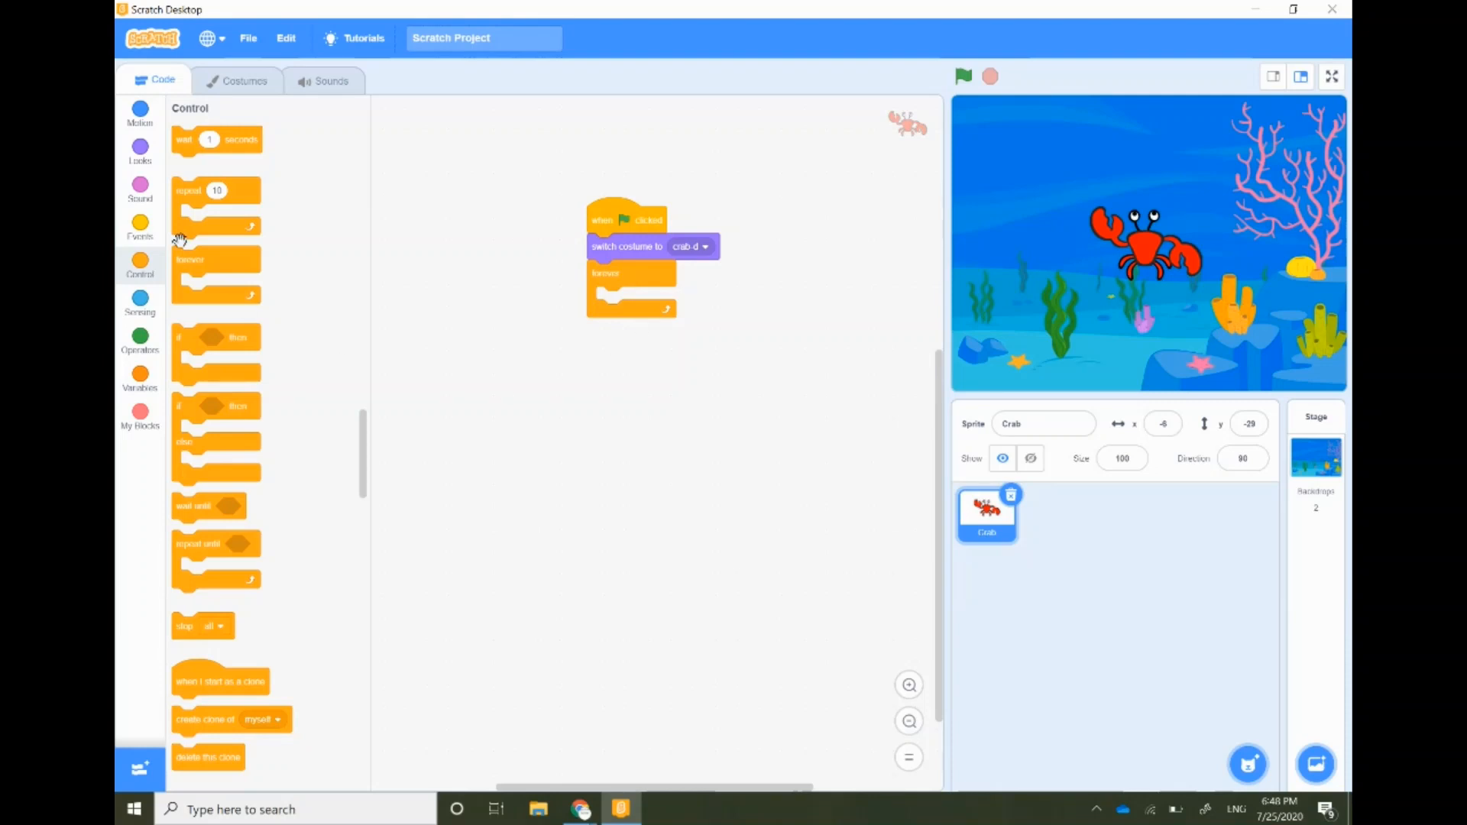
left_click(139, 149)
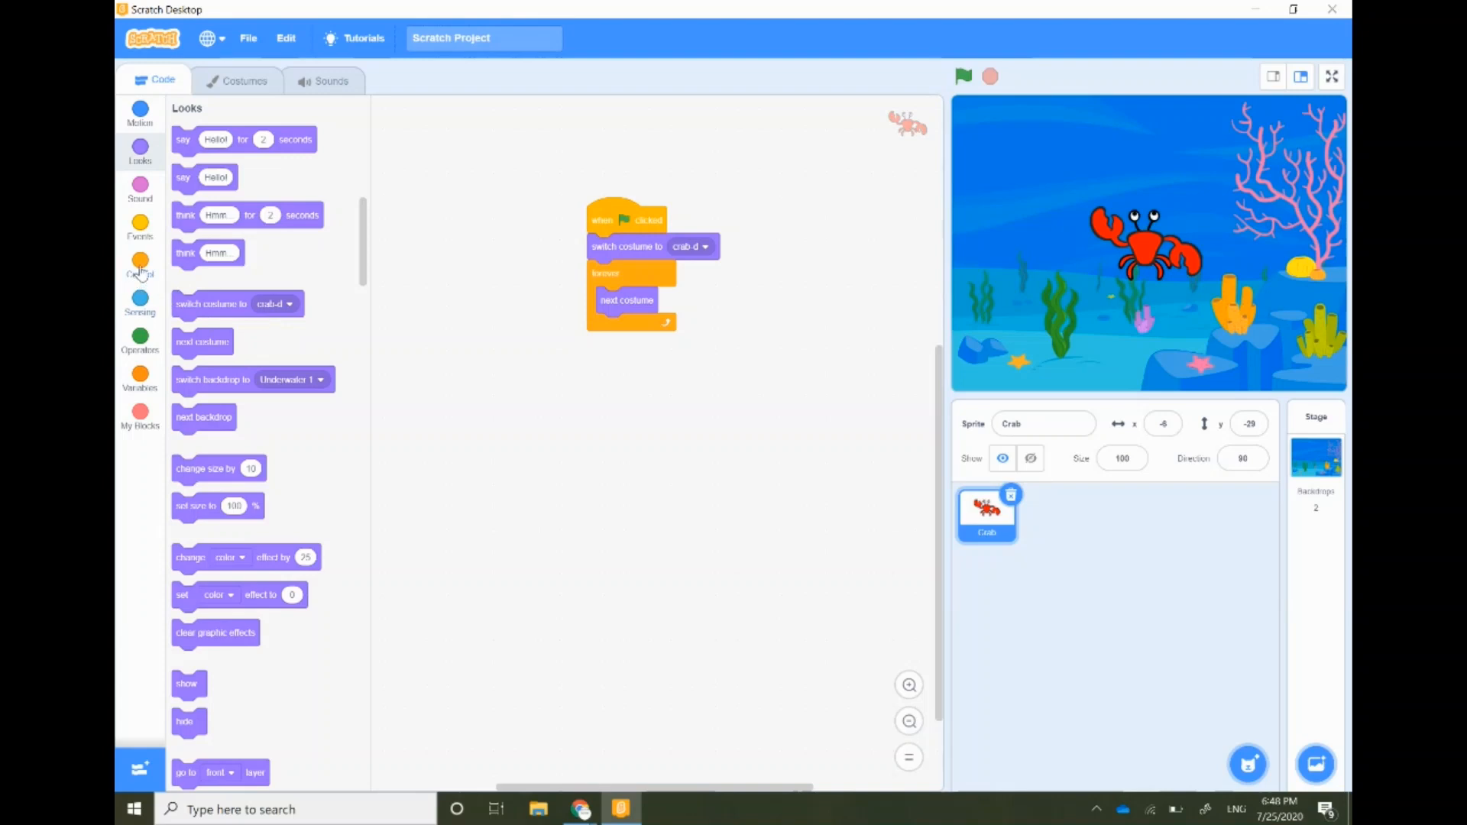
left_click(139, 266)
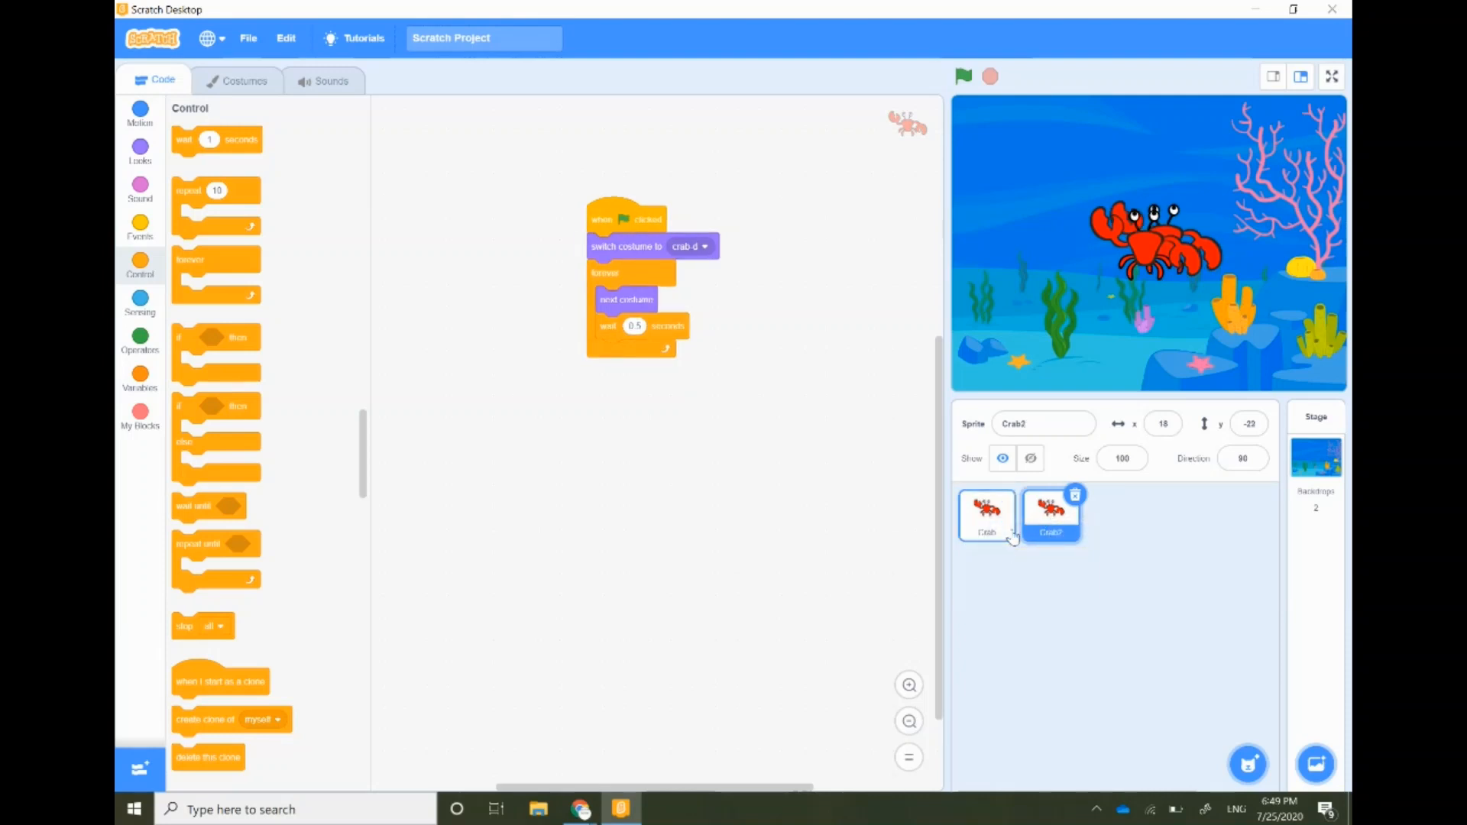
Duplicate Crab2 into Crab3 and spread the three crabs across the stage.
right_click(1051, 515)
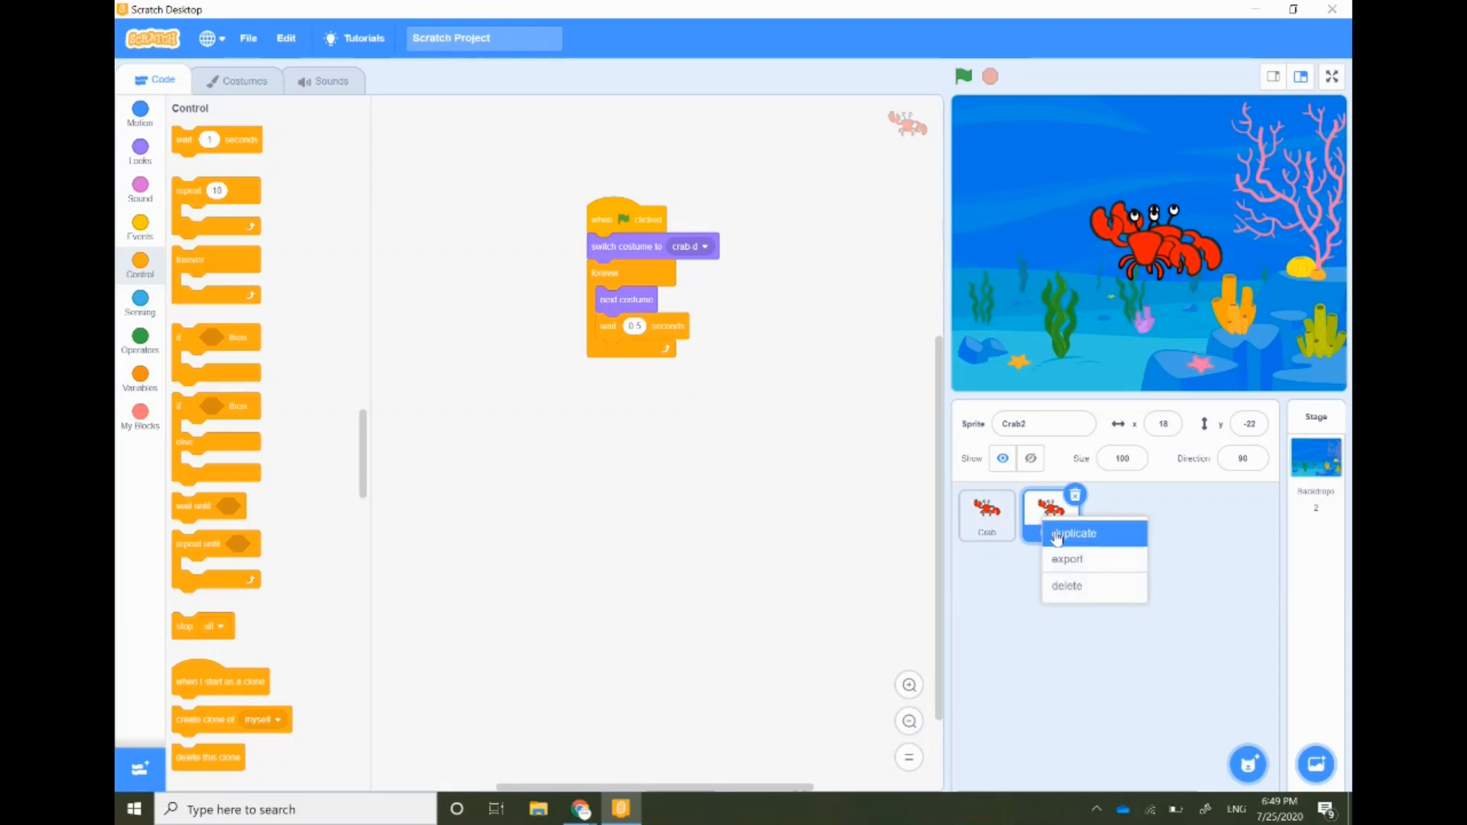
left_click(1074, 533)
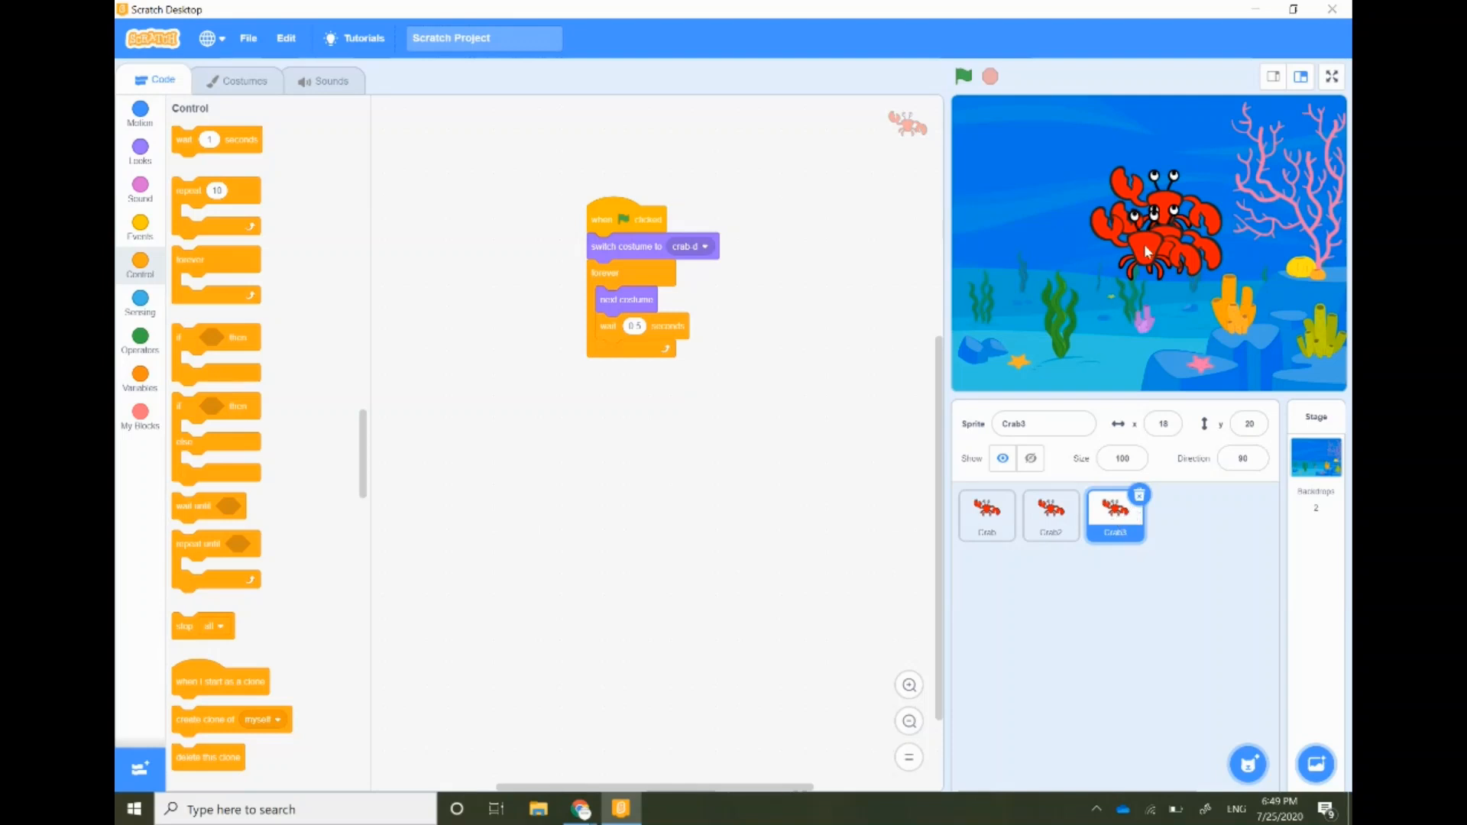
left_click(987, 516)
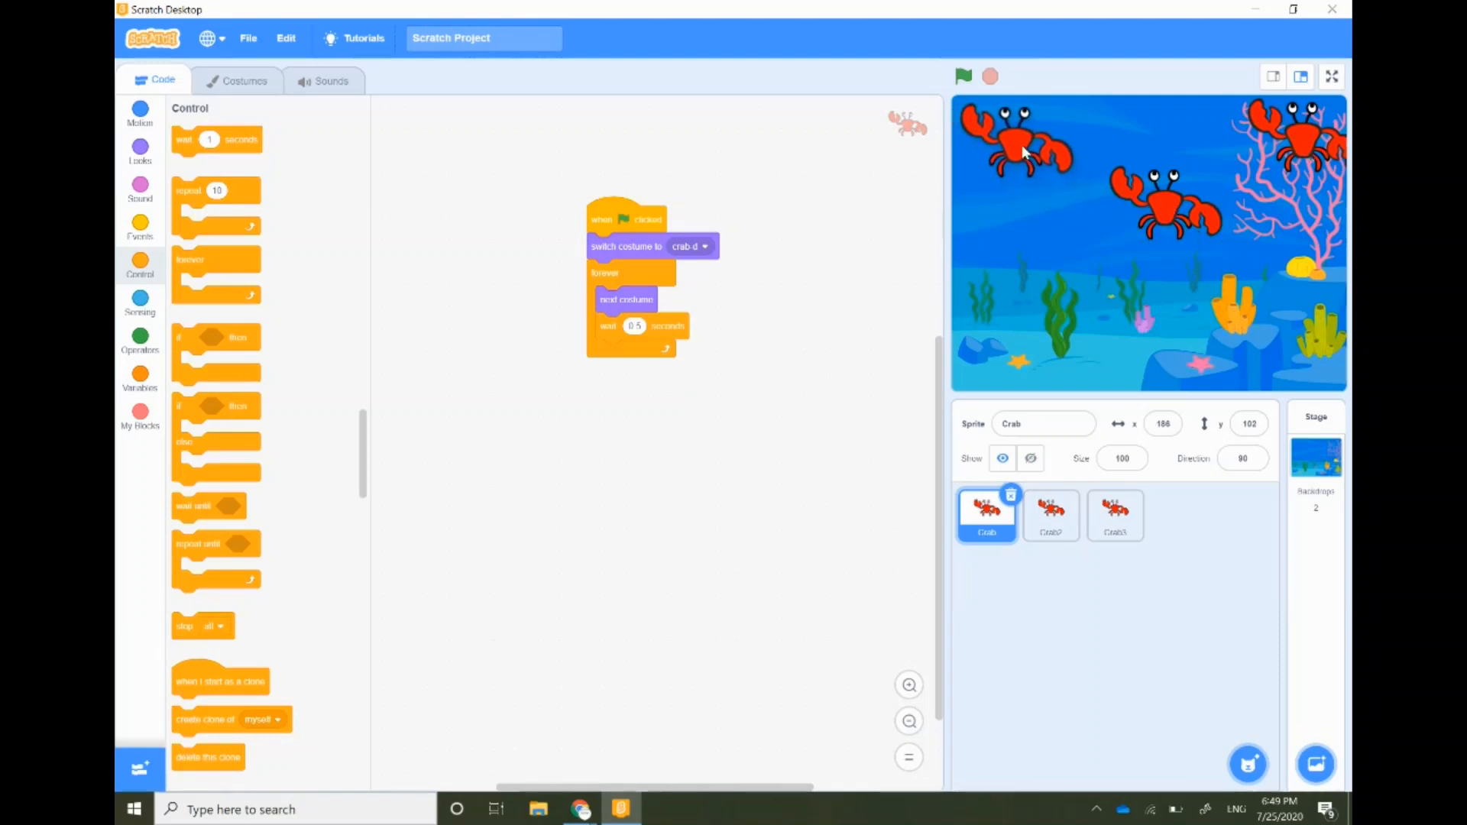
left_click(1050, 516)
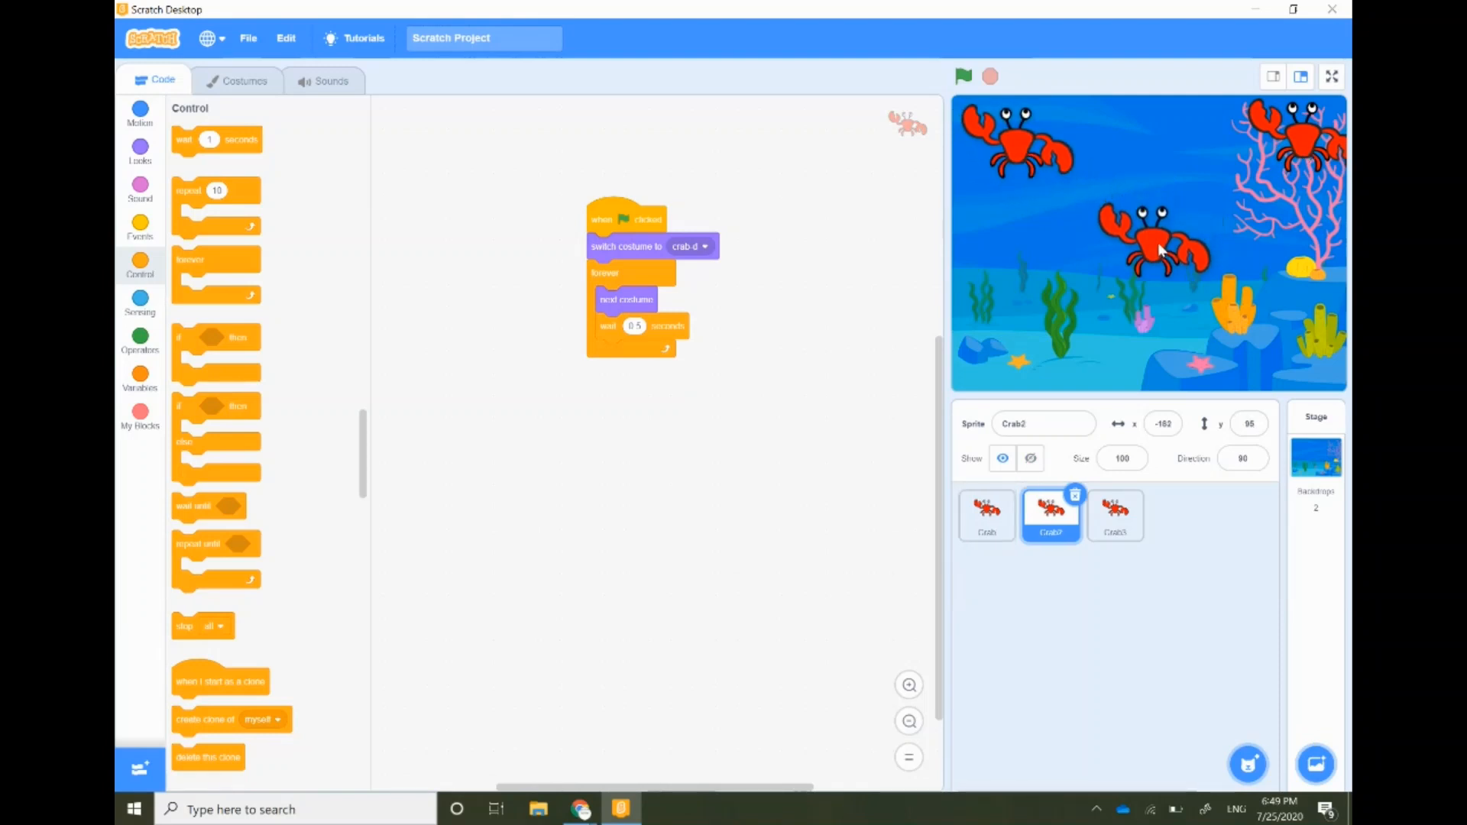
left_click(1114, 514)
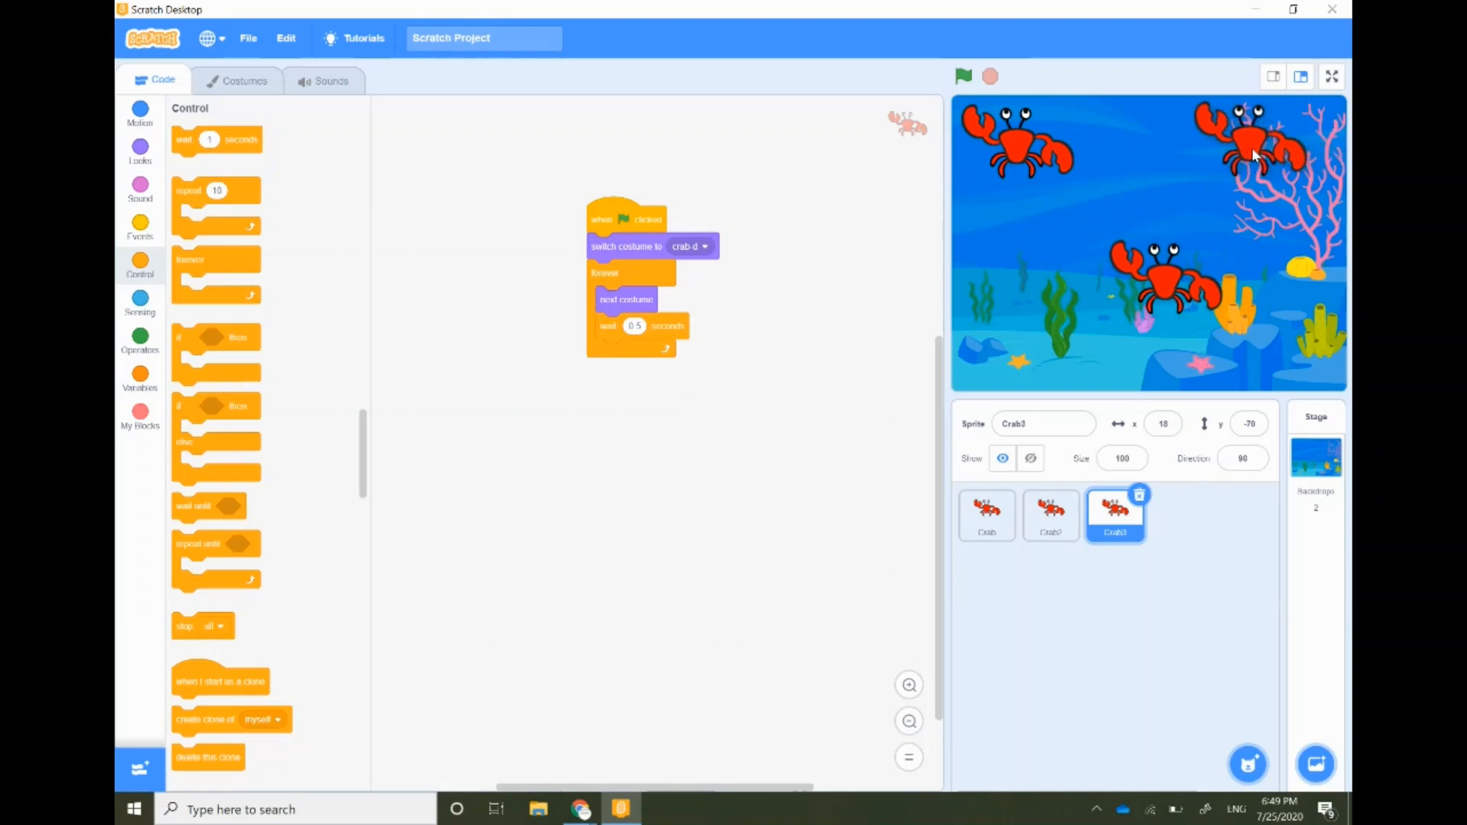
left_click(987, 514)
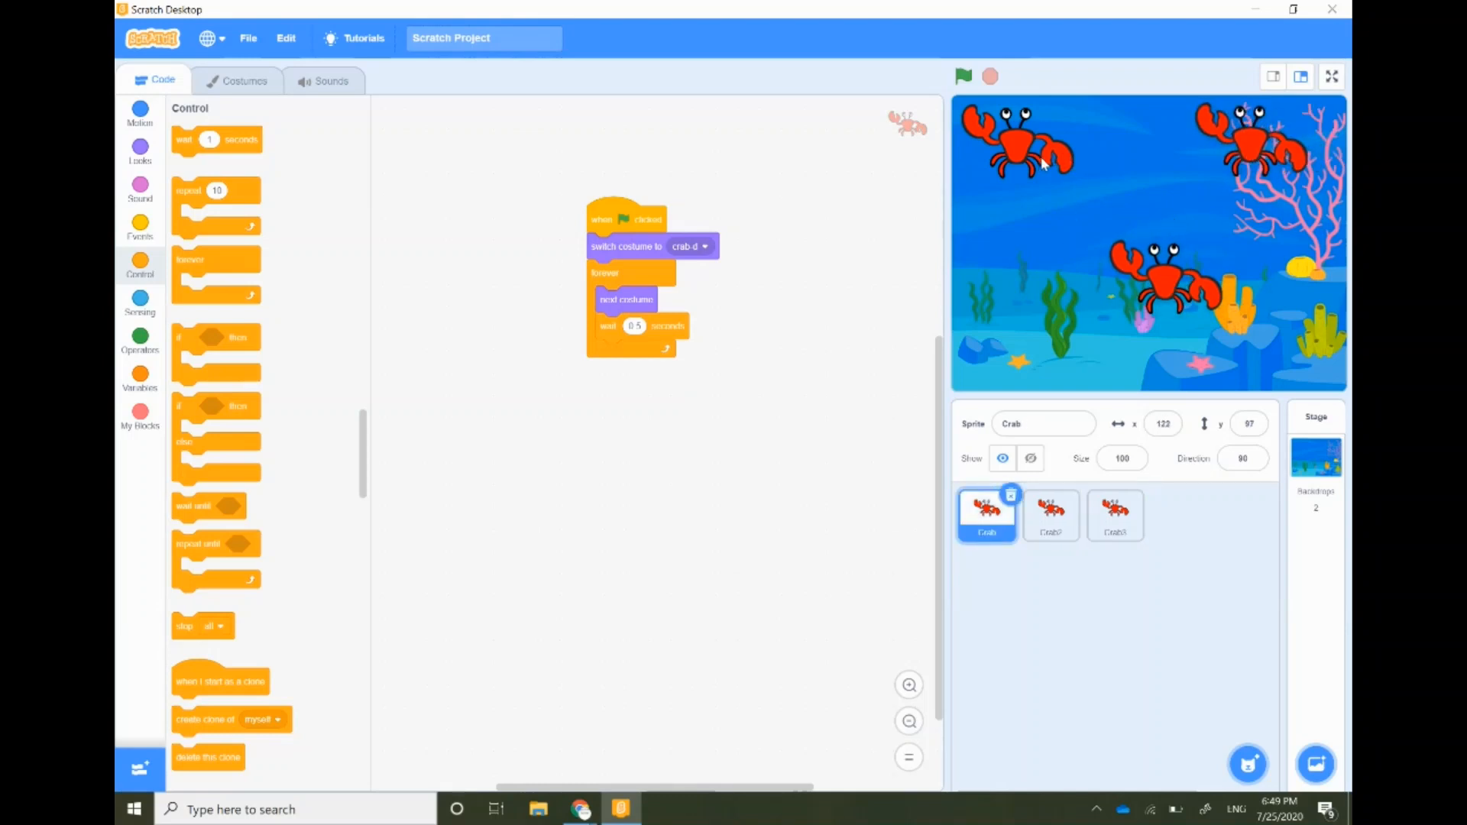
left_click(139, 187)
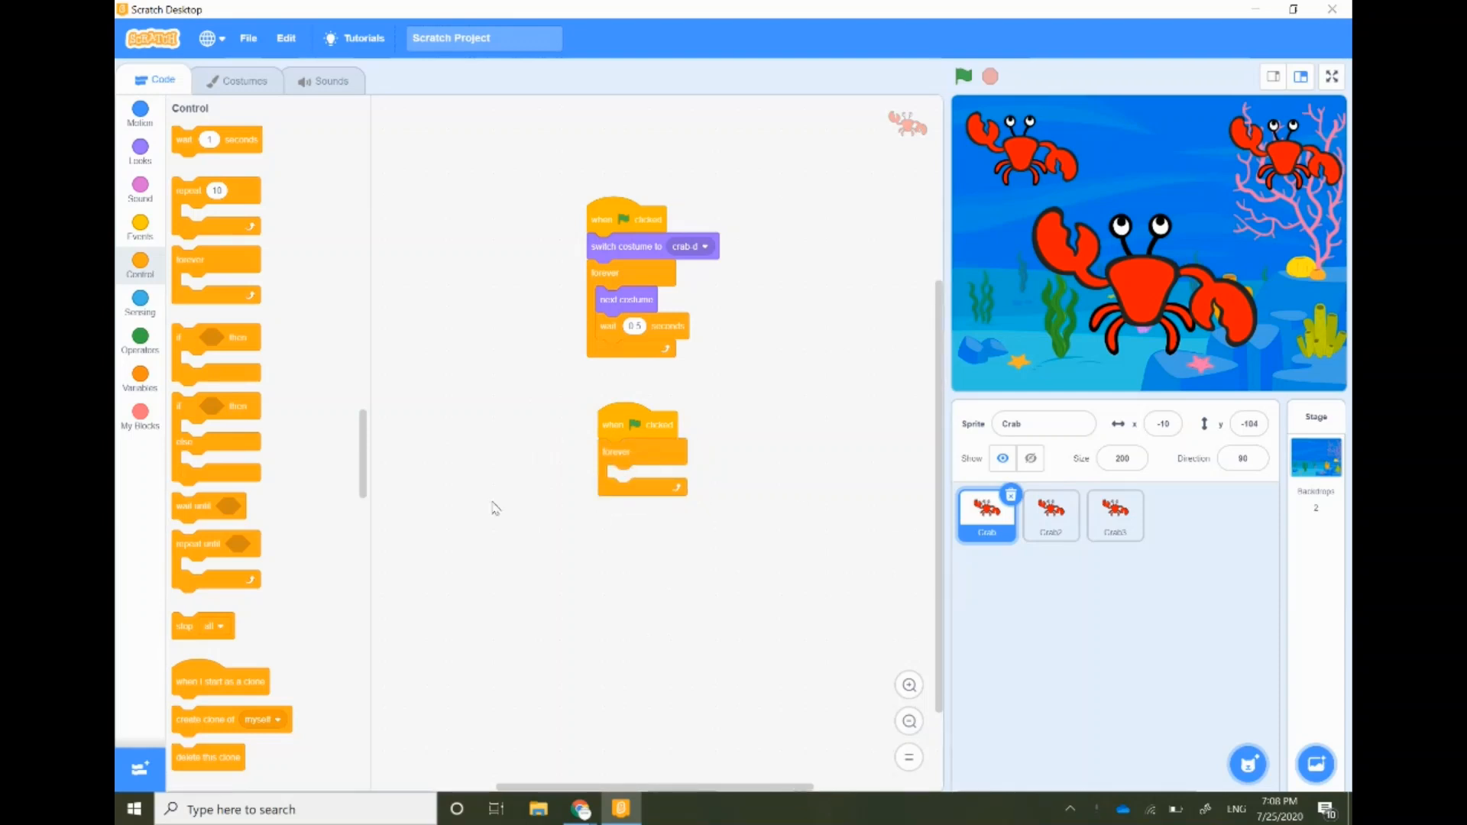
Bring up the Sound blocks for the original Crab sprite.
left_click(139, 184)
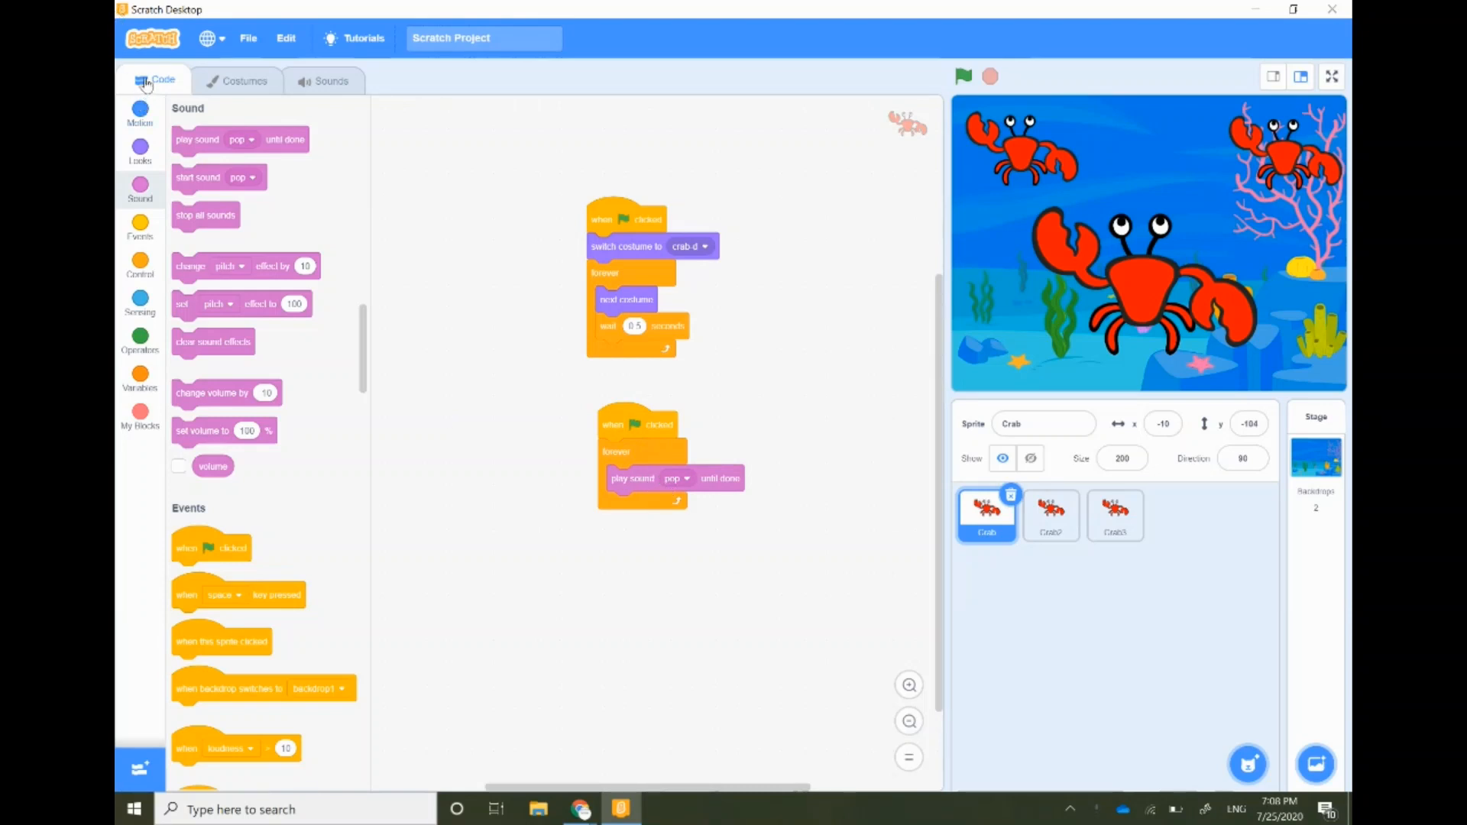
mouse_move(333, 86)
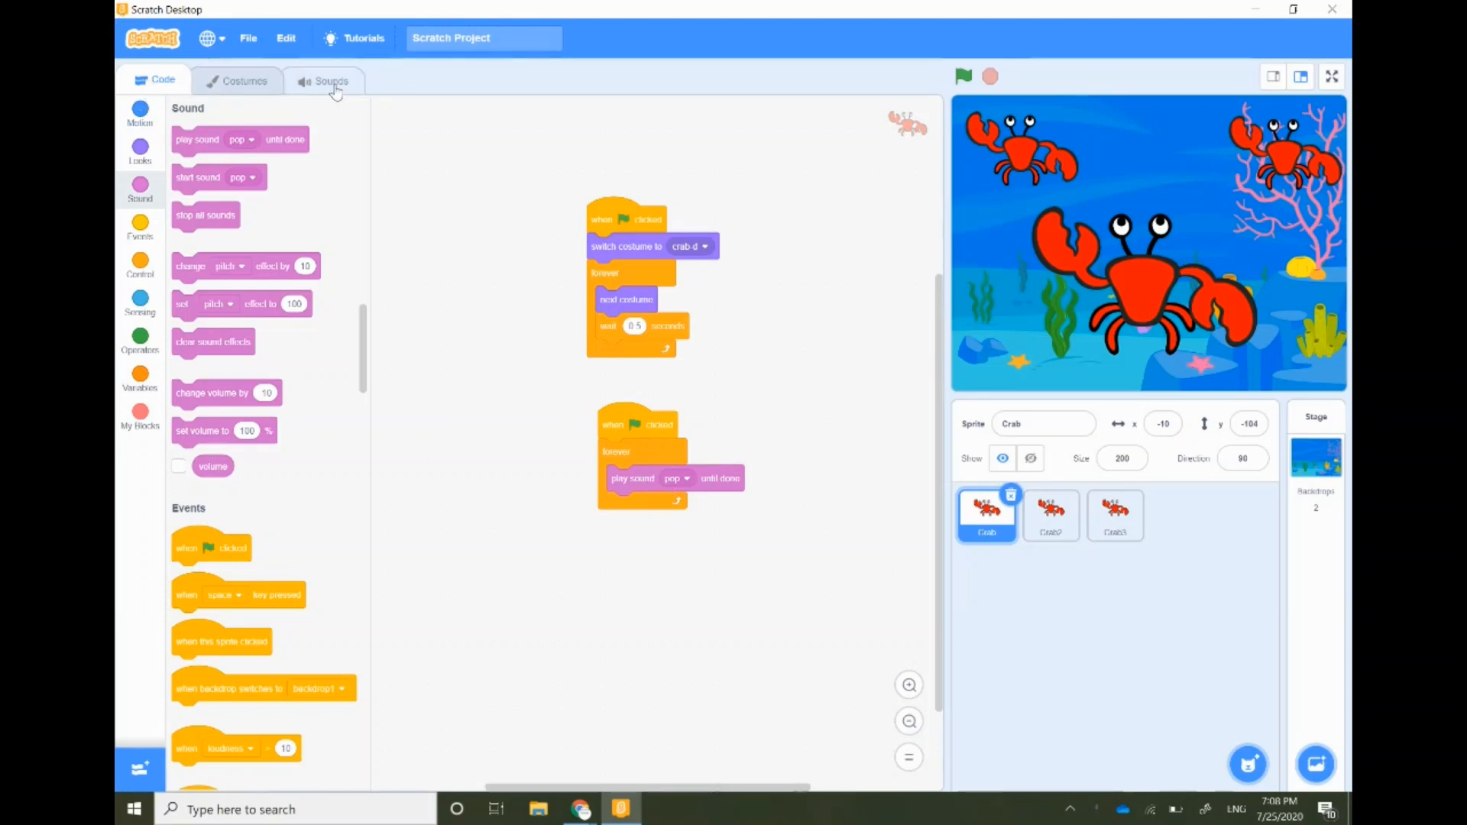
Add Human Beatbox1 from the sound library to the crab's sounds, searching 'human b'.
left_click(330, 80)
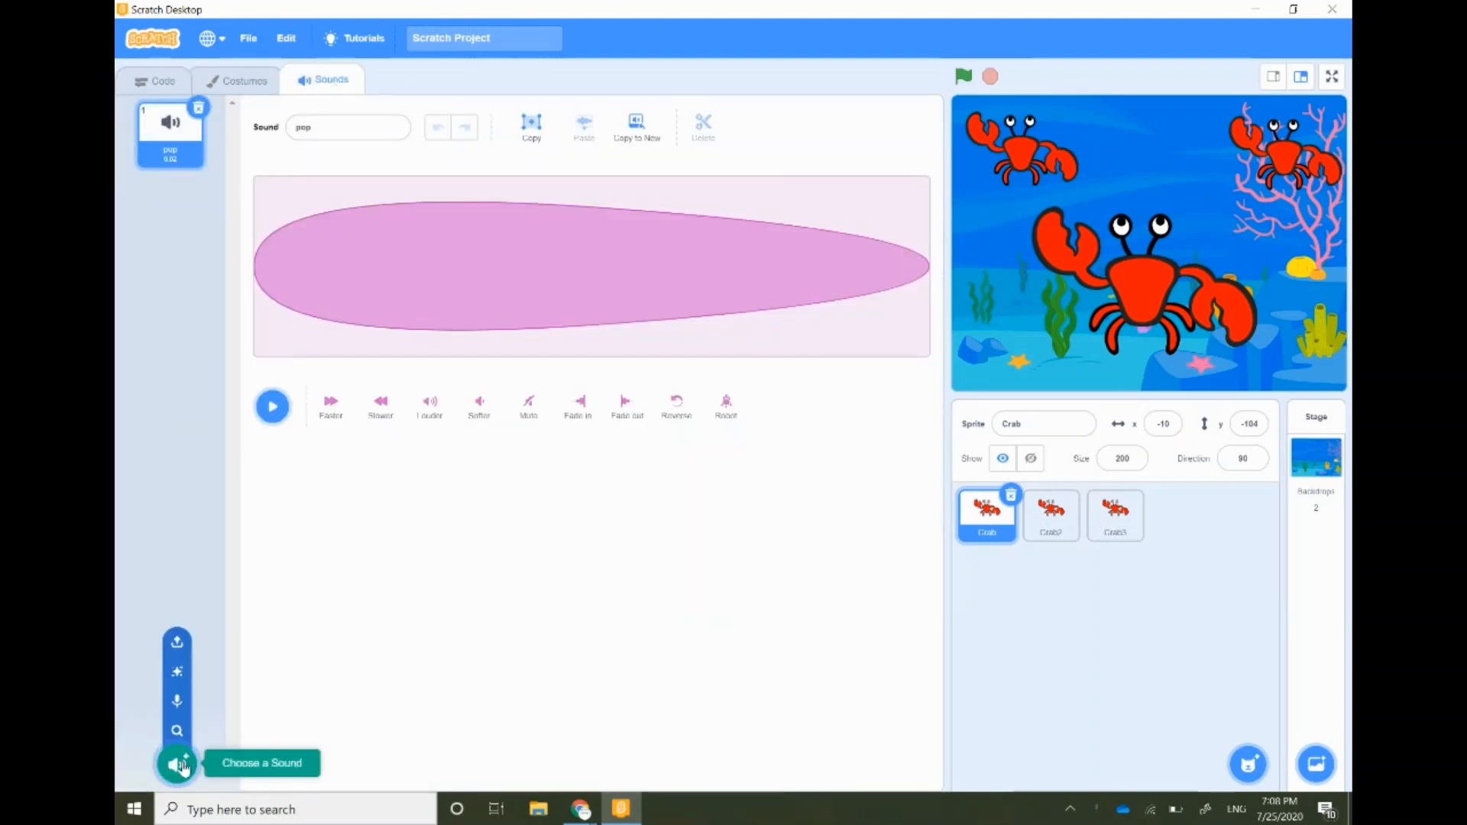
left_click(176, 762)
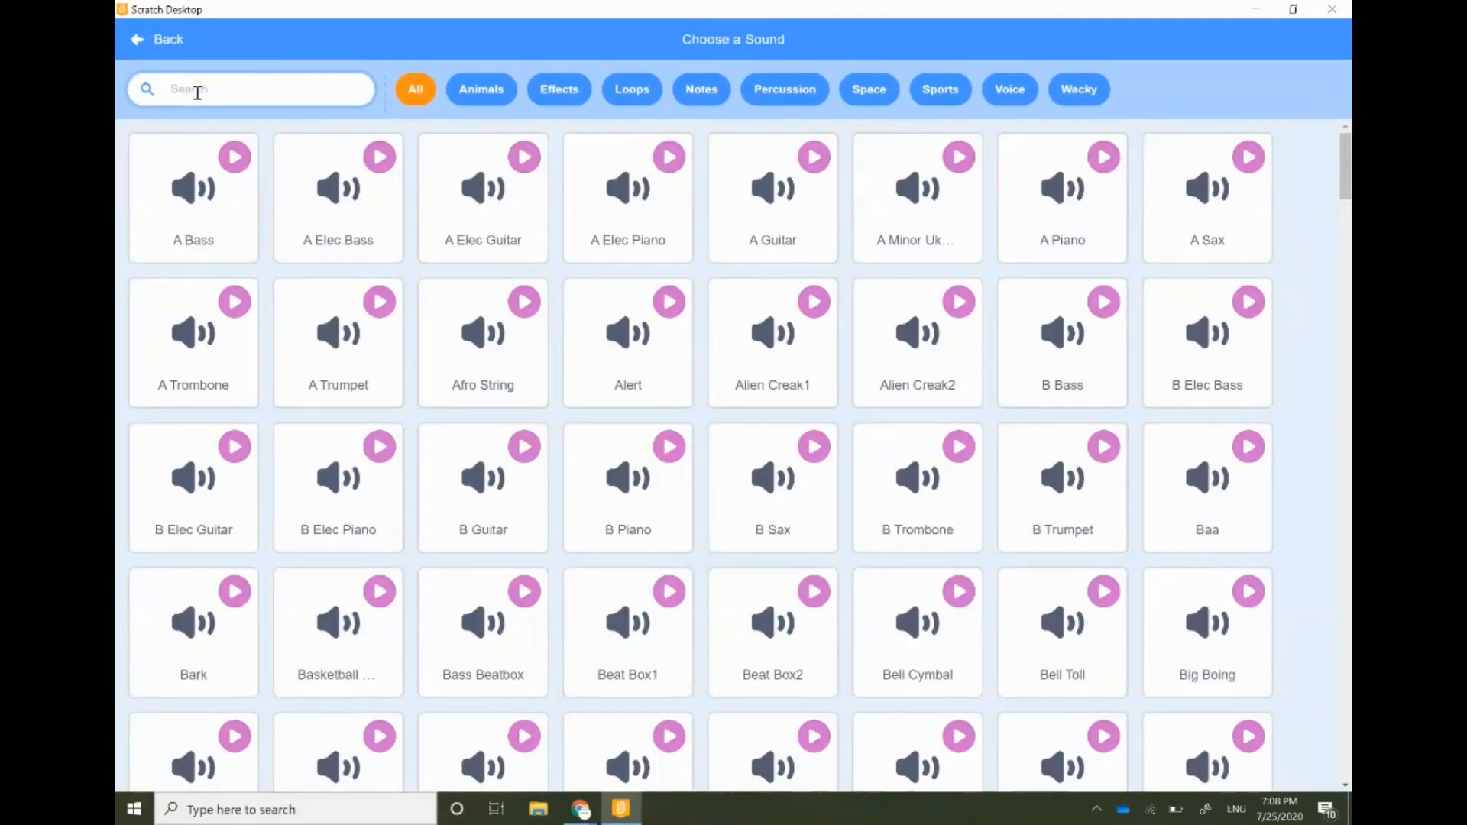
type("human")
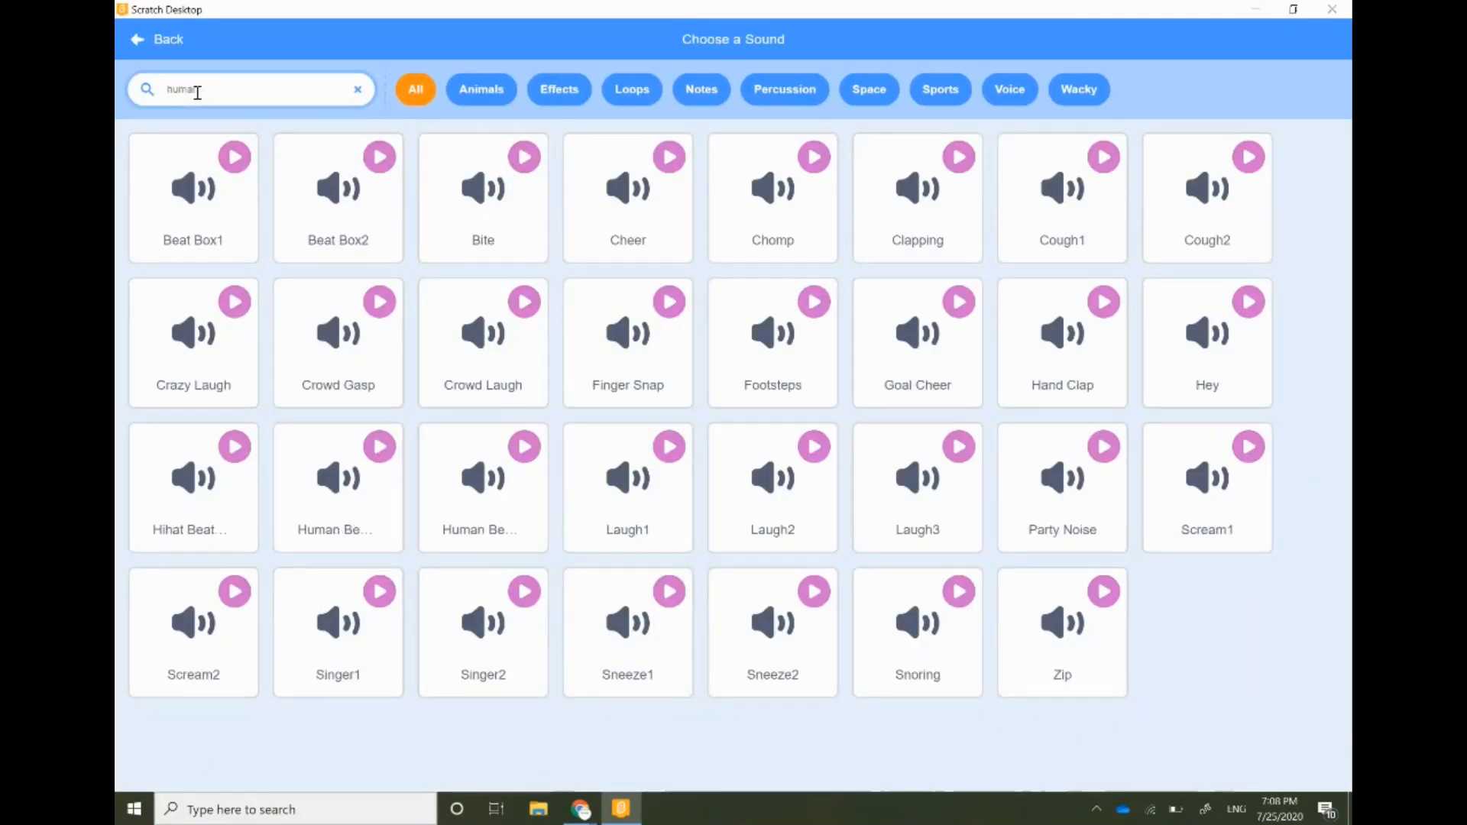
type("b")
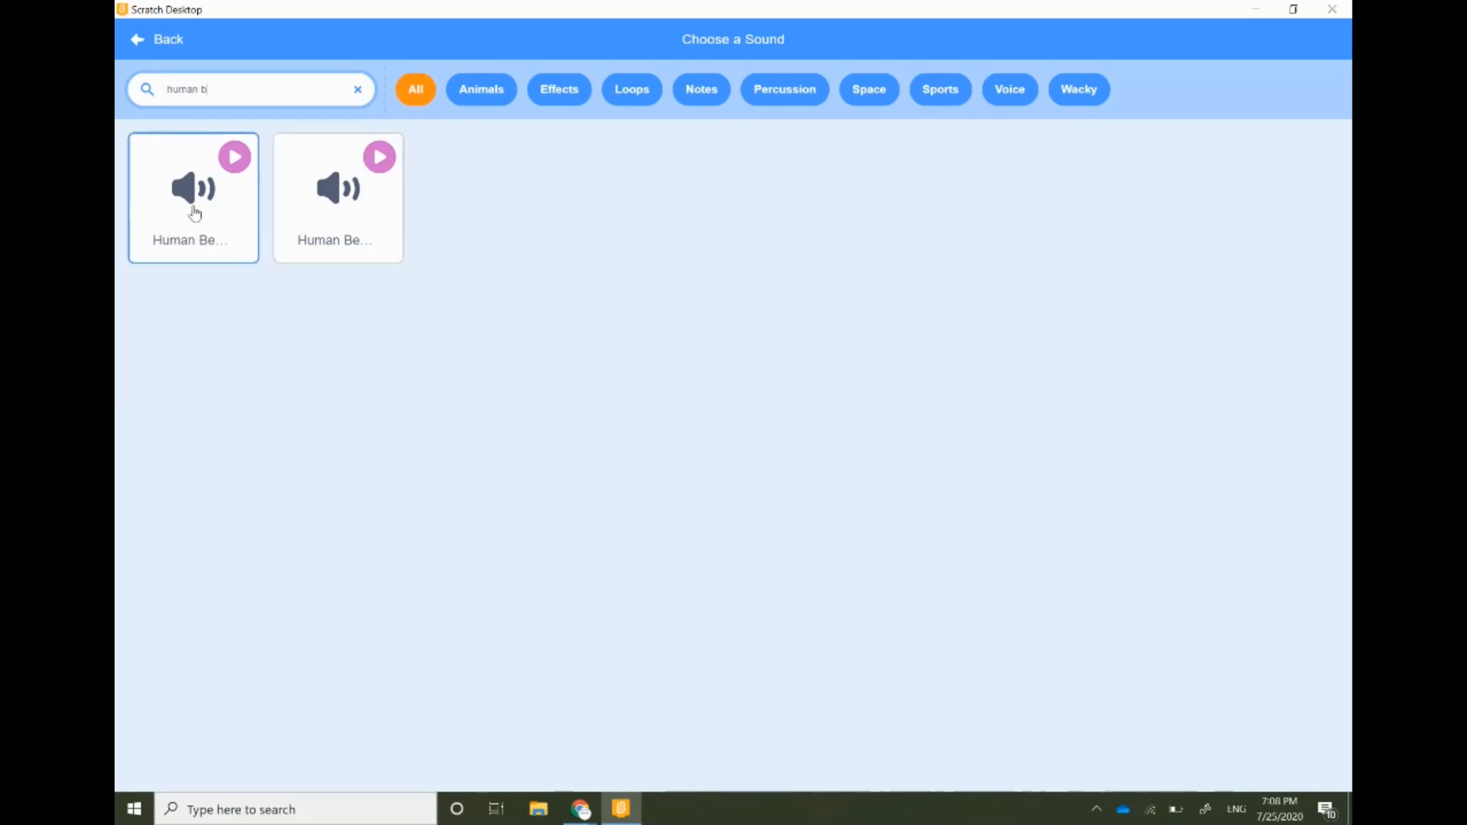
left_click(192, 188)
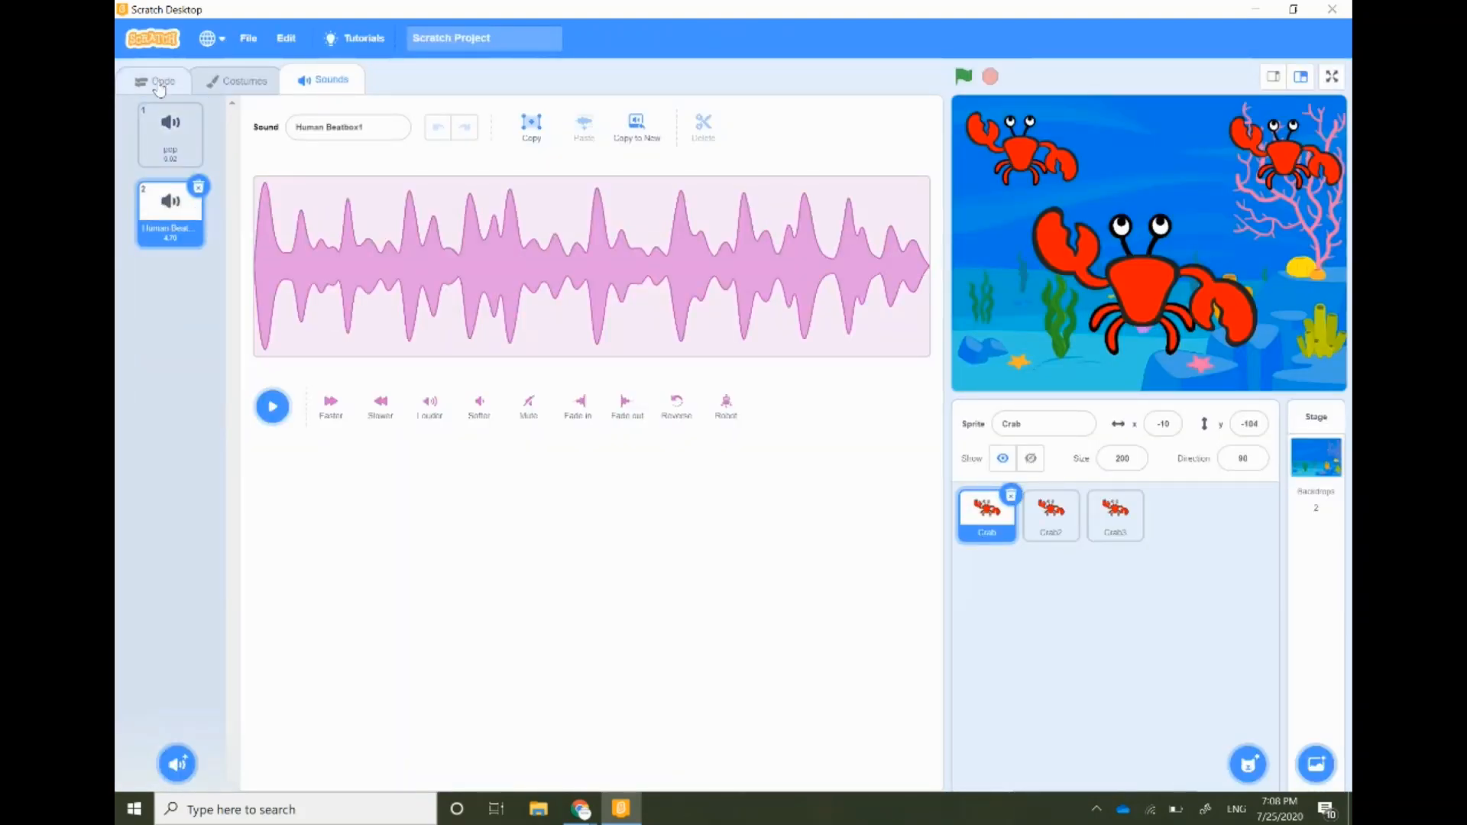
Switch the forever loop's play sound block from pop to Human Beatbox1, then view the stage full size.
left_click(162, 80)
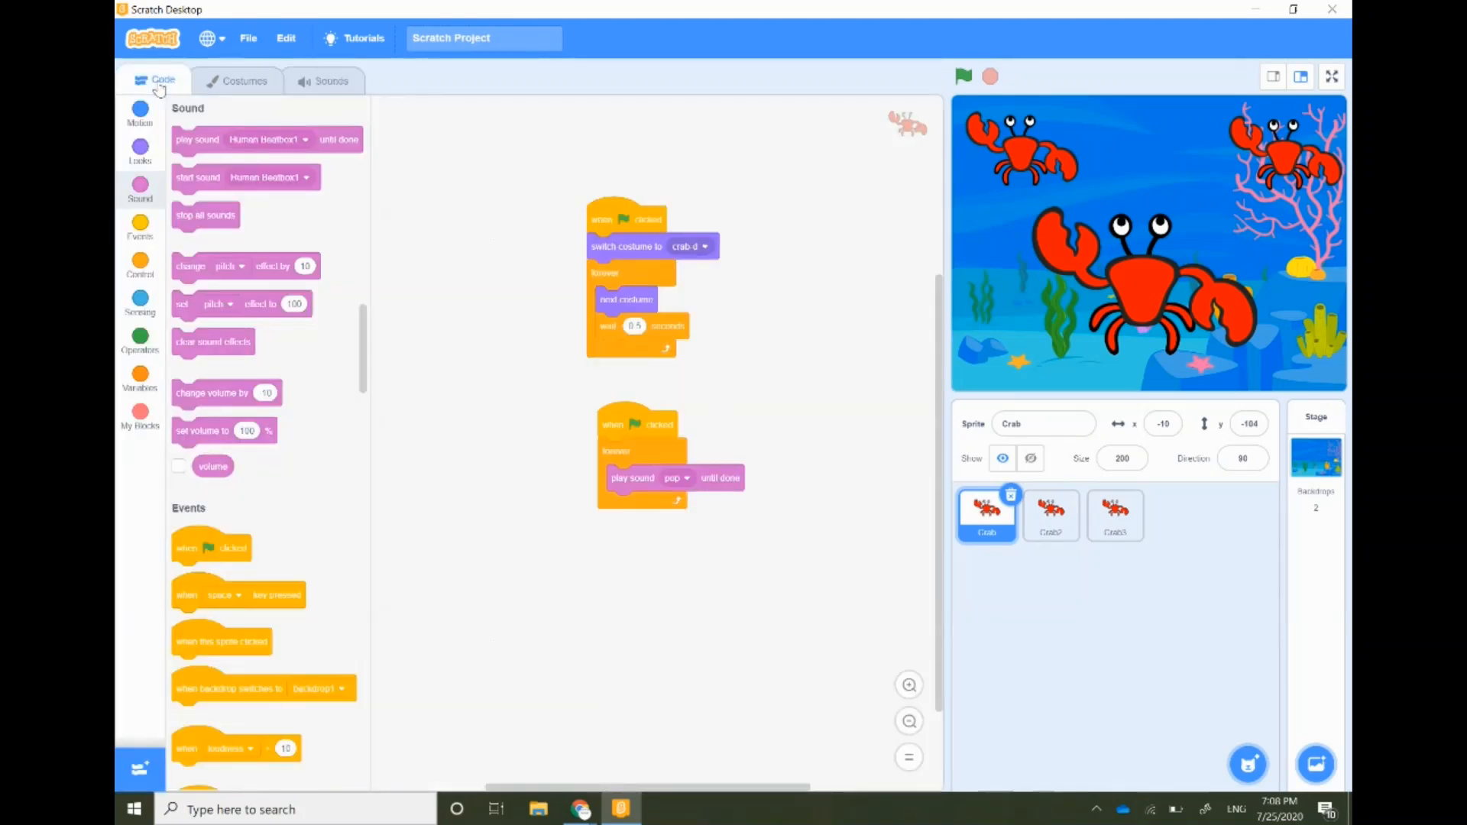
mouse_move(687, 479)
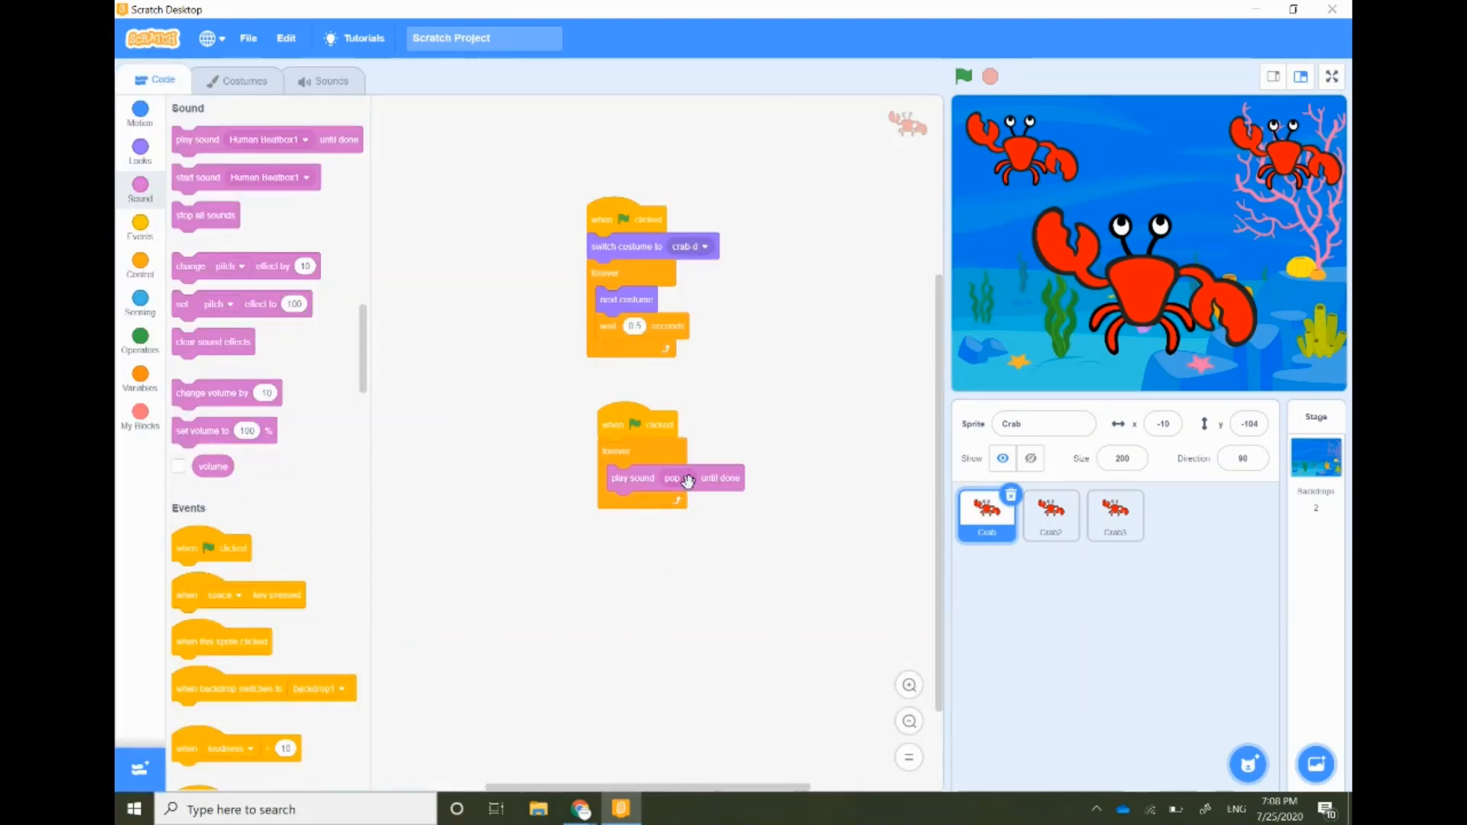
left_click(676, 478)
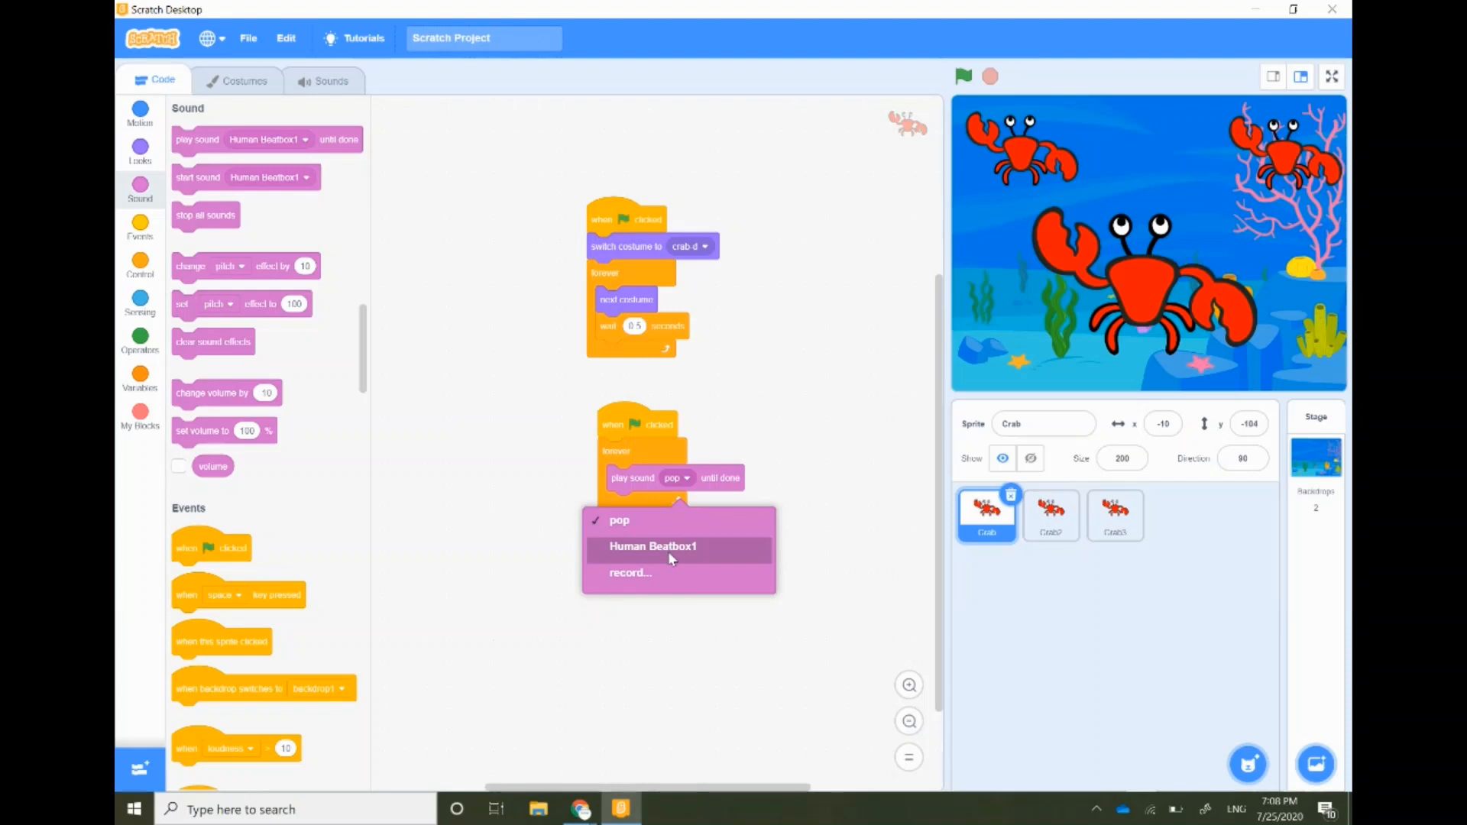
left_click(652, 545)
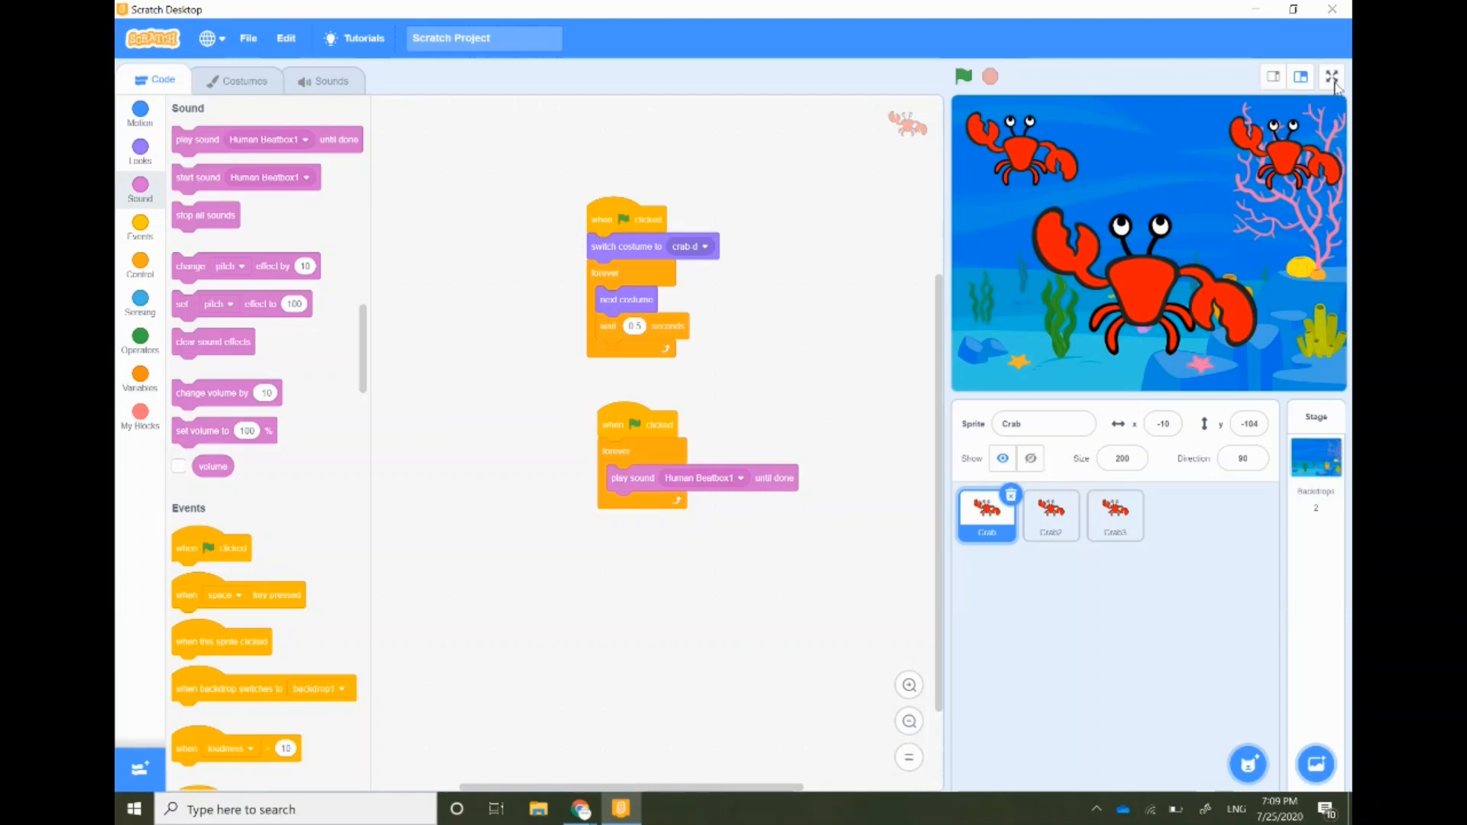
left_click(1330, 76)
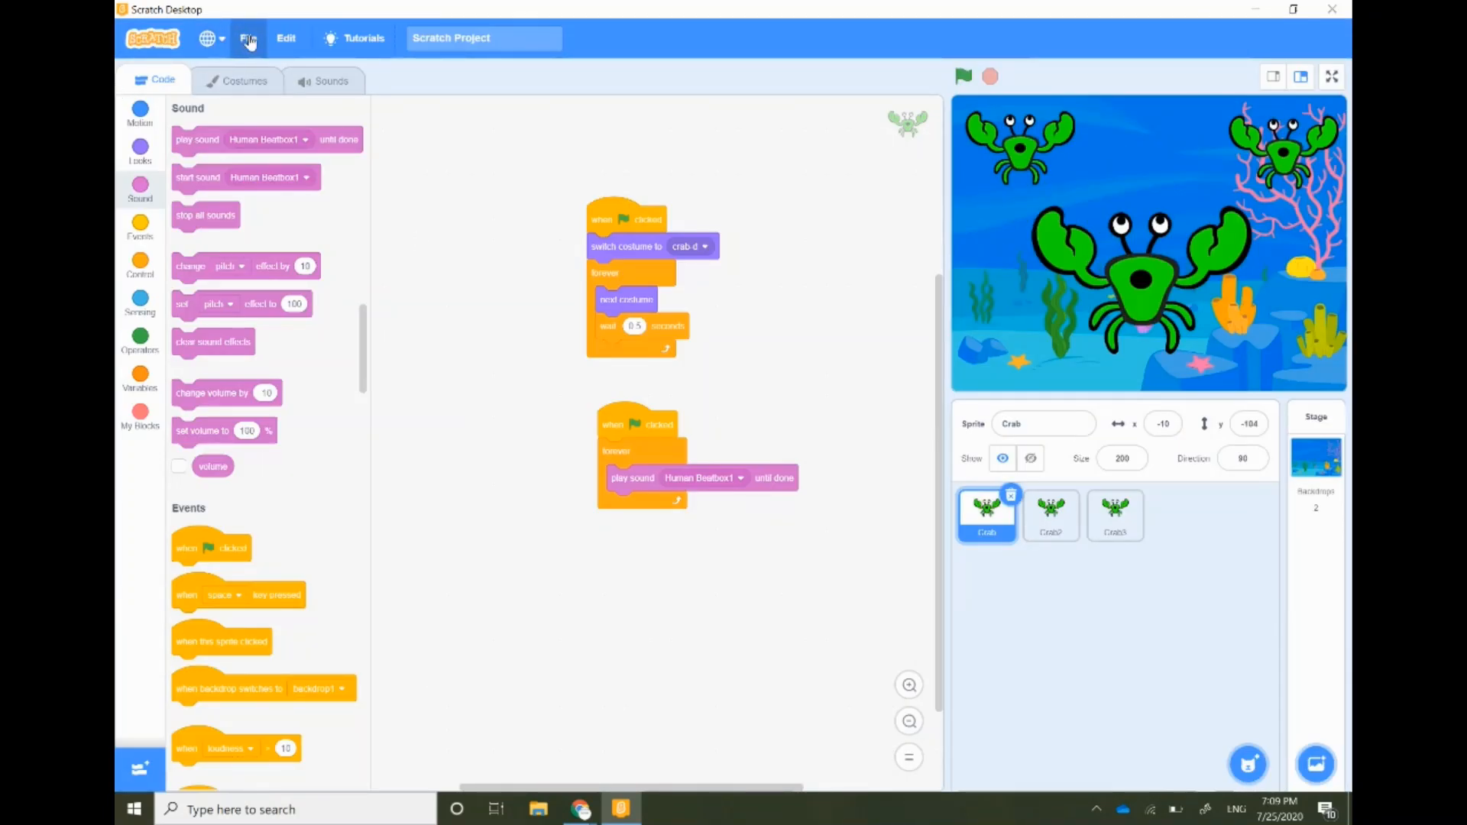
left_click(247, 38)
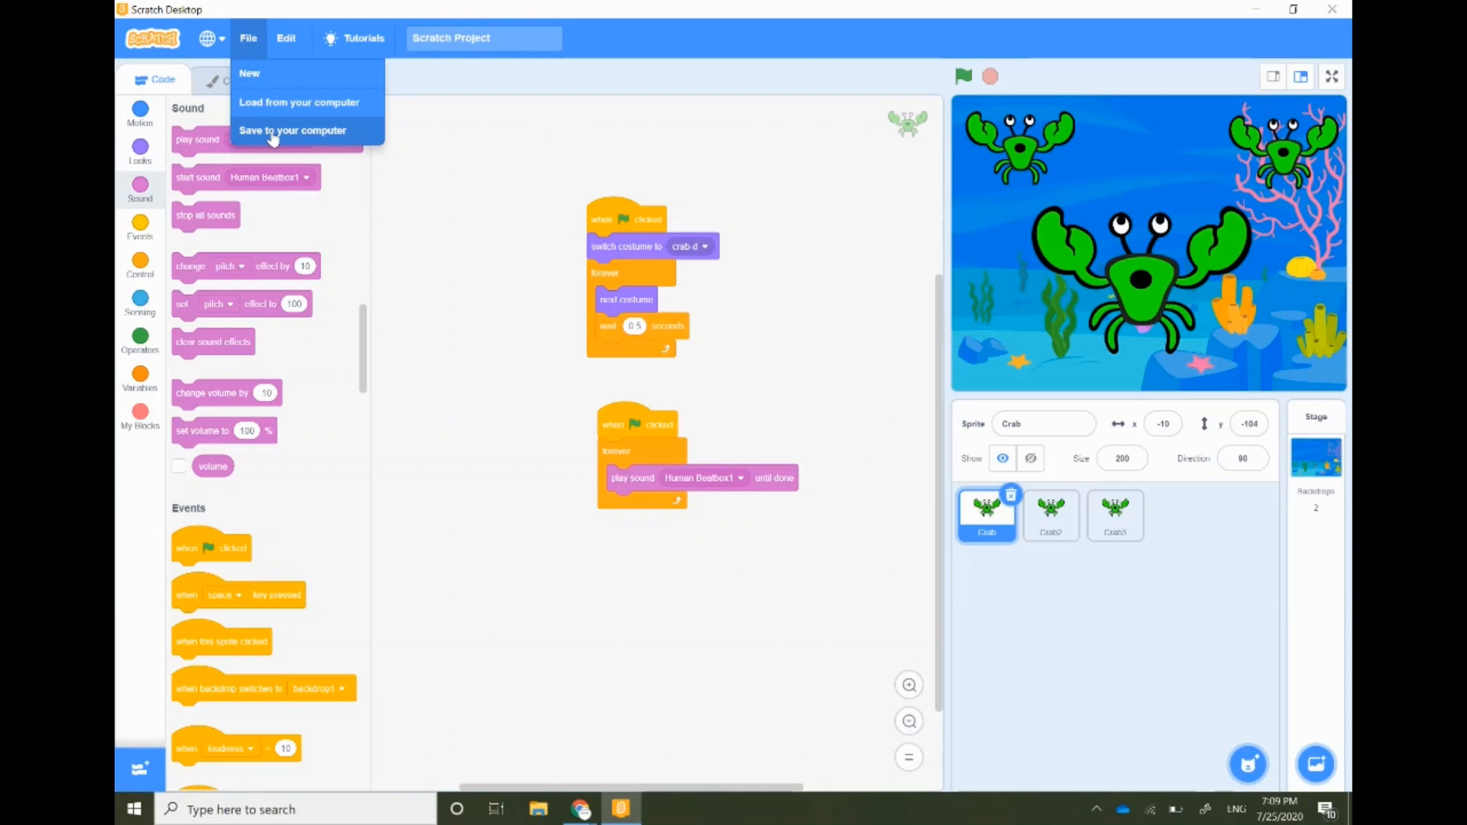
mouse_move(587, 459)
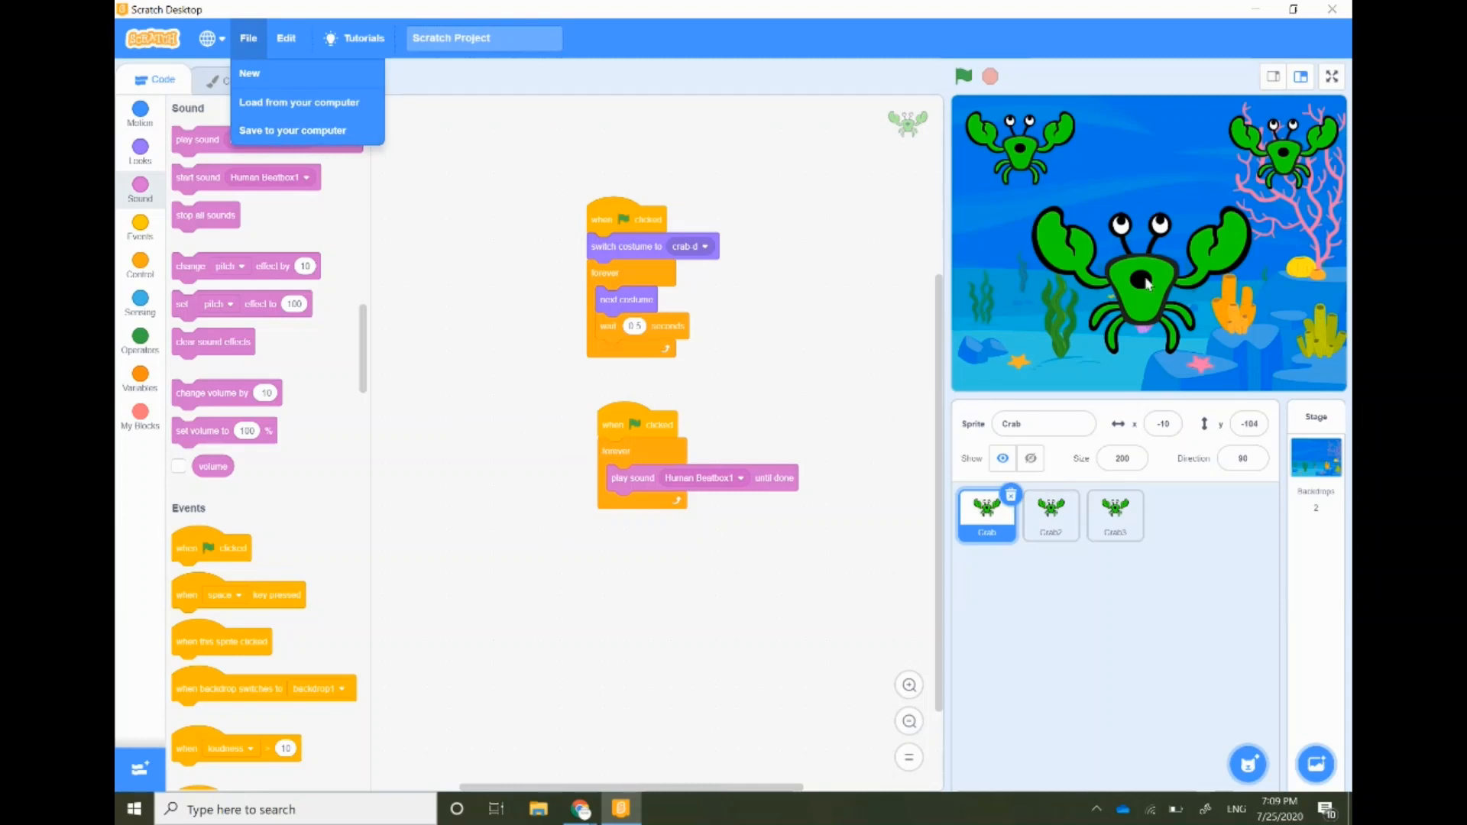
mouse_move(781, 538)
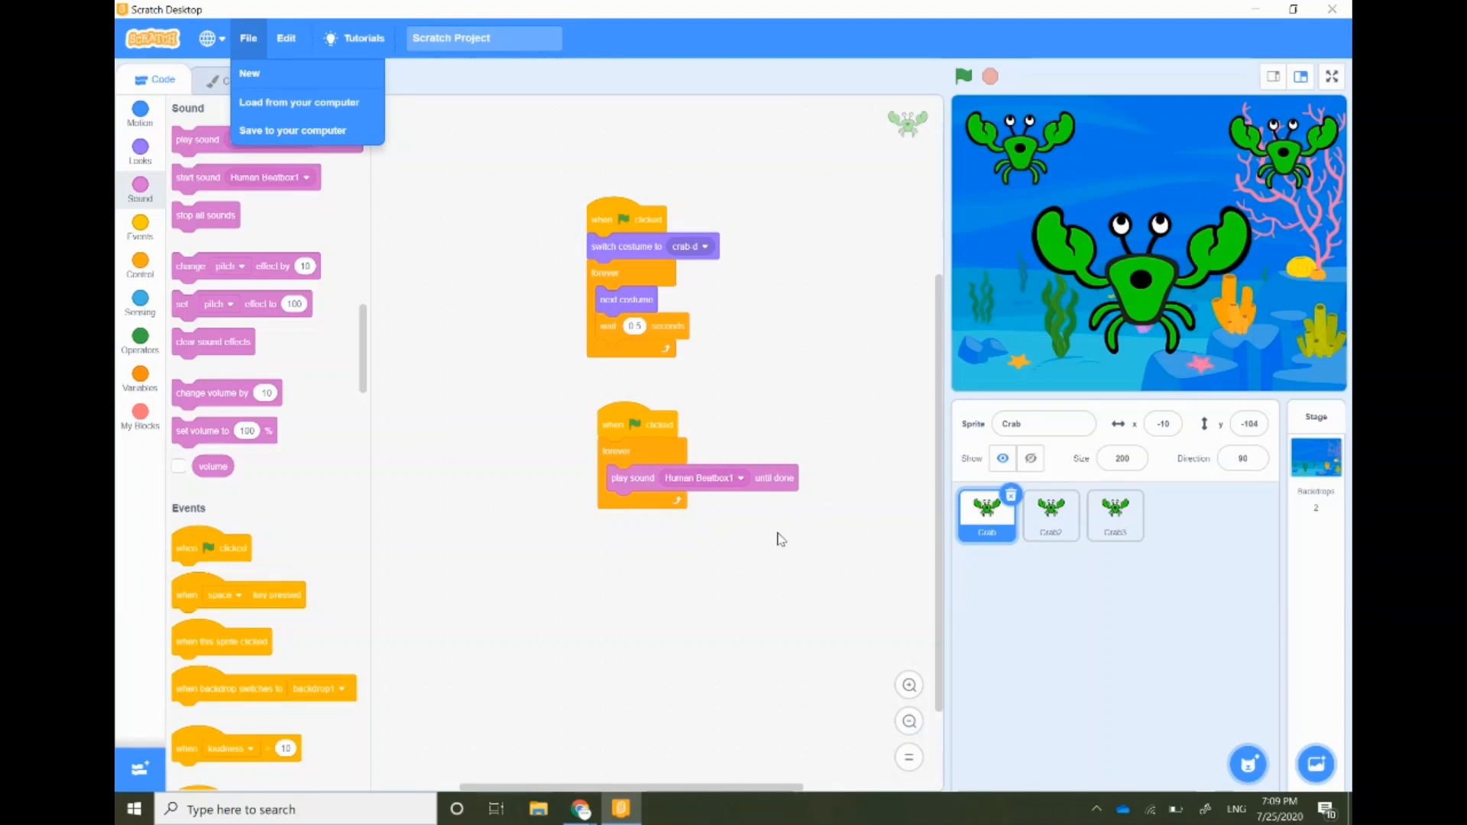